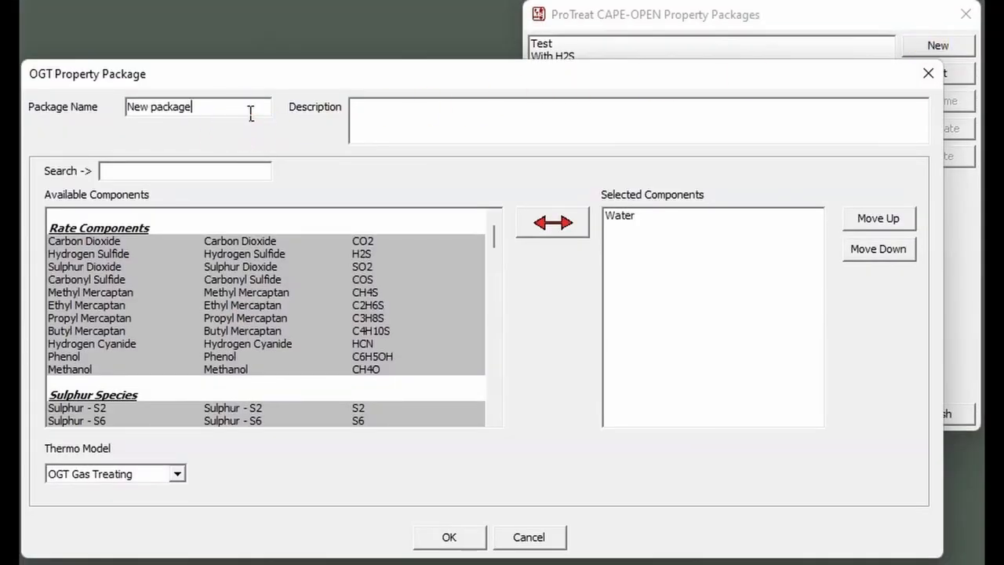
Step: Name the package 'Unisim Test' with description 'Test for Unisim Design', then search for nitrogen
text(Unisim)
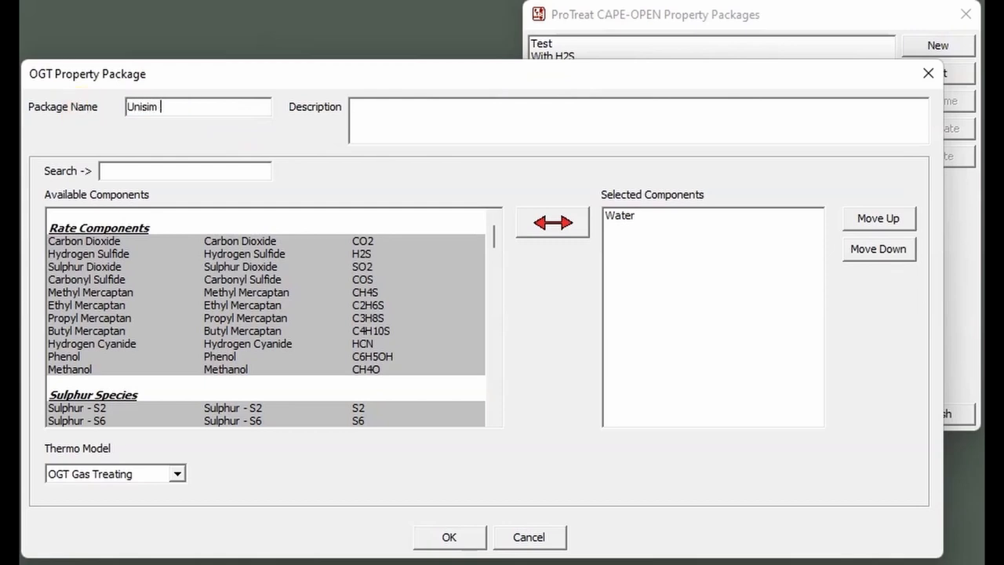
text(Test)
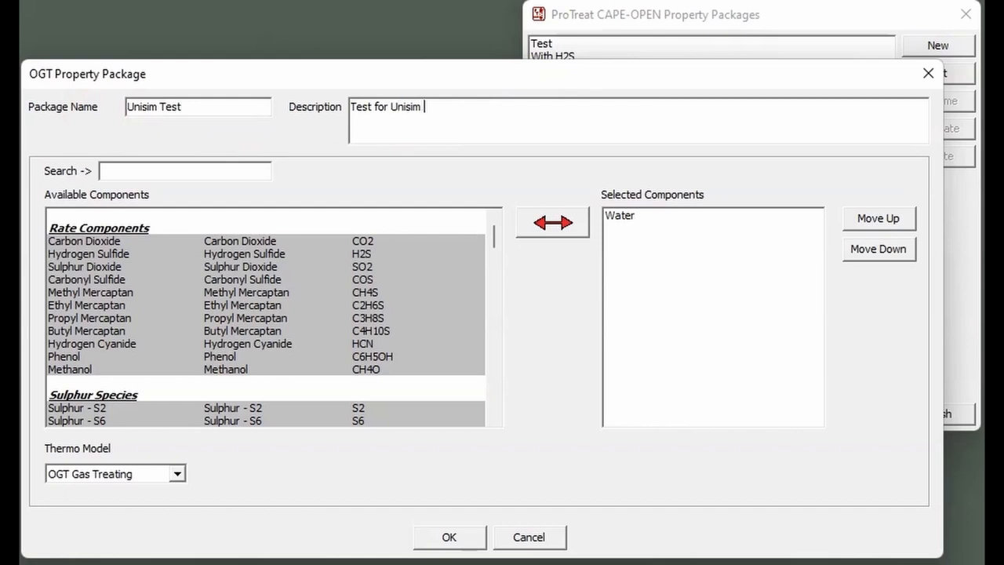
text(Design)
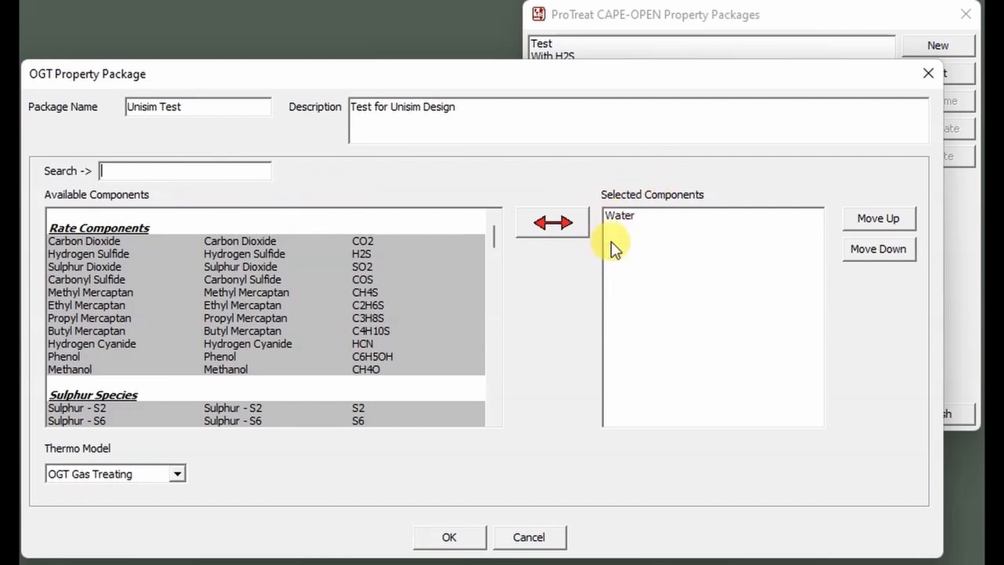
text(ni)
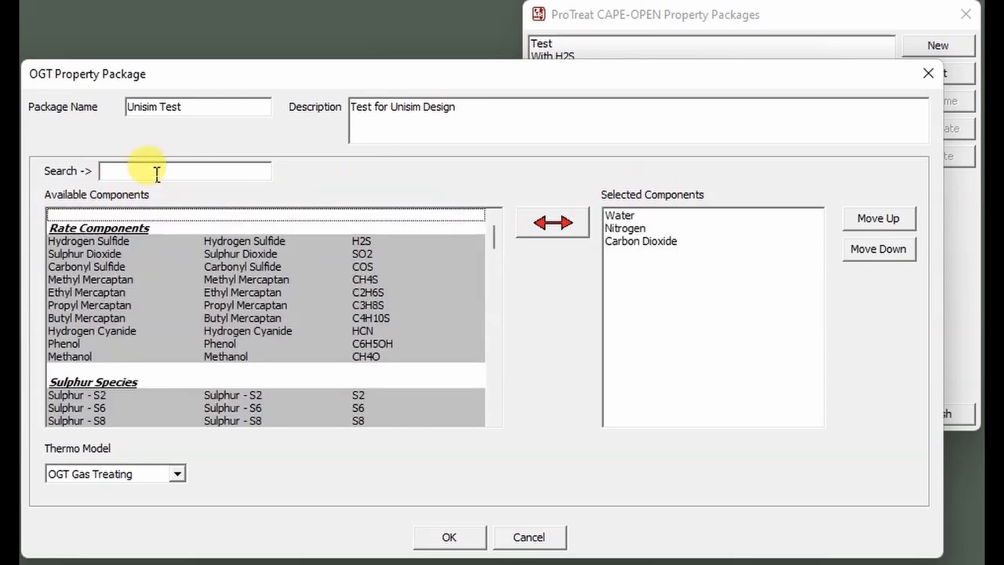
Step: Search for and add H2S, methane and butane, then look up pentane
text(H2S)
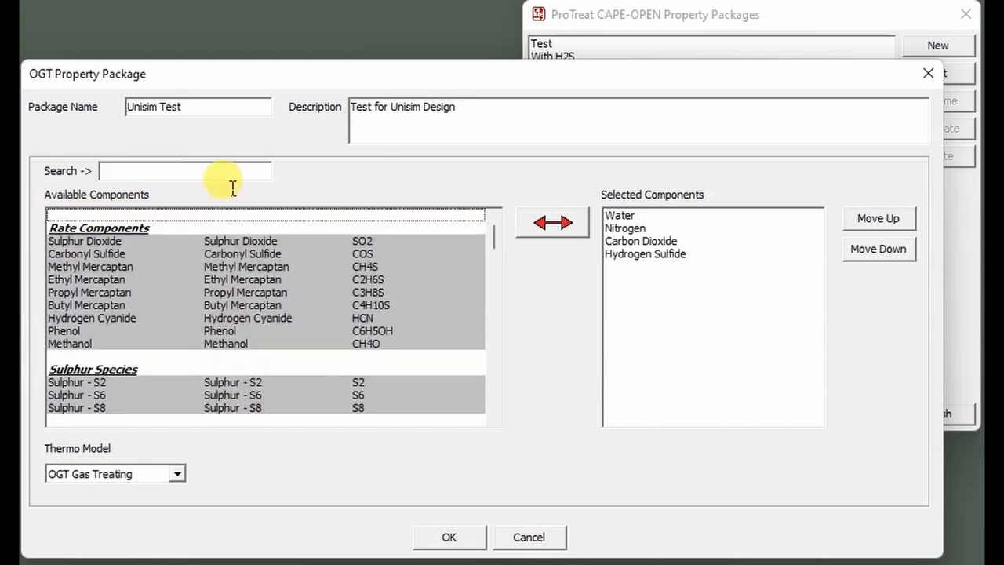
text(methane)
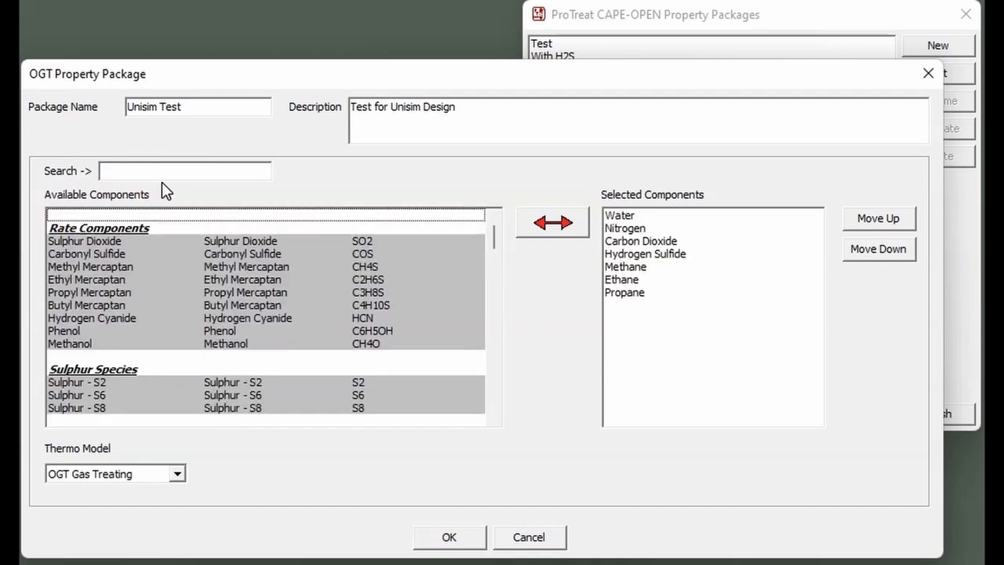
text(butane)
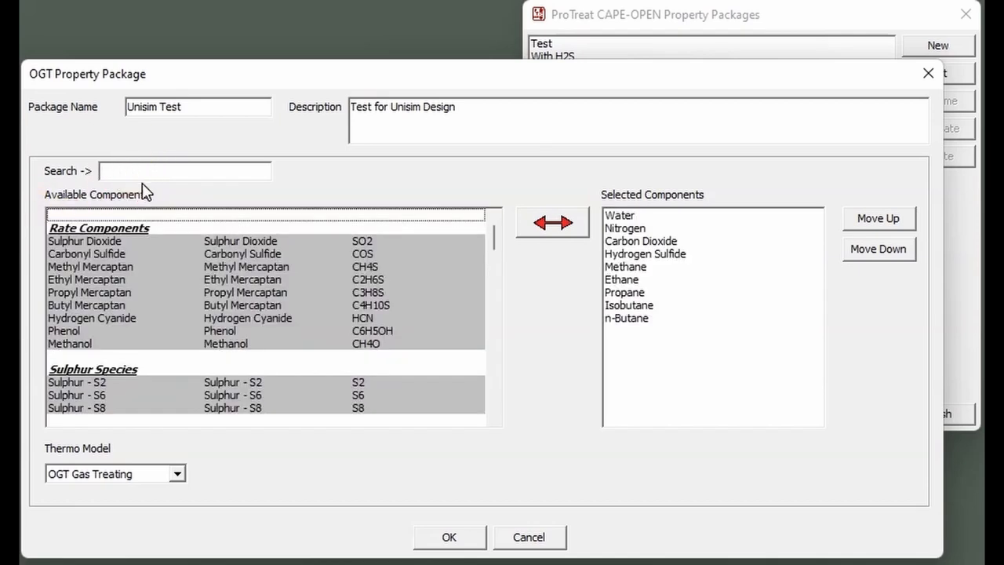
text(ptentan)
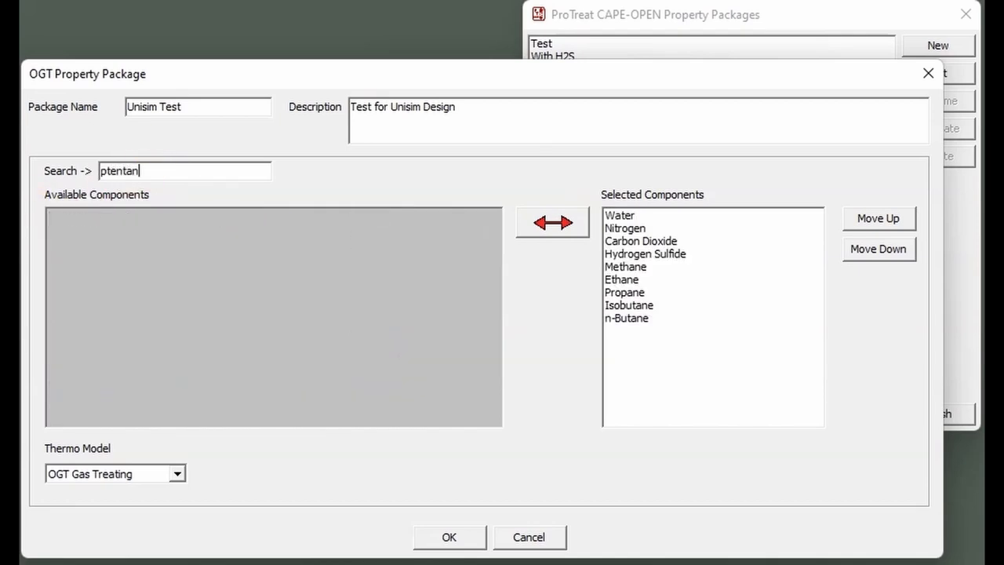
text(pentane)
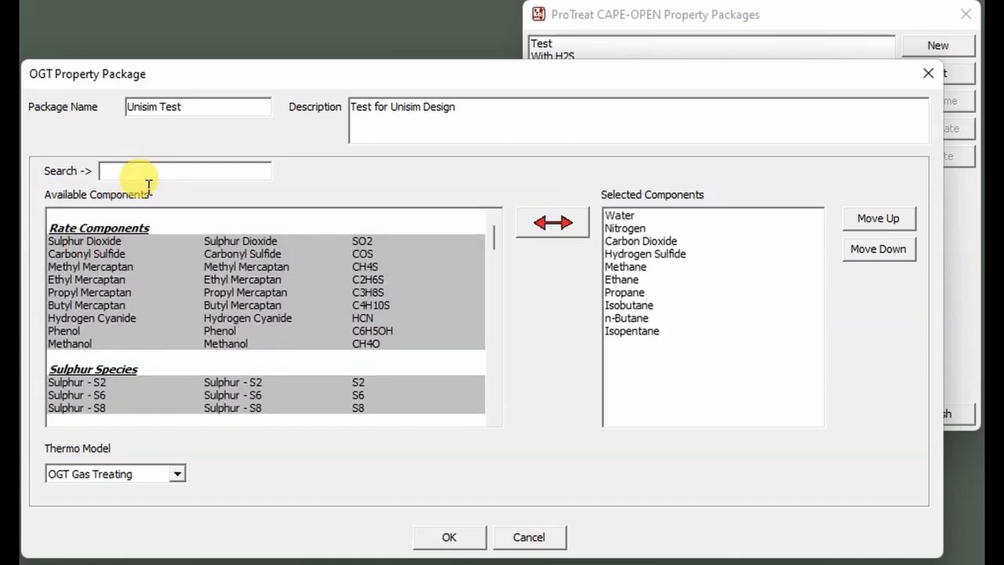
text(pentane)
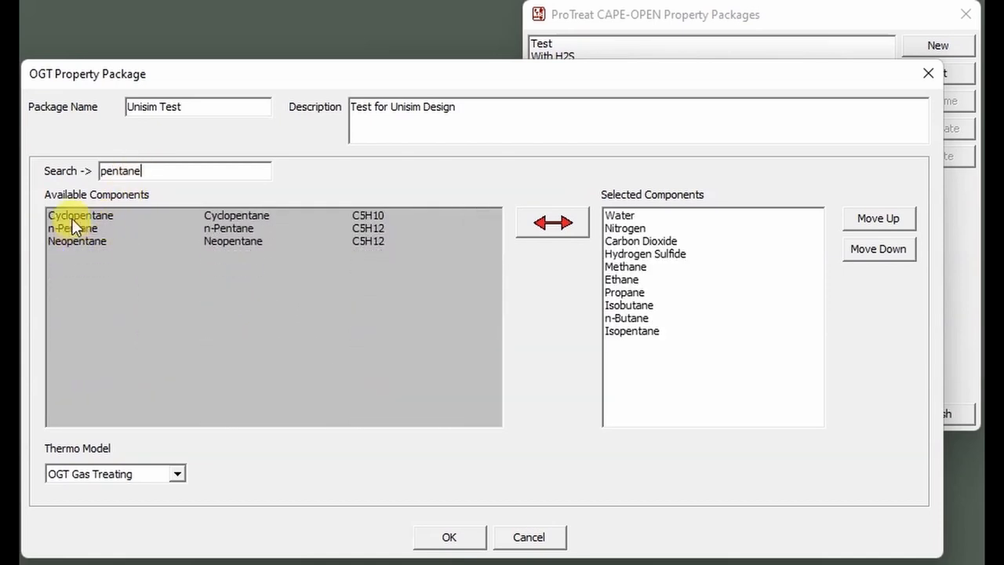
Step: Add pentane, remove the mistaken Cyclopentane, and add n-Heptane
click(552, 222)
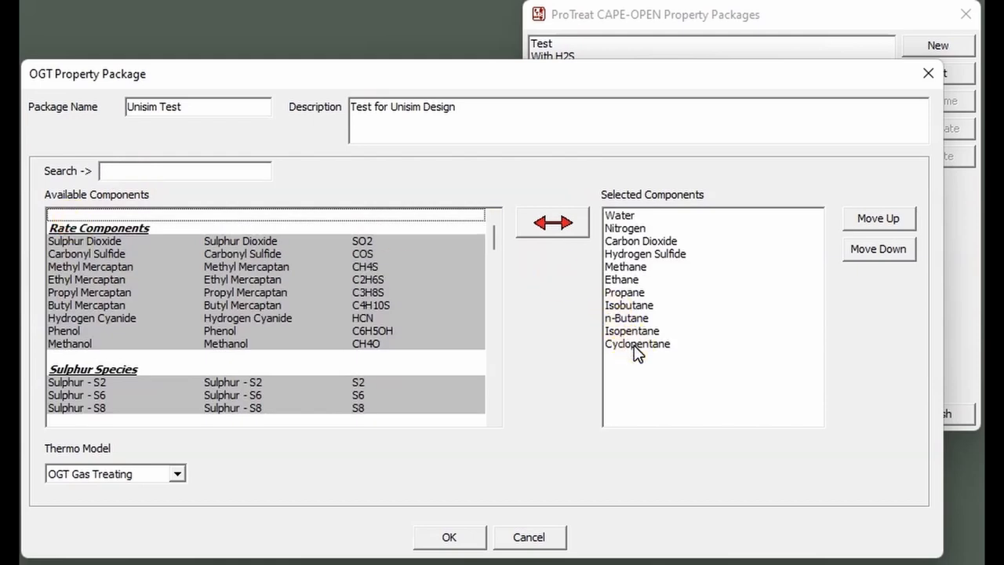
click(552, 223)
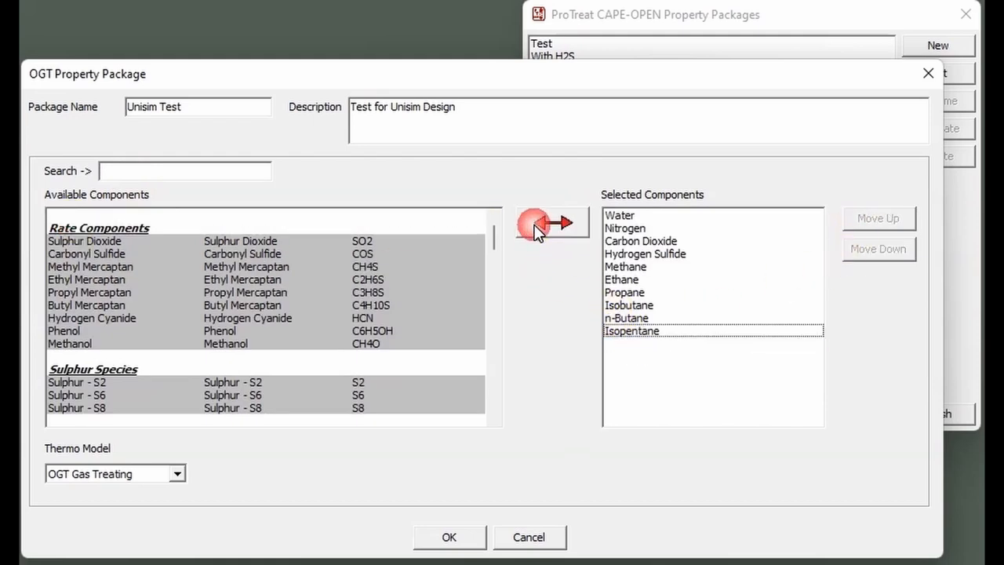
click(185, 171)
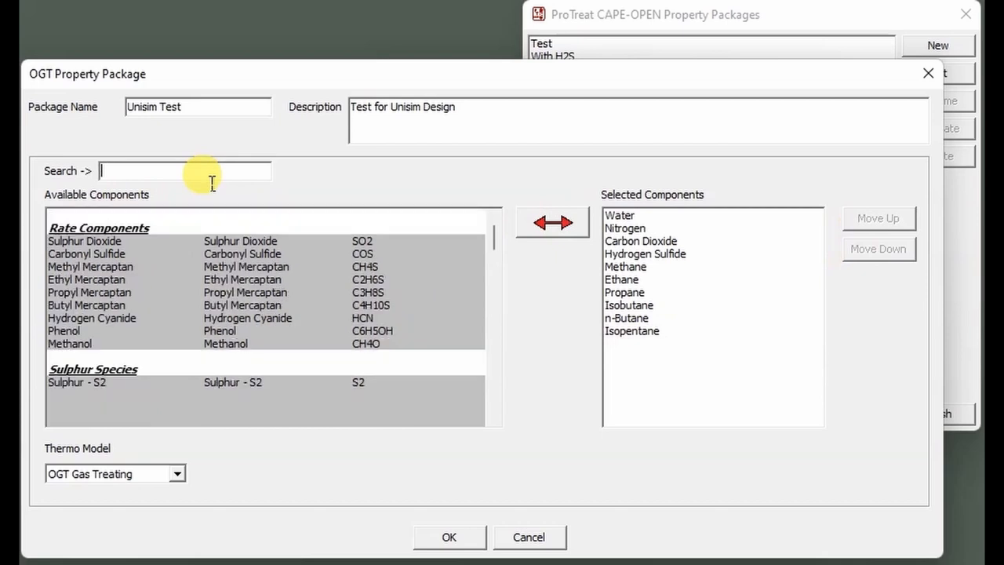
text(pentane)
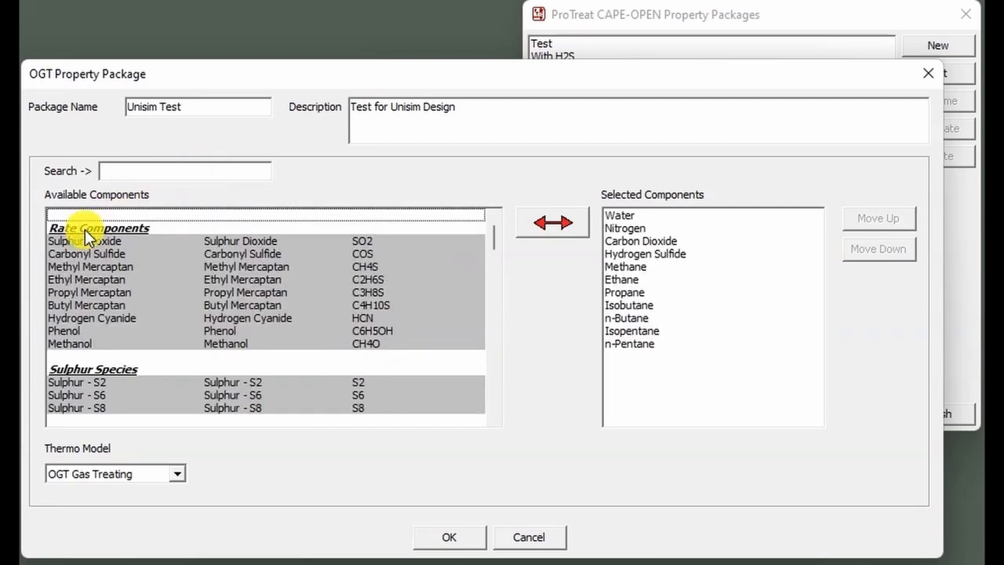
mouse_move(132, 177)
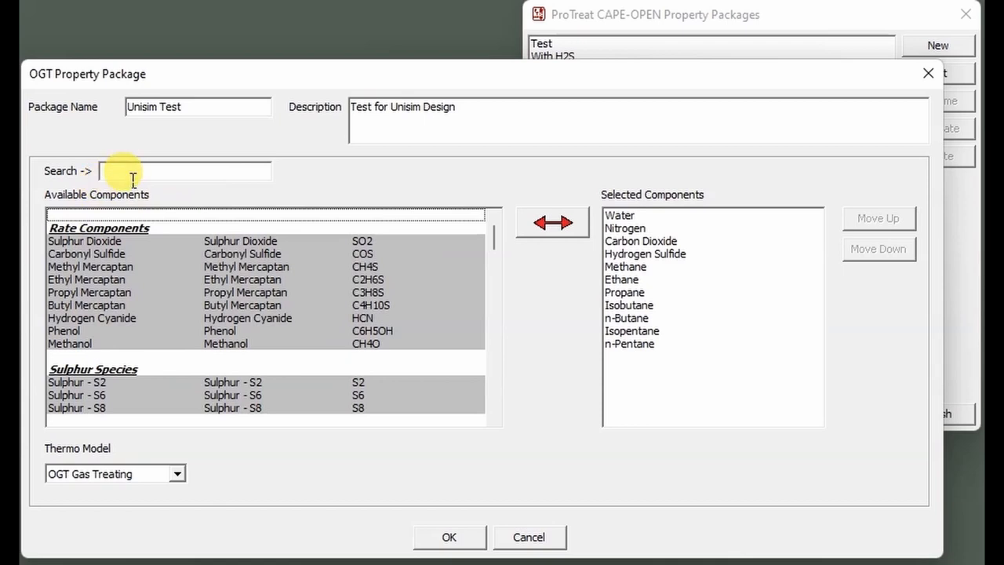
text(h)
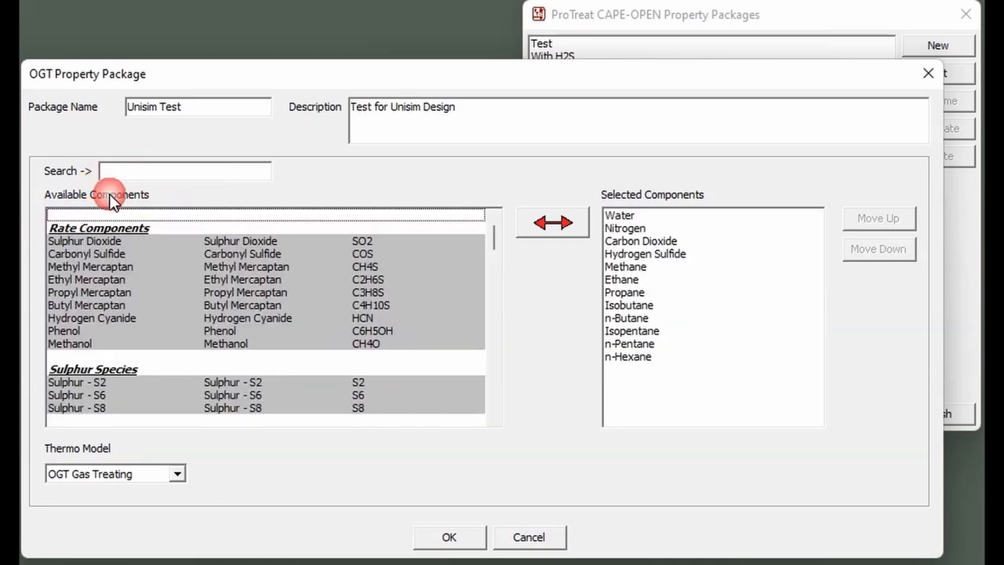
text(heptan)
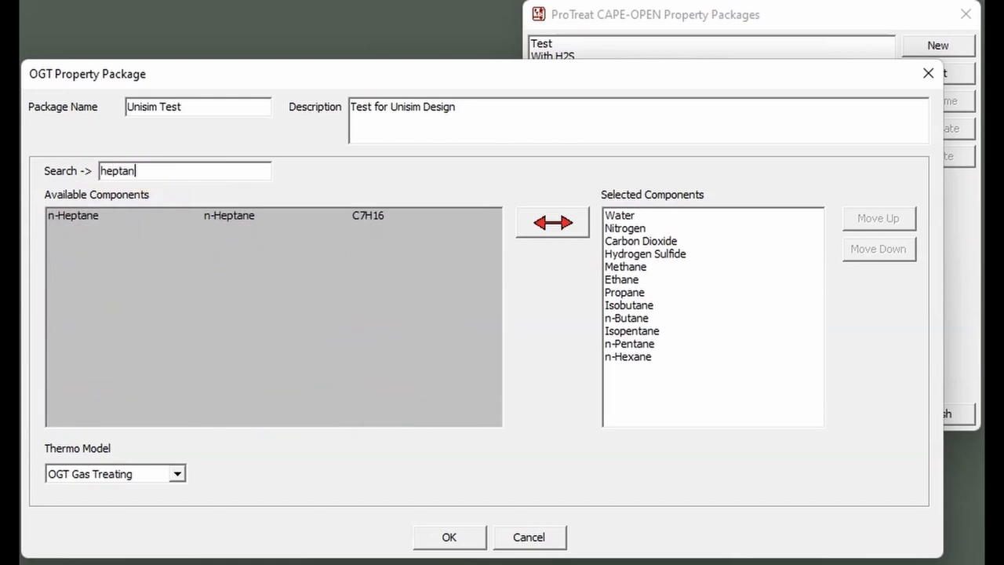
click(552, 222)
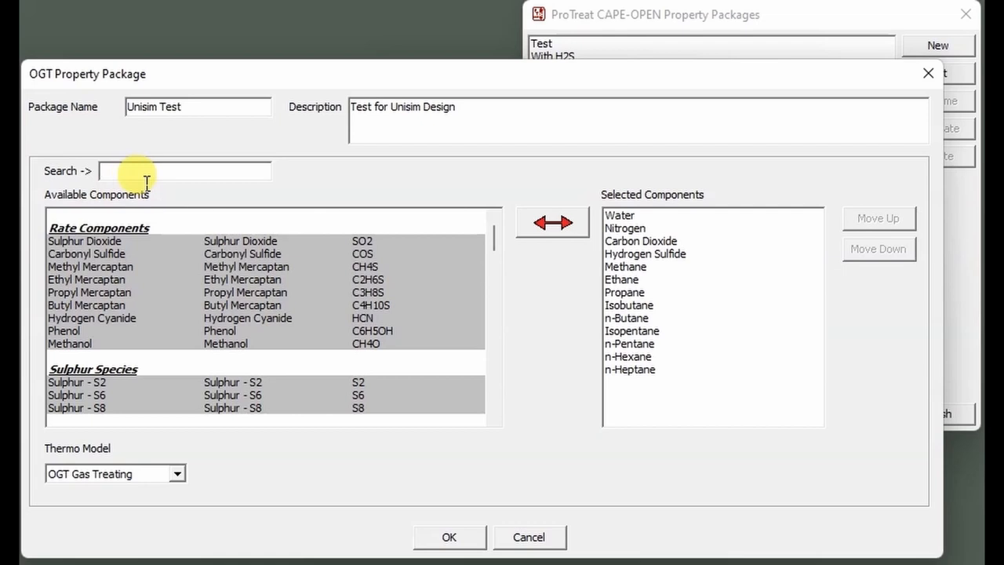
text(DEA)
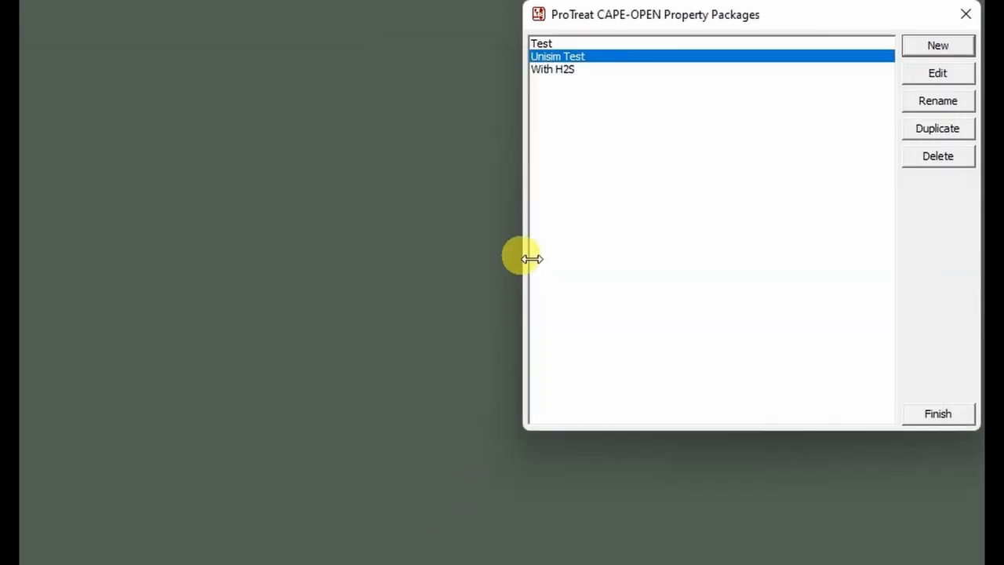
mouse_move(697, 90)
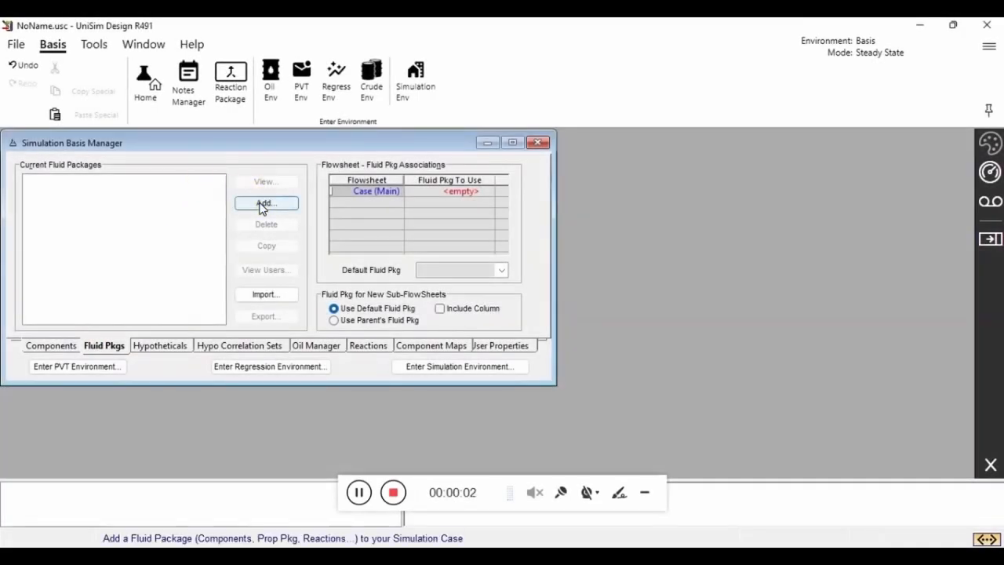
Step: Add a CAPE-OPEN 1.1 fluid package based on ProTreat's Unisim Test package
click(265, 203)
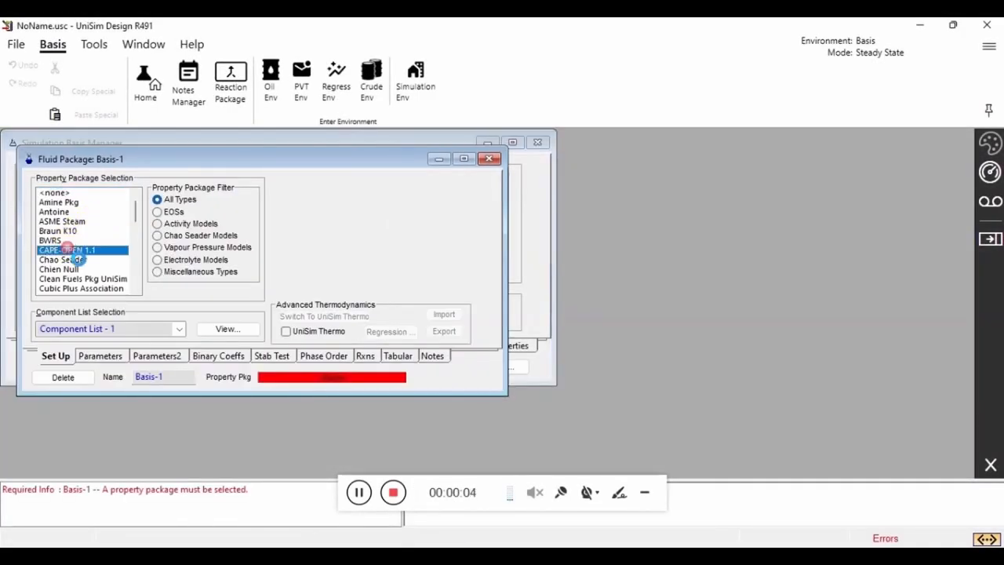
click(157, 271)
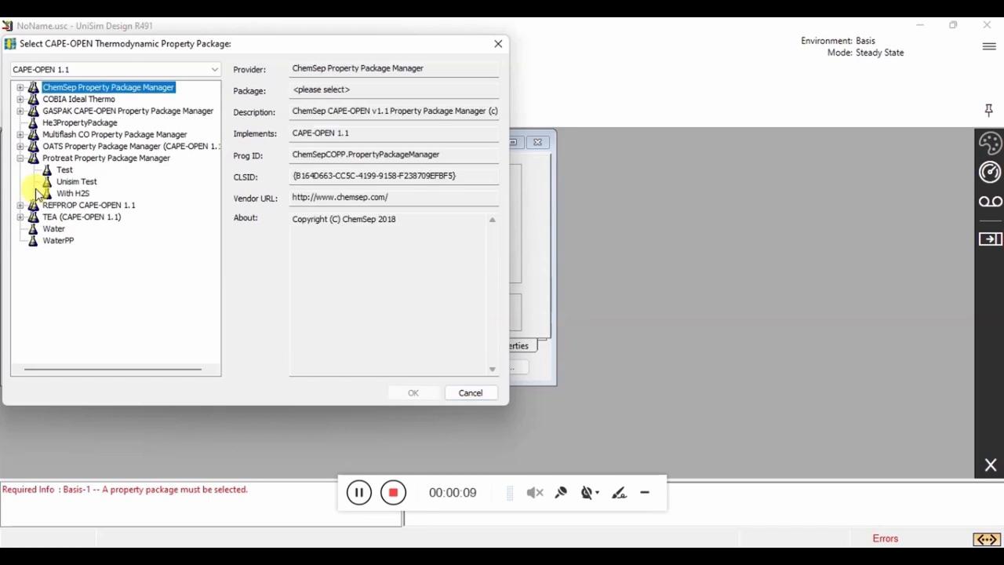
click(76, 181)
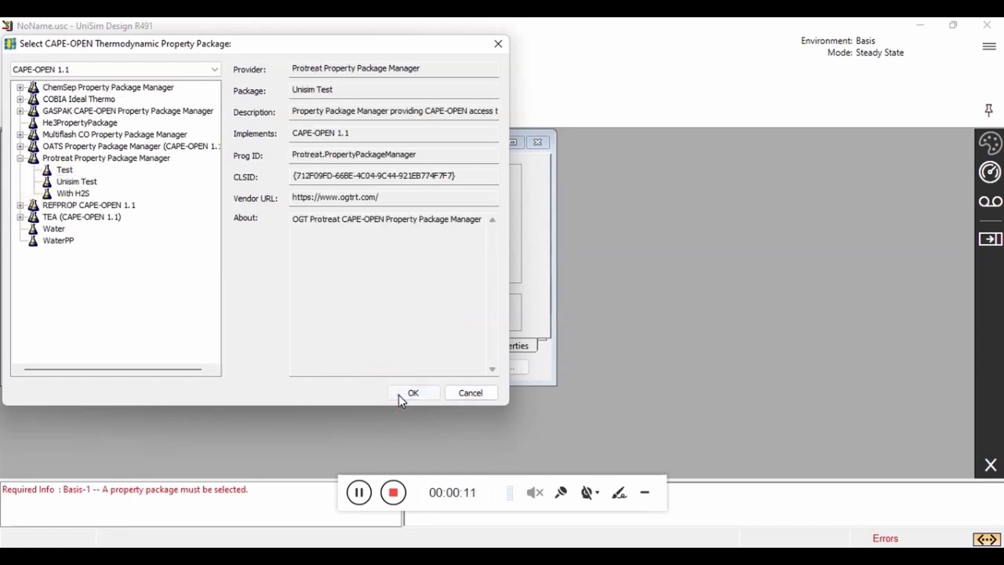
click(414, 392)
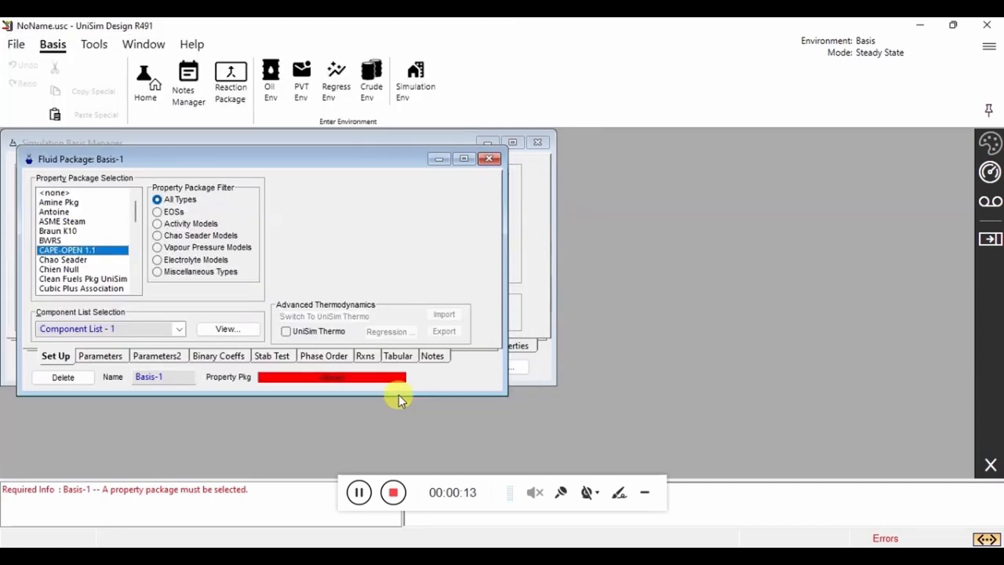
click(488, 158)
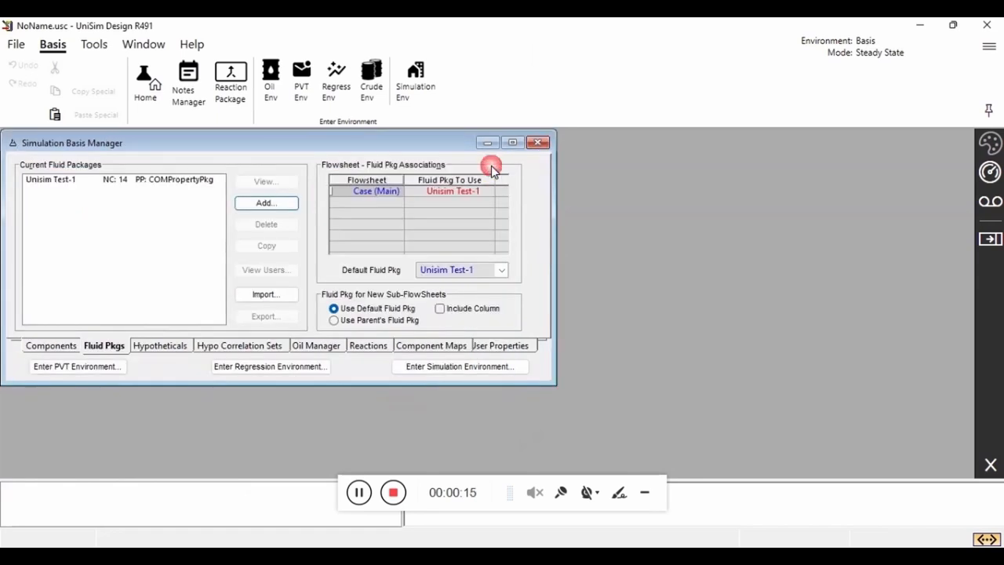
Step: Assign Component List - 1 to Unisim Test-1 and enter the simulation environment
click(67, 179)
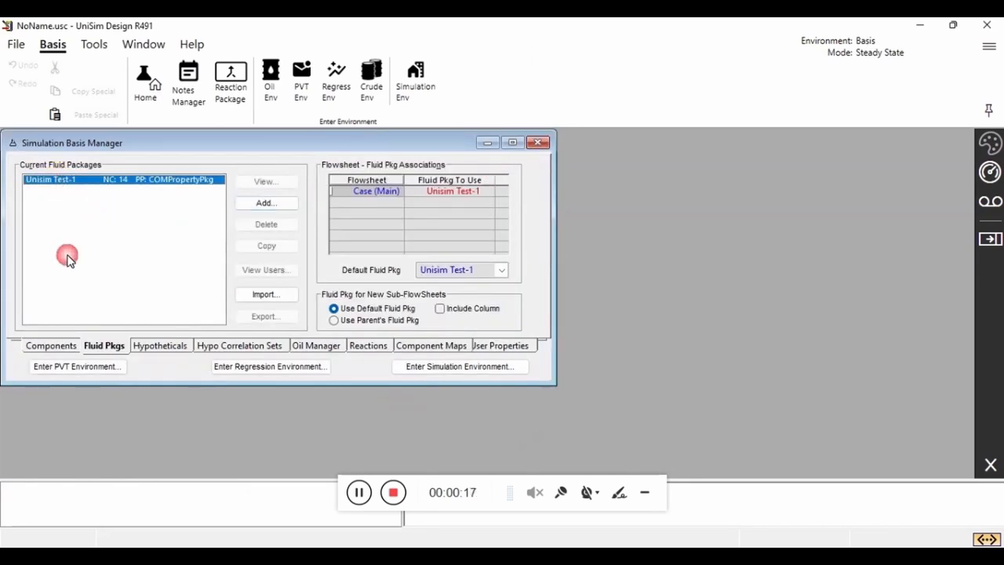
click(50, 346)
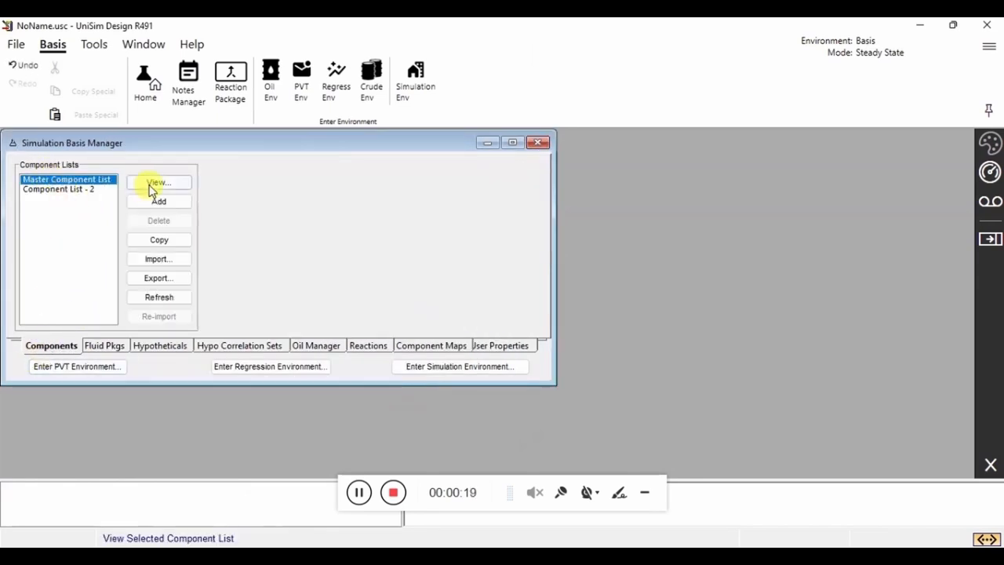
click(159, 182)
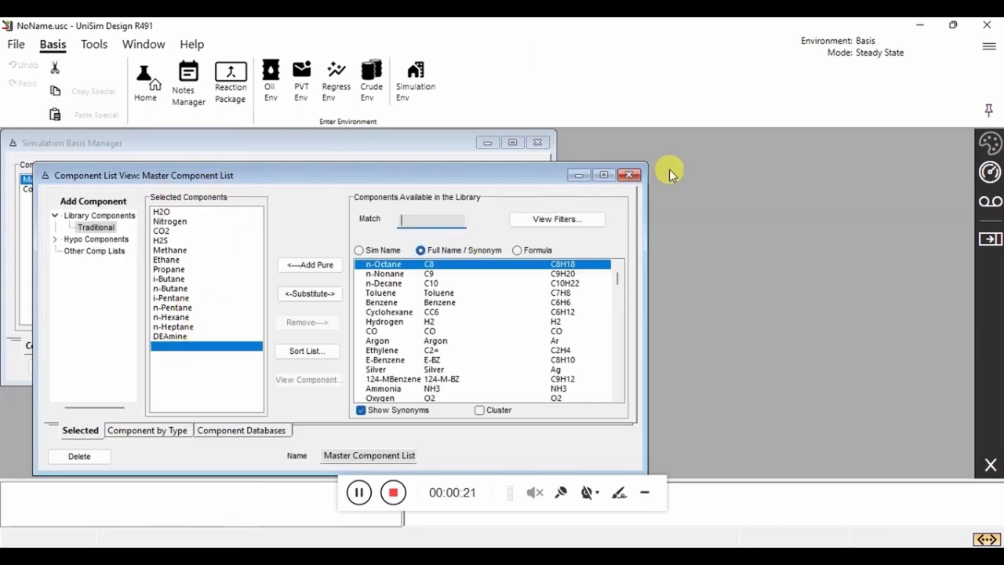
click(629, 174)
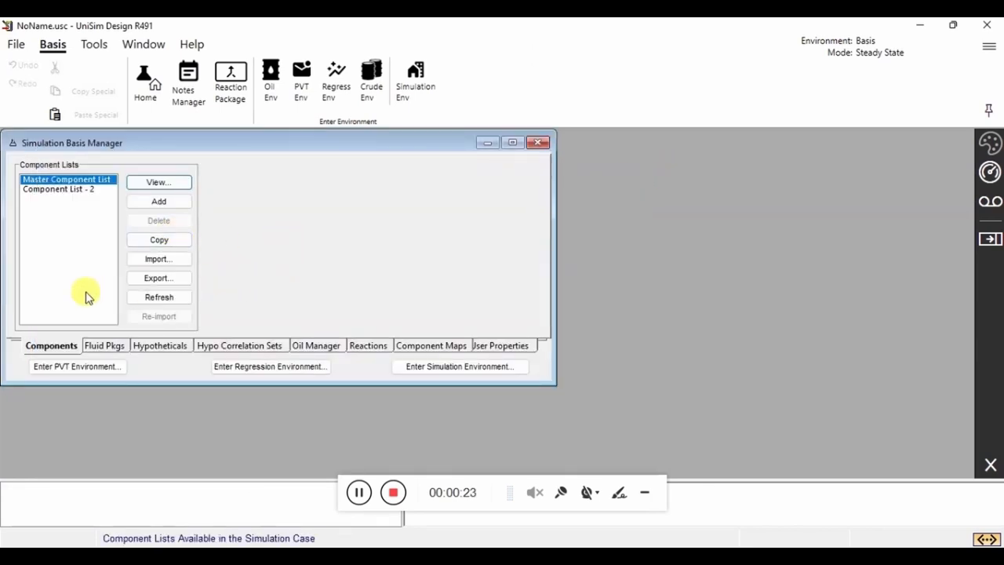
click(103, 345)
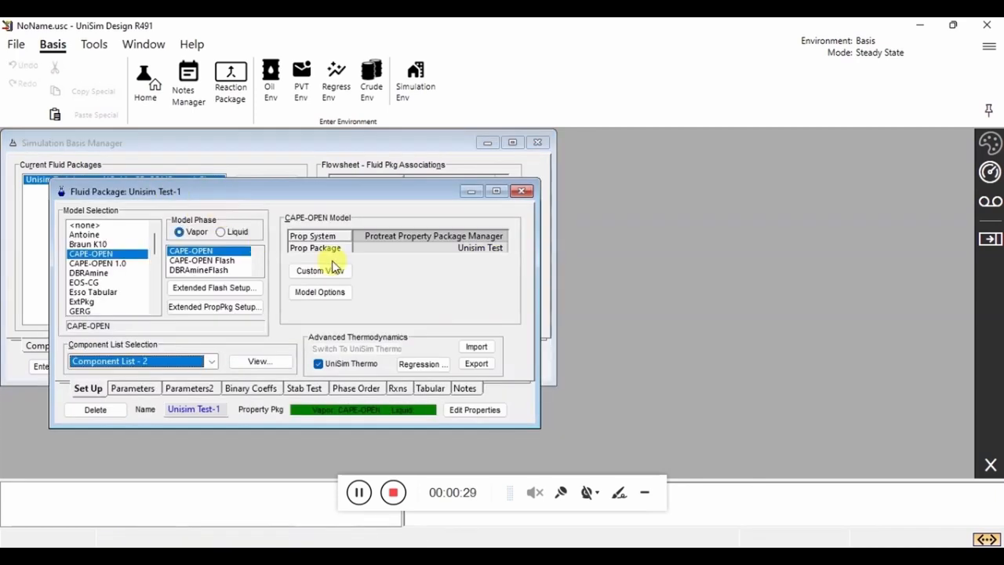
click(320, 270)
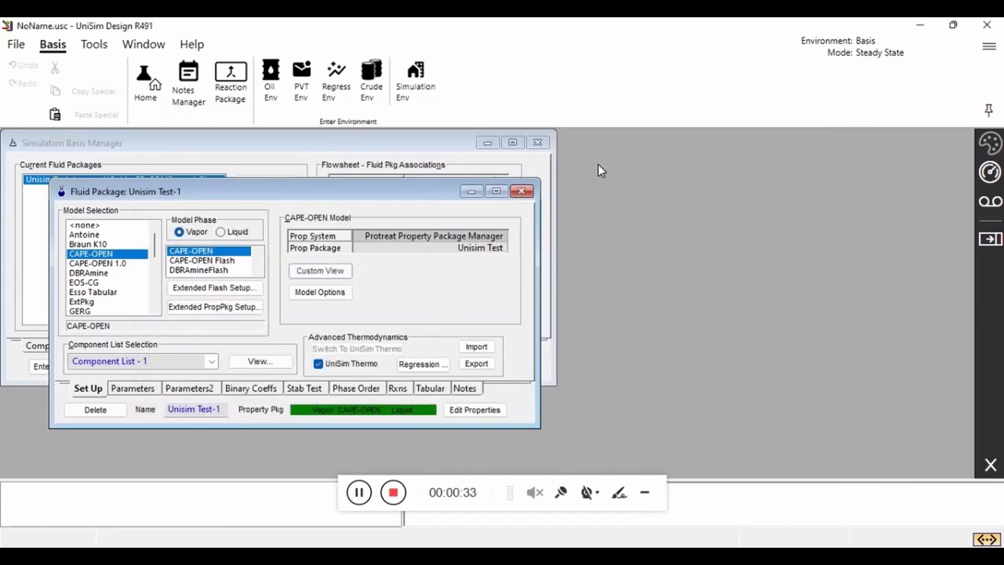
click(521, 190)
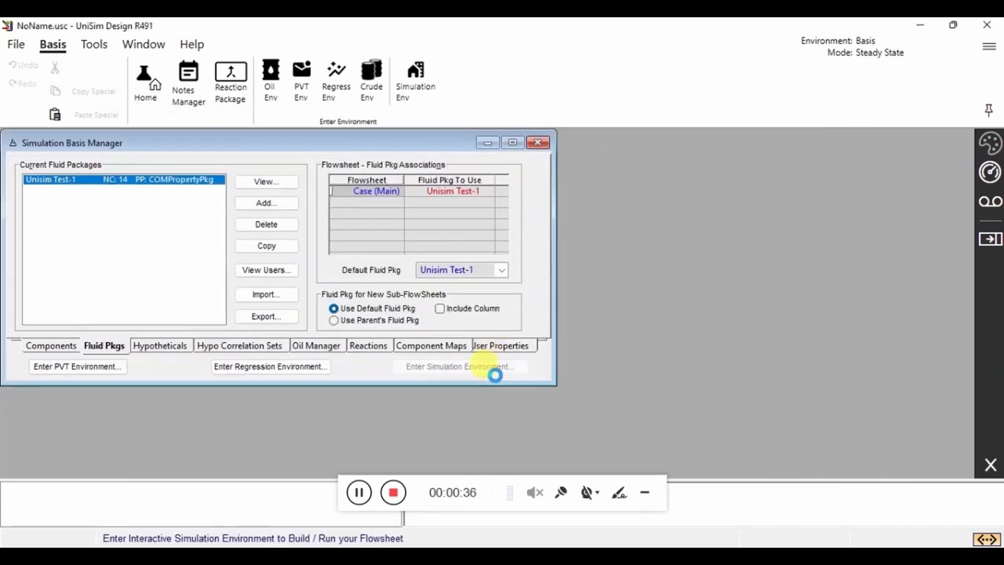
Step: Open the G-1 with PRSV case from the recent cases list
click(459, 366)
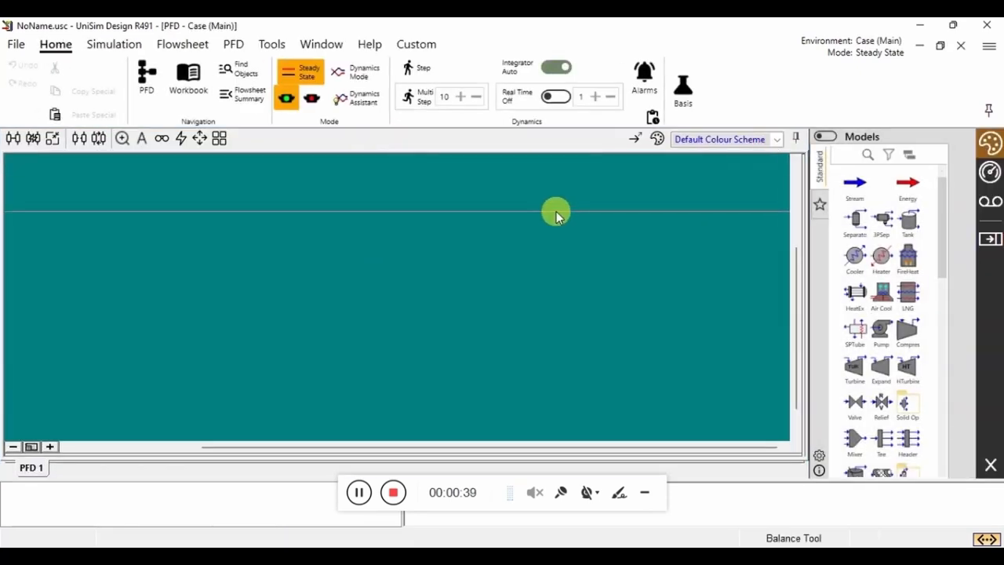
click(24, 43)
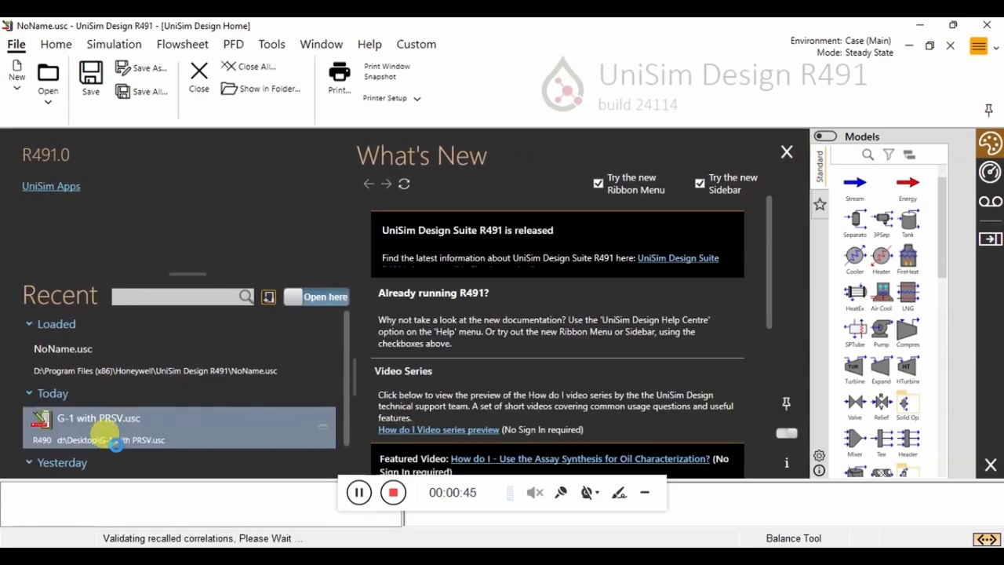
double_click(99, 421)
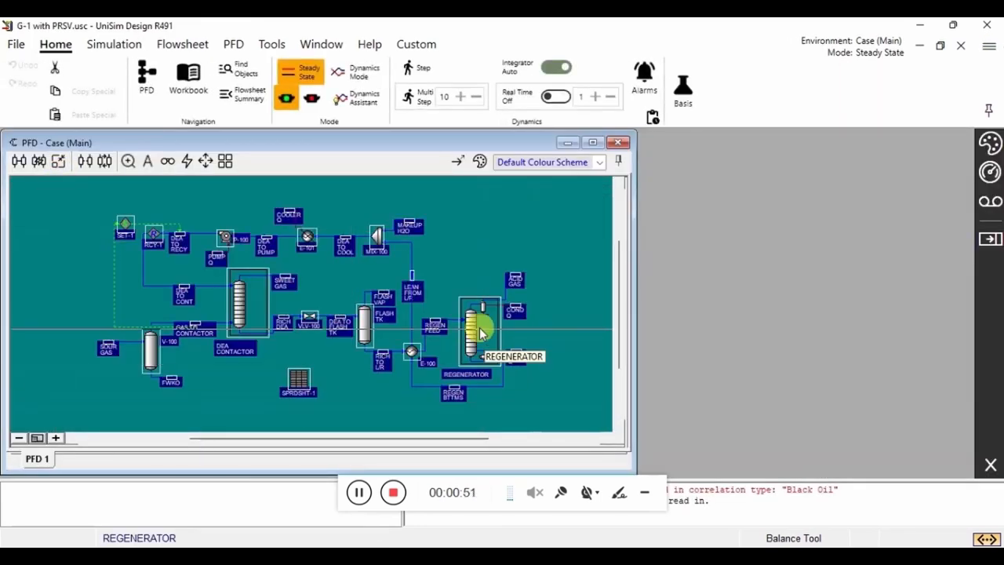
Step: Copy the selected amine plant objects and maximize the NoName_1 flowsheet
right_click(480, 333)
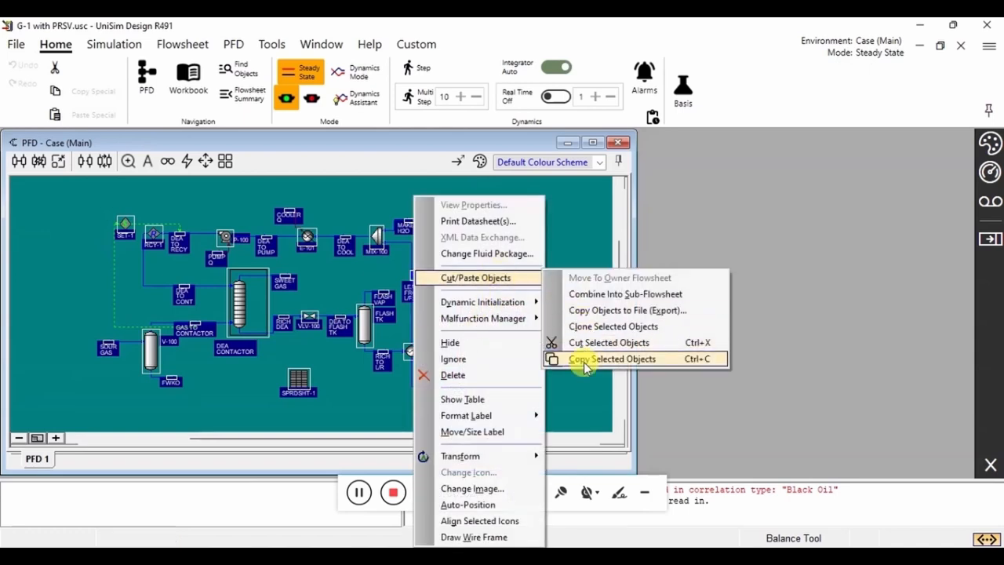
click(612, 359)
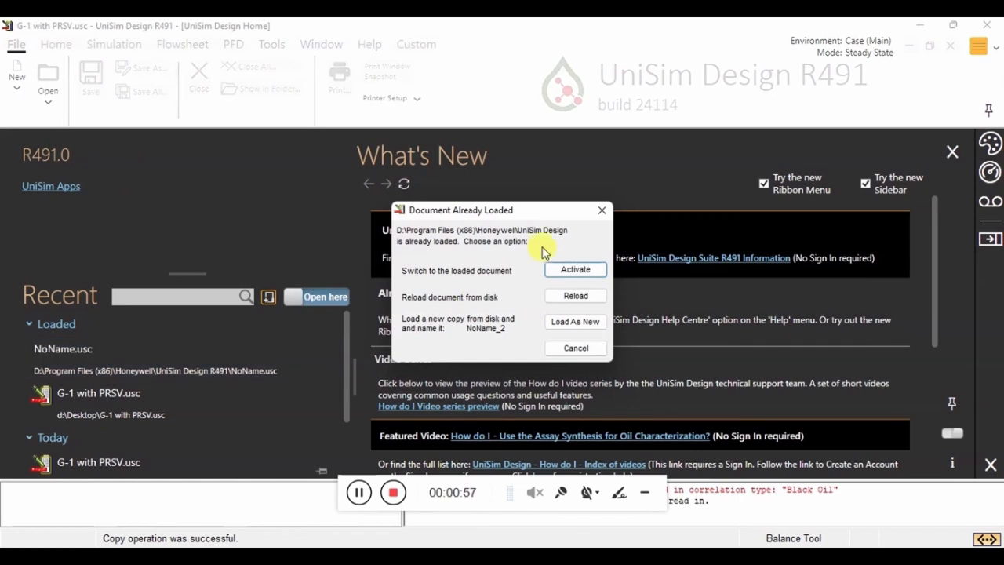
click(575, 322)
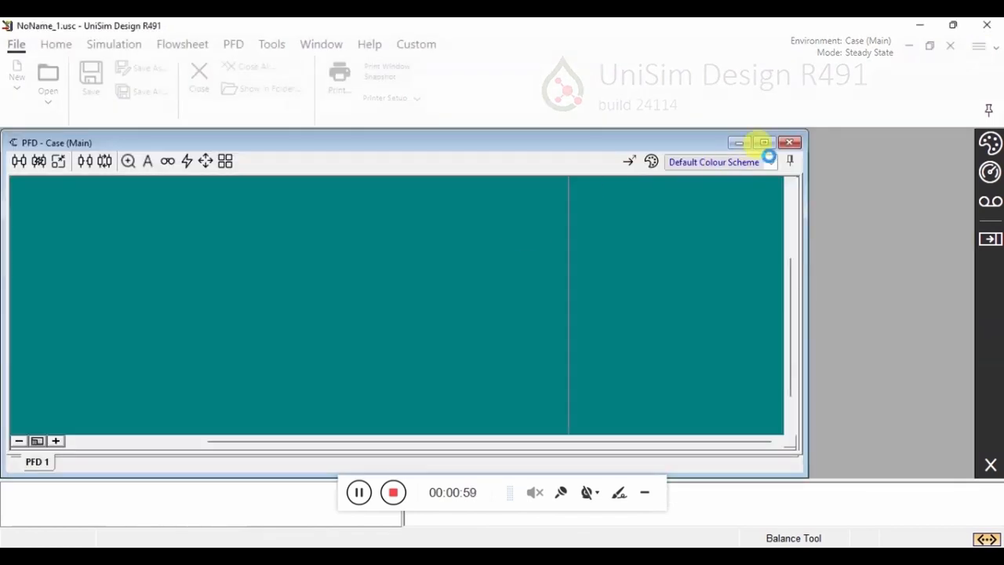
click(763, 142)
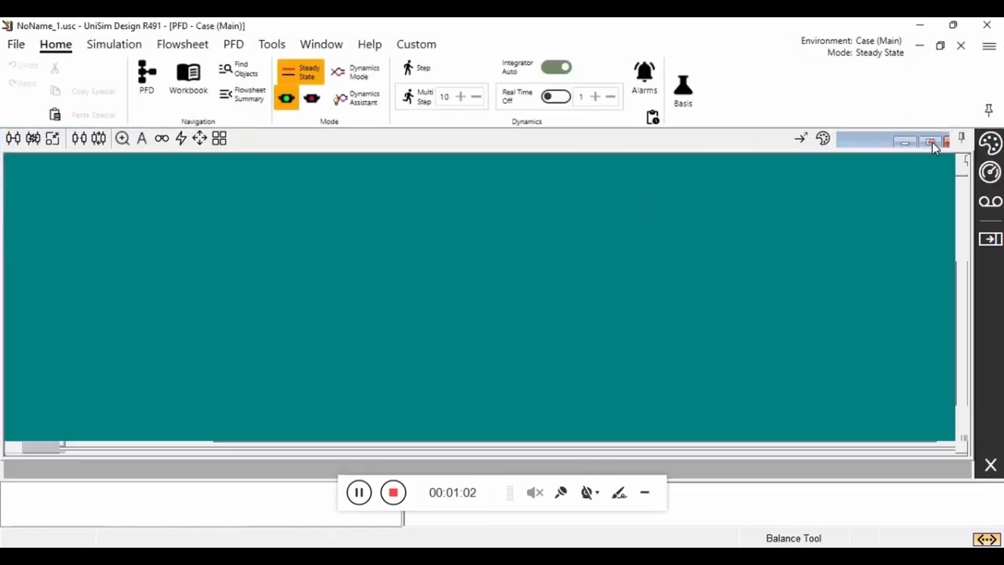
Step: Paste the amine objects keeping existing components, then return to the simulation basis
right_click(549, 322)
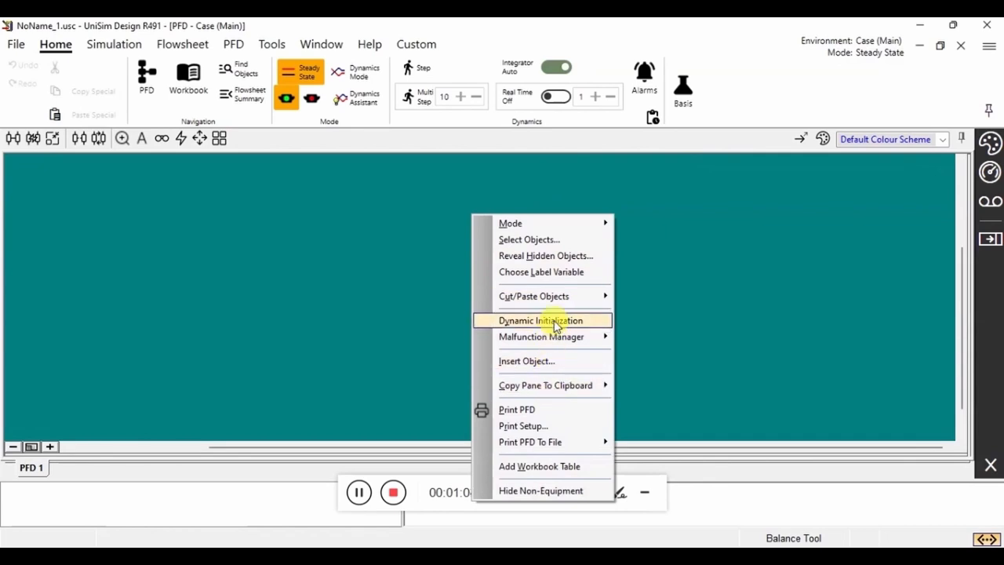
click(542, 320)
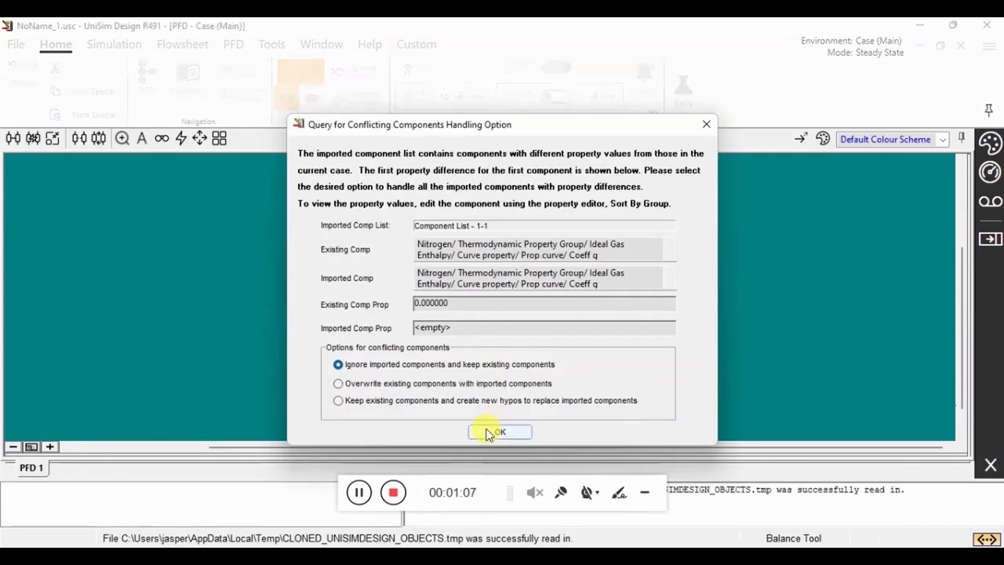
click(501, 432)
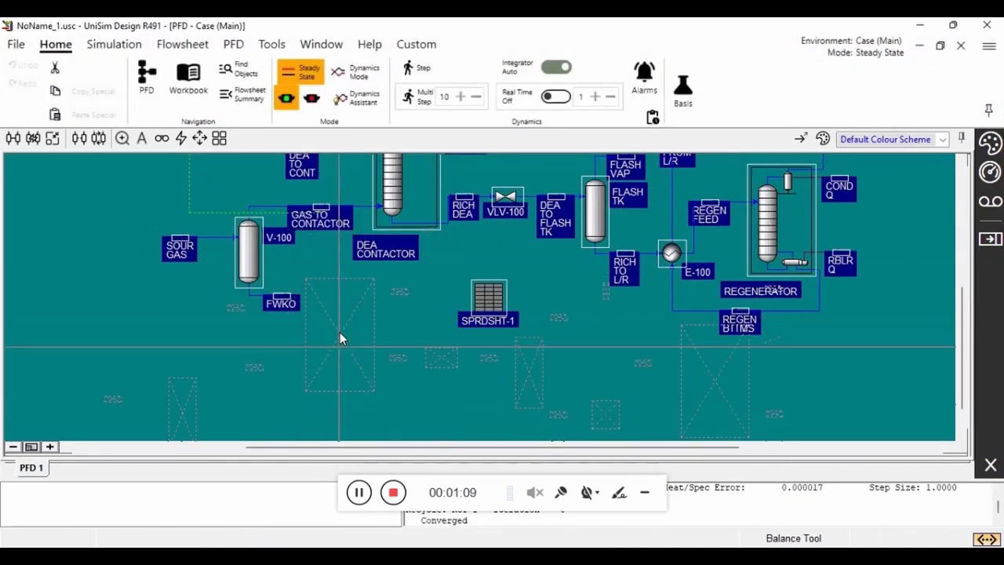
click(14, 446)
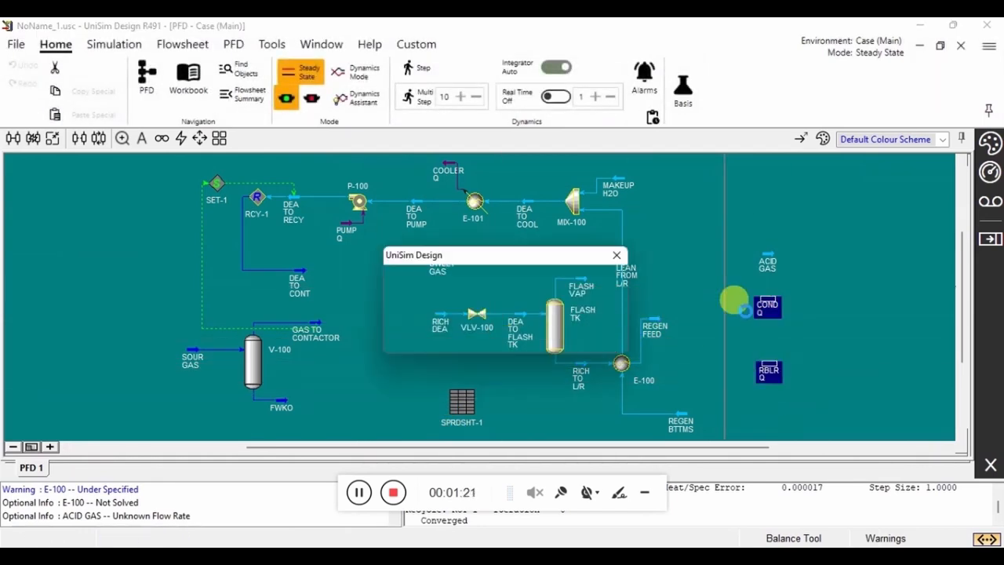
click(617, 255)
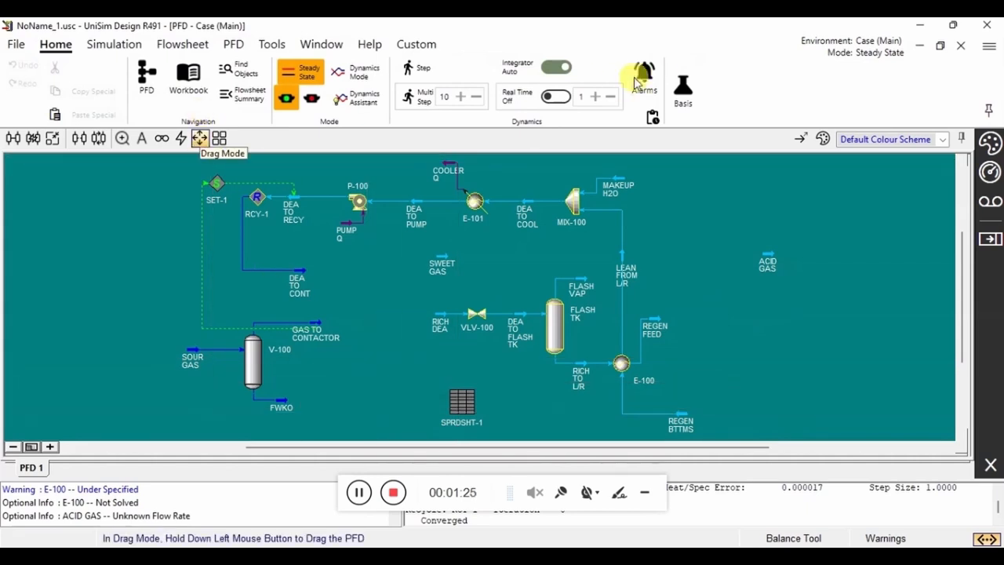
click(682, 78)
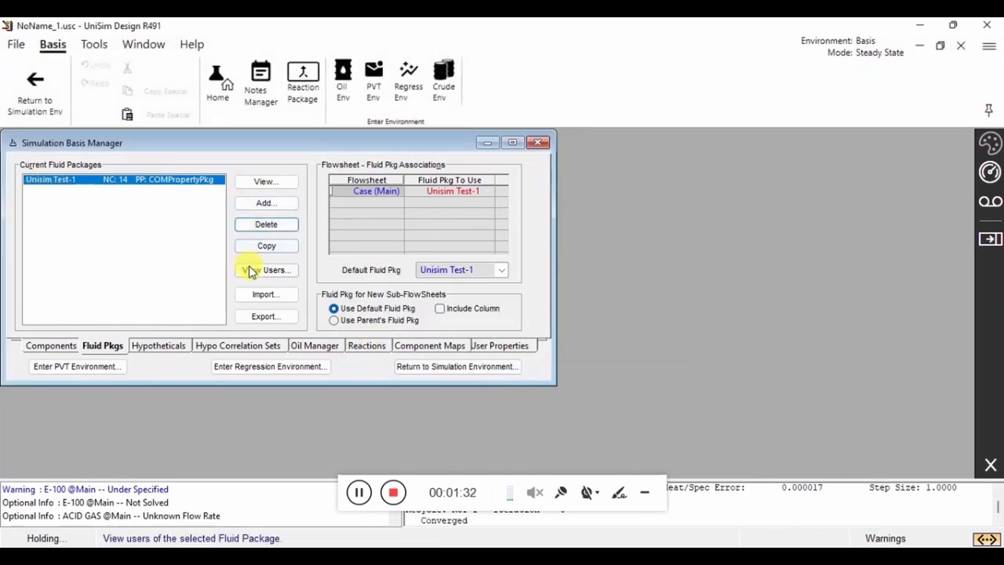
mouse_move(134, 364)
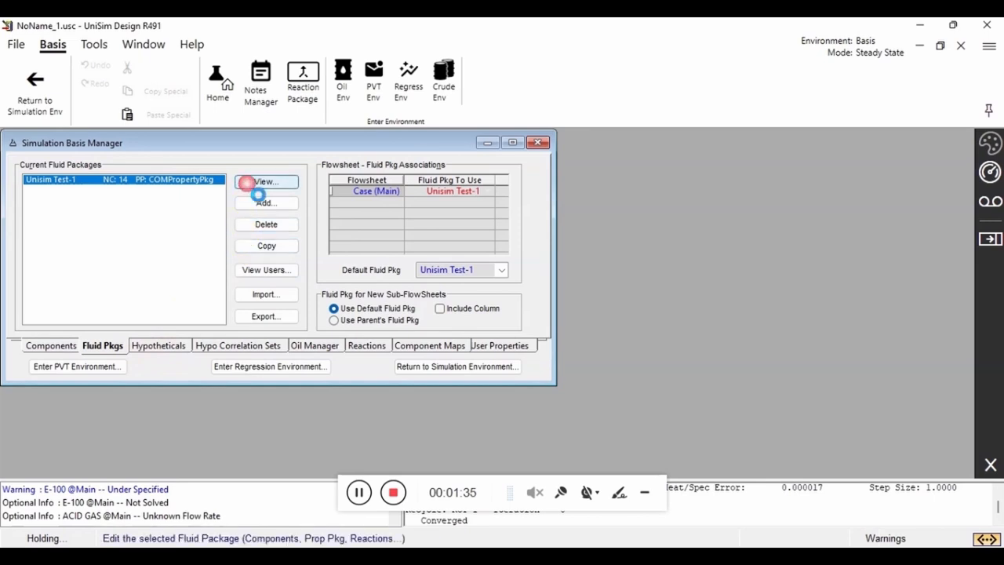
click(266, 181)
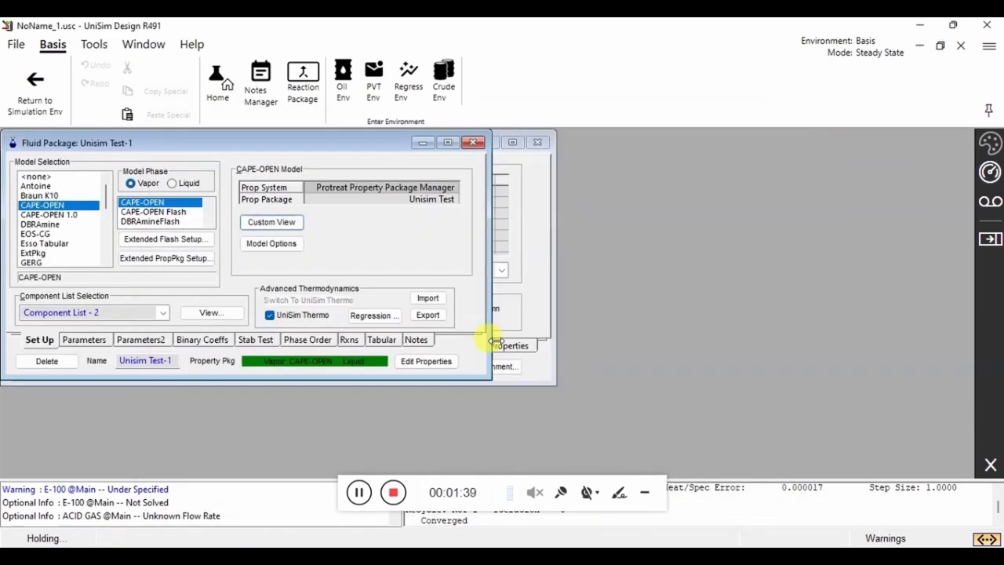
click(474, 142)
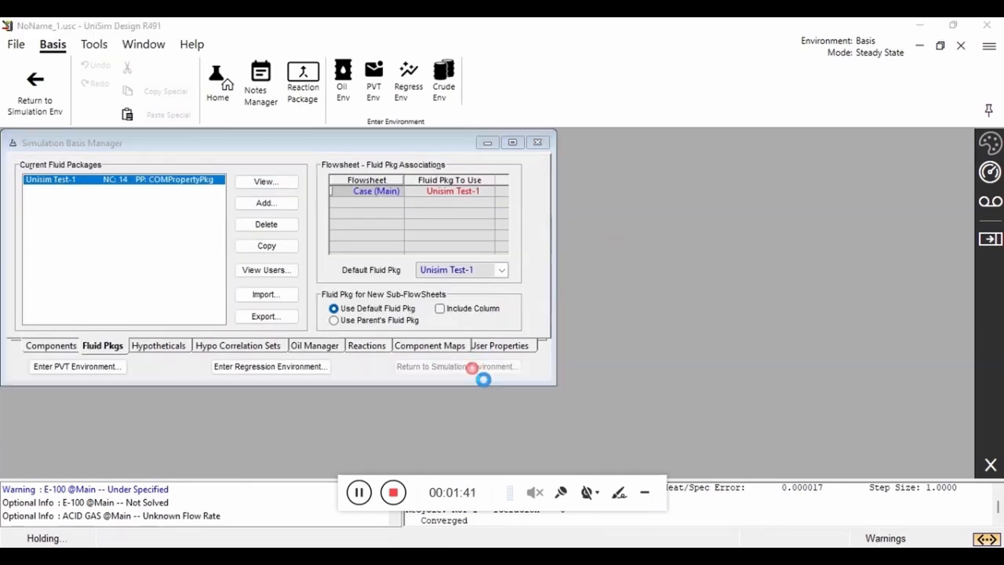
click(472, 366)
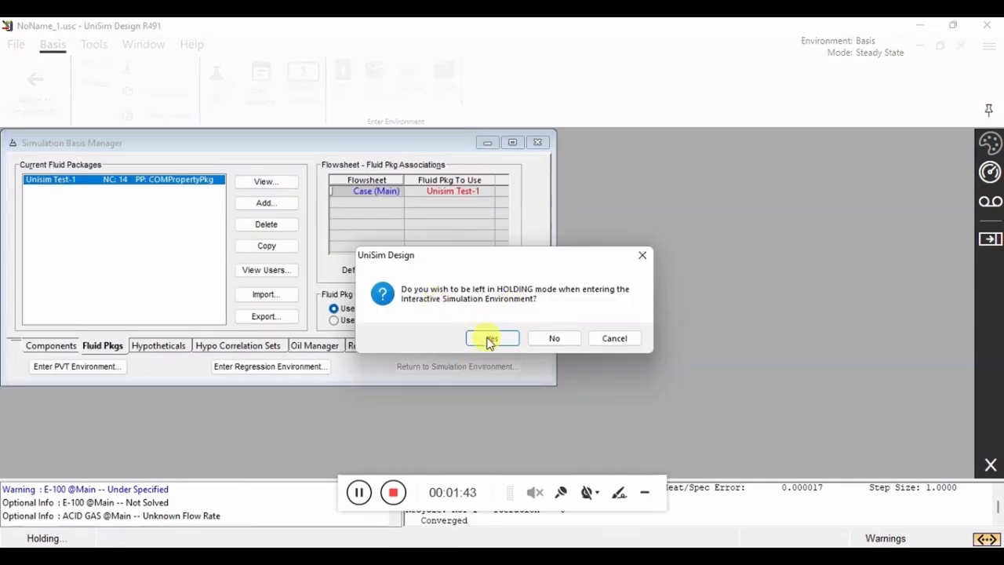
click(492, 337)
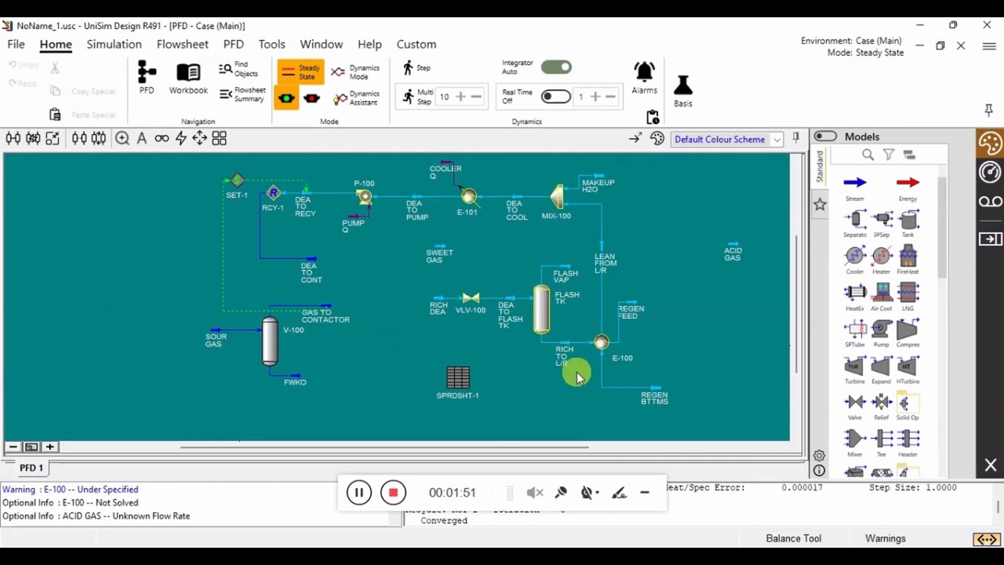
Step: Insert a ProTreat CAPE-OPEN unit operation onto the flowsheet as ProTreat-100
scroll(down, 3)
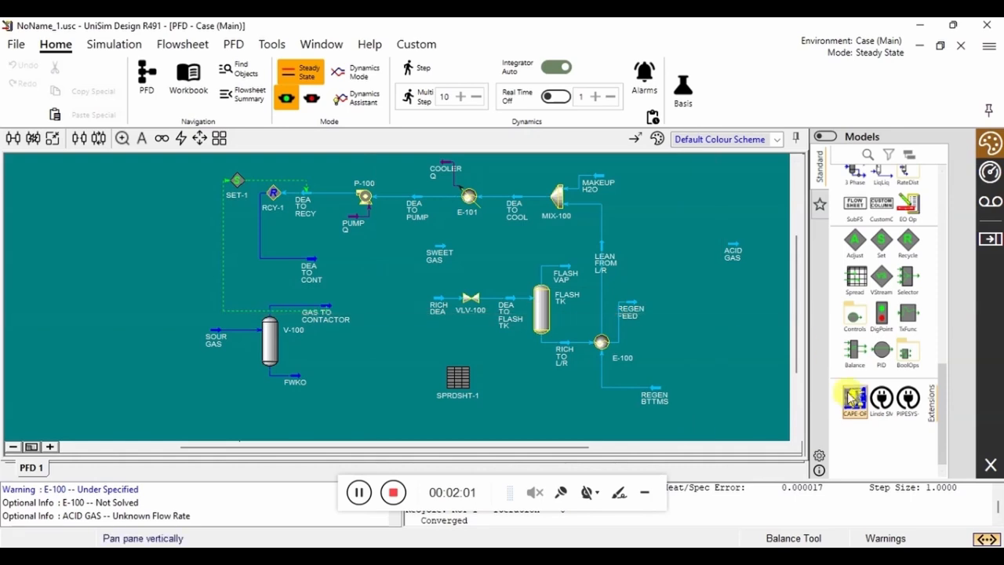
click(855, 399)
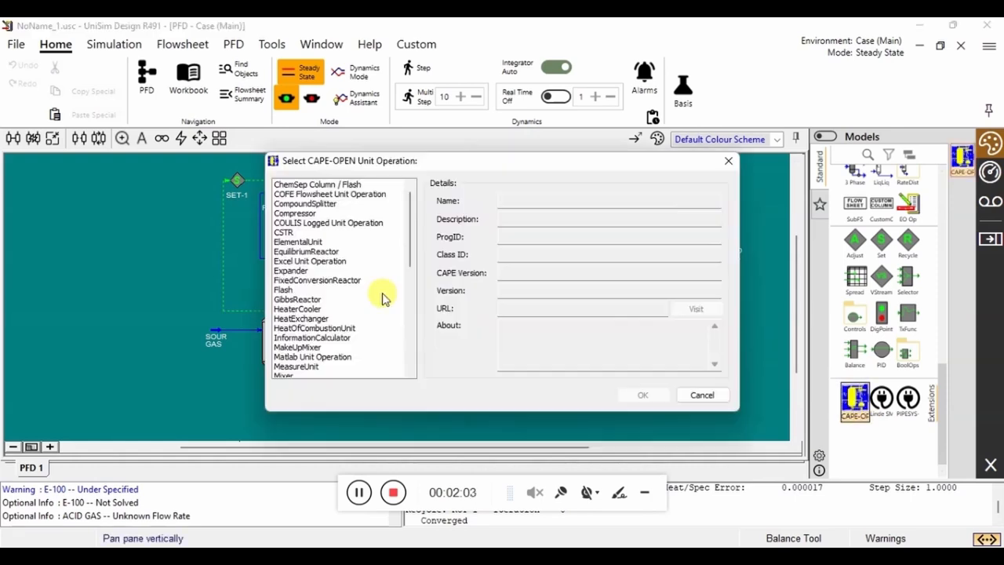
scroll(down, 3)
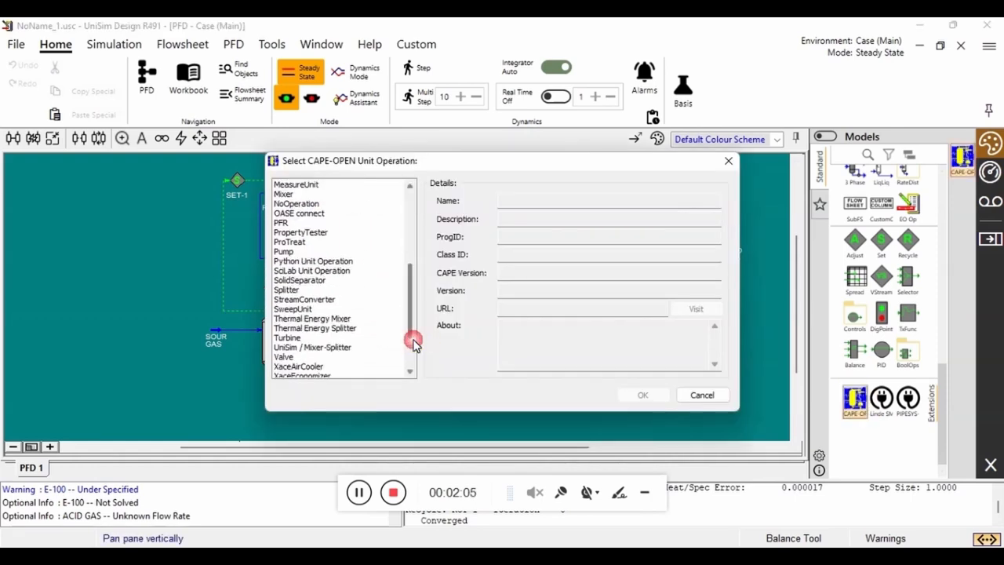
click(290, 241)
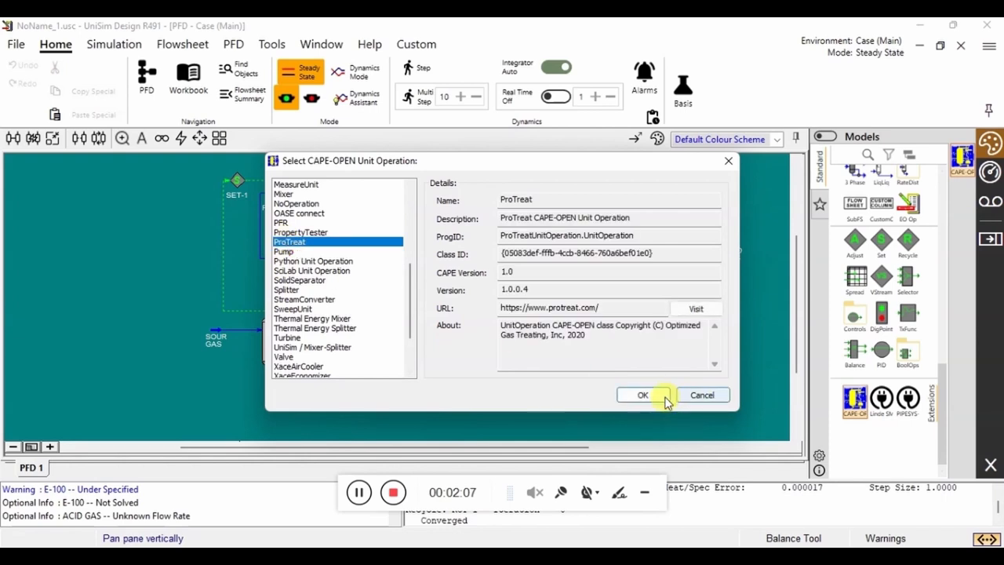
click(644, 394)
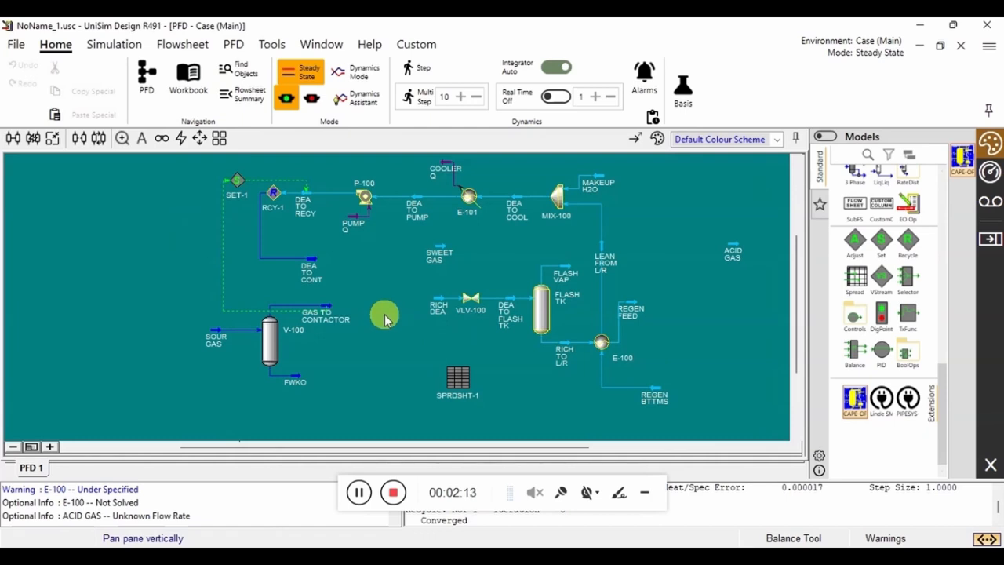
double_click(385, 314)
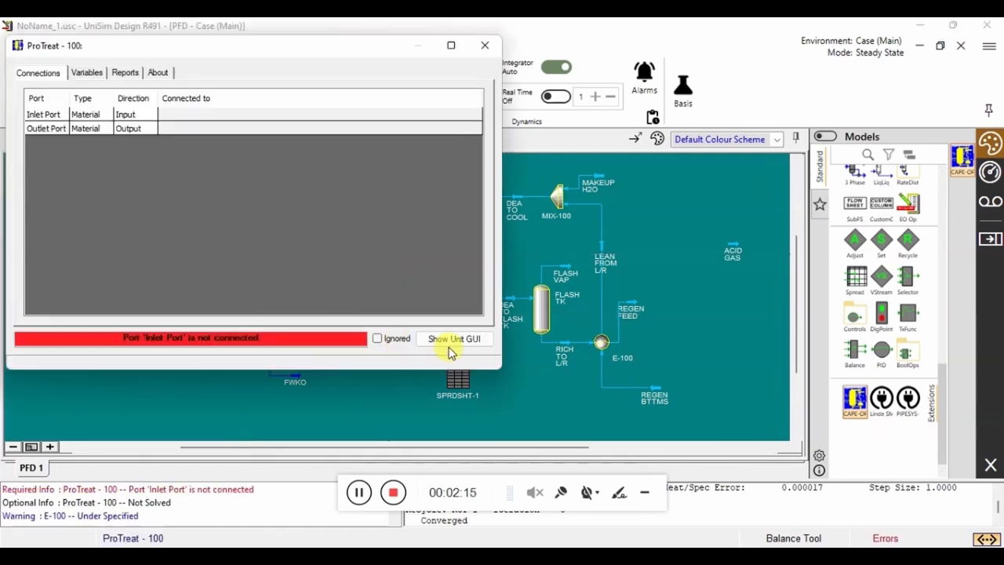
Step: Show the ProTreat unit GUI, dismissing the feed/product and licence notices
click(454, 339)
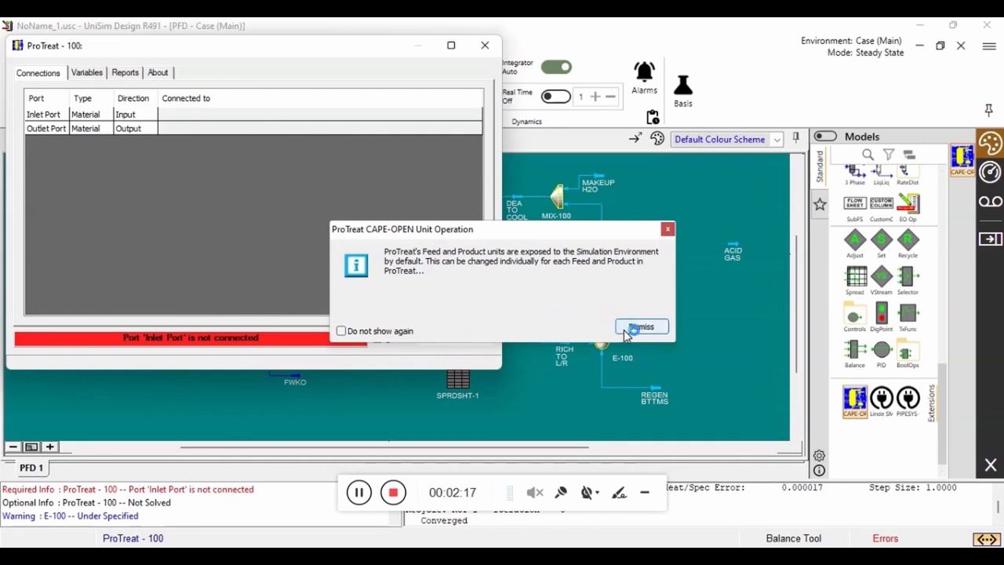
click(641, 326)
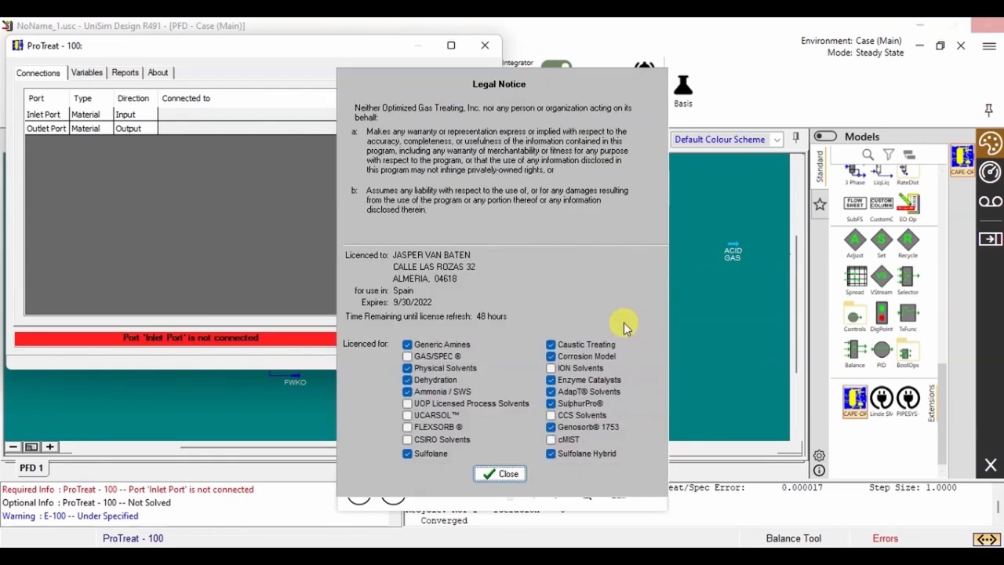
click(499, 473)
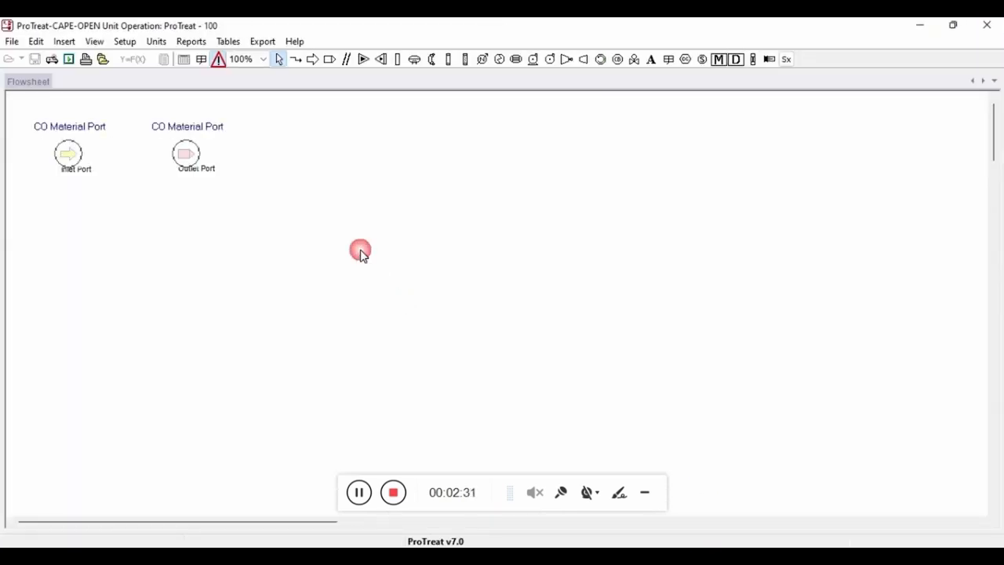
Step: Add the 13 components to the ProTreat flowsheet and save the change
click(126, 42)
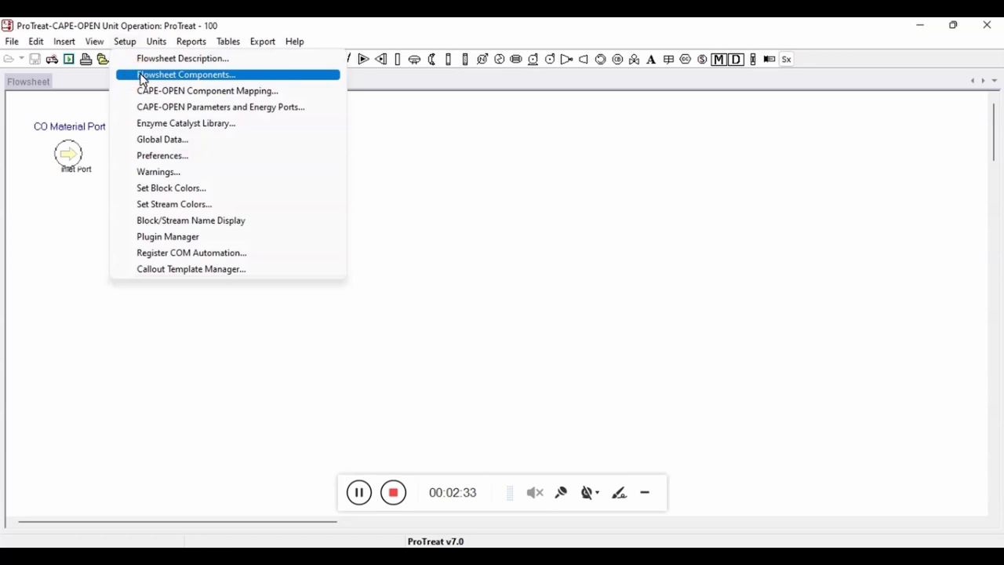
click(186, 74)
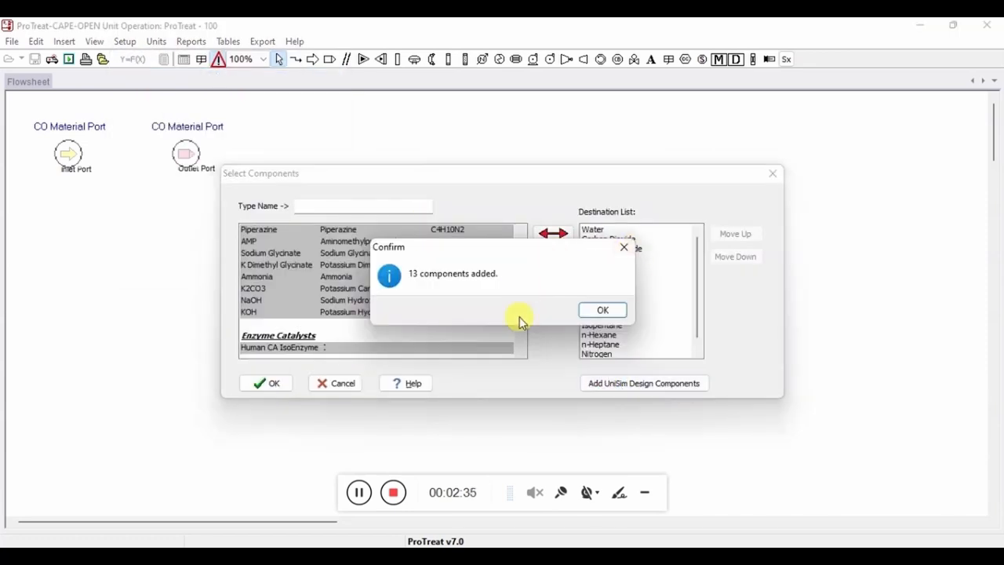
click(601, 310)
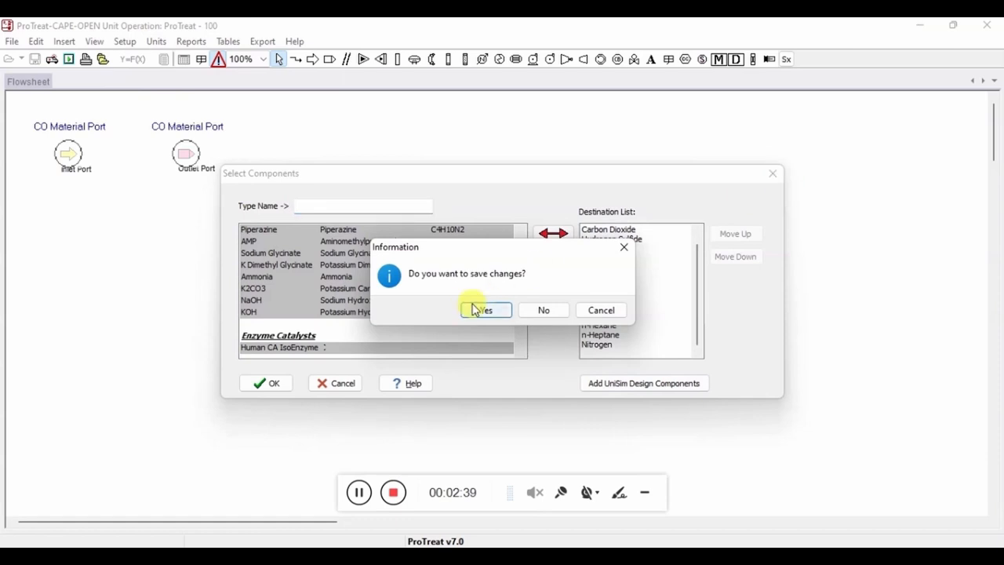
click(486, 310)
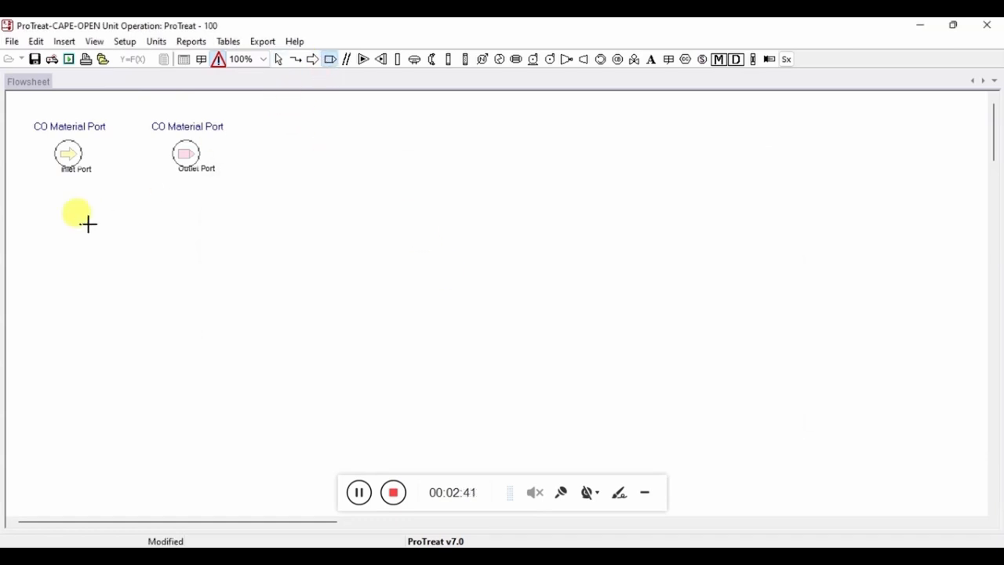
click(217, 208)
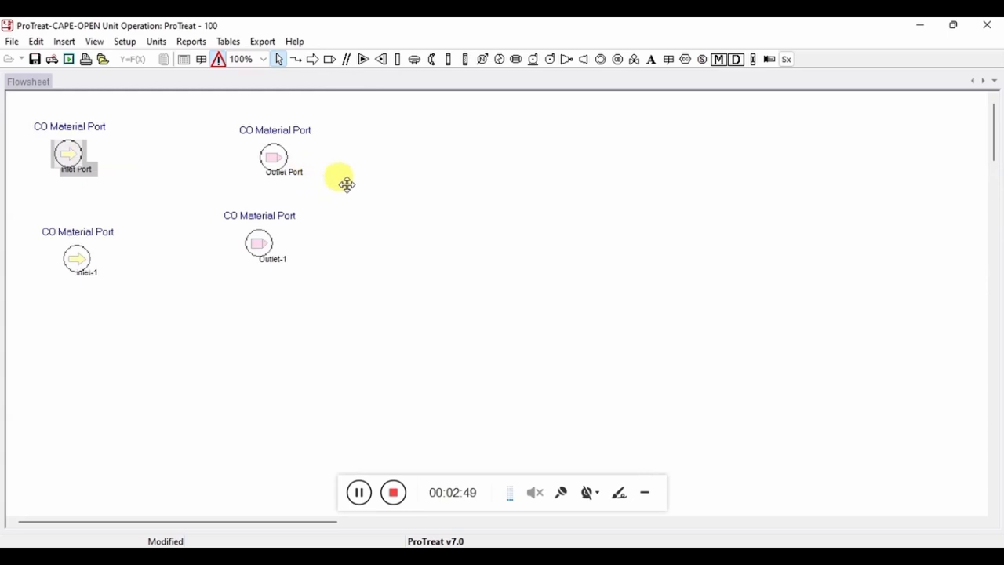
Step: Rename the ports Lean, Feed and Treated, and open the lower outlet port
double_click(68, 153)
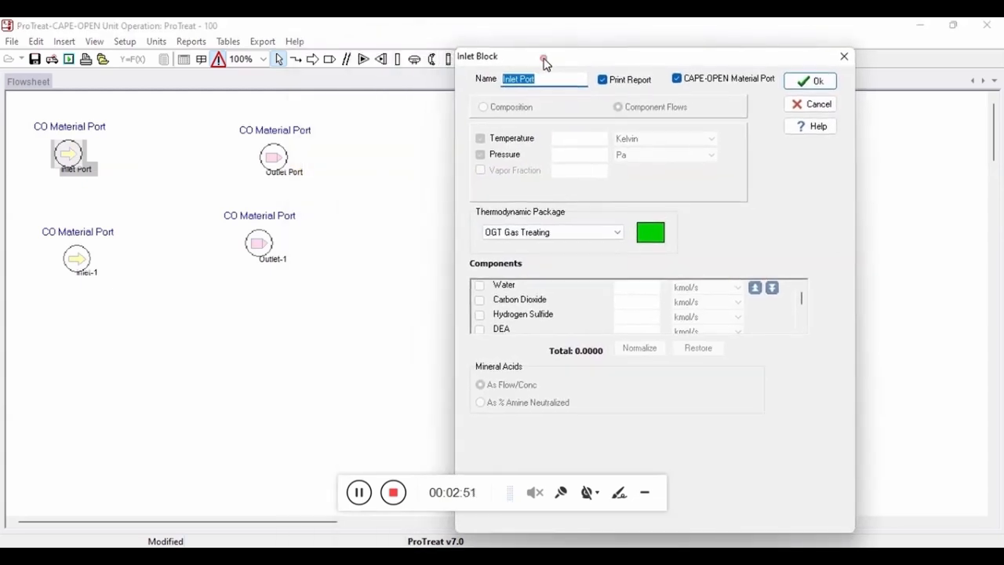
mouse_move(568, 148)
text(L)
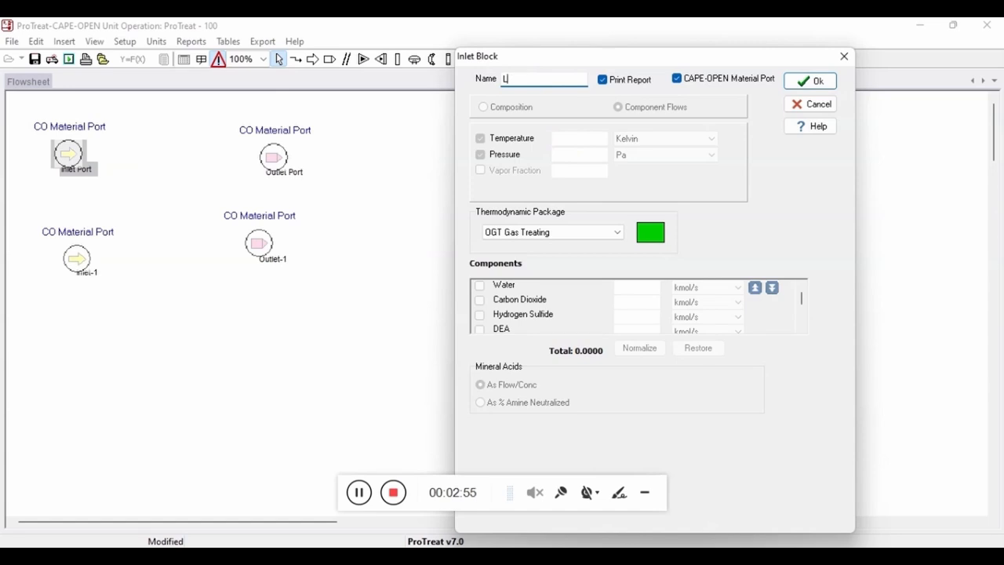
click(809, 81)
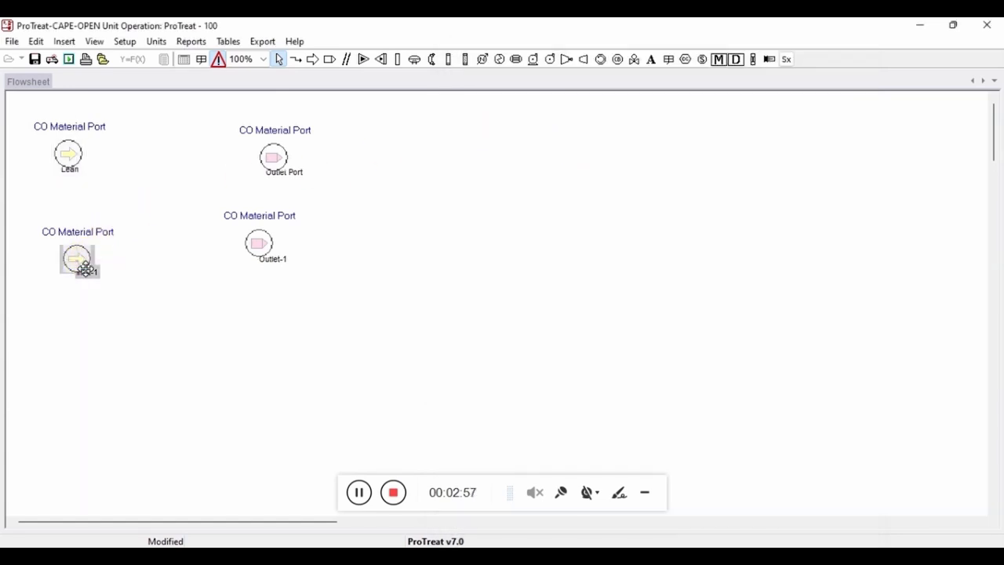
double_click(76, 259)
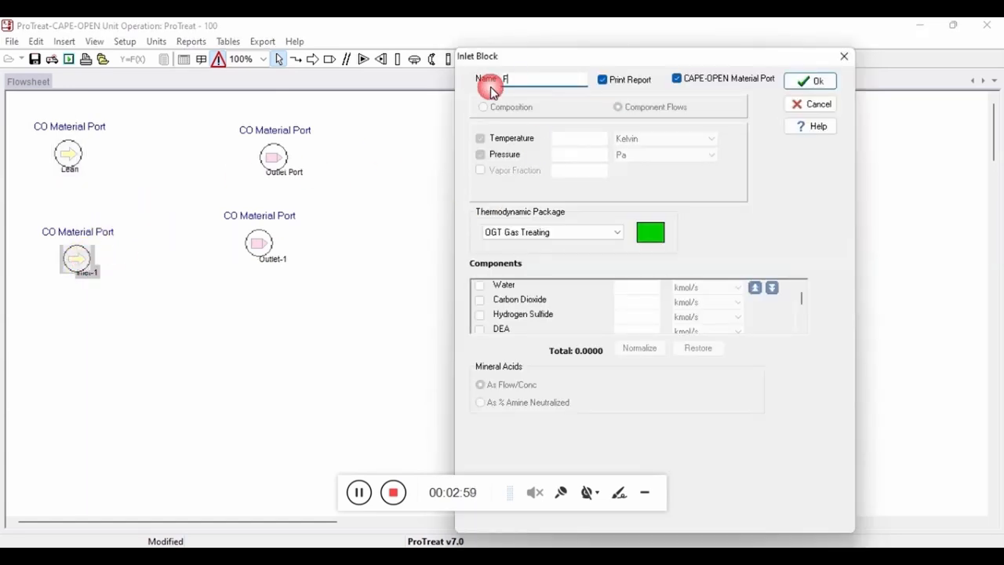
click(810, 80)
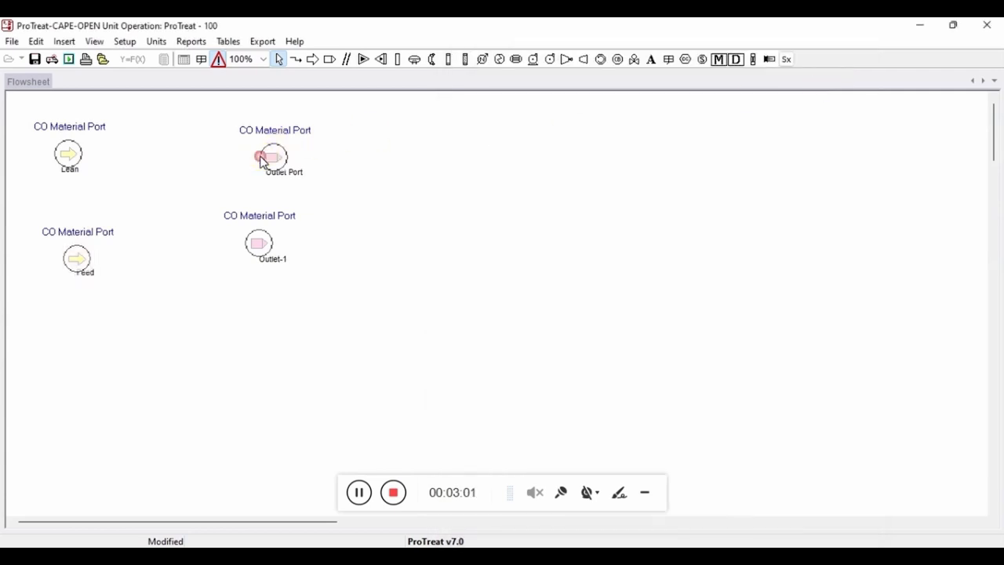
double_click(273, 156)
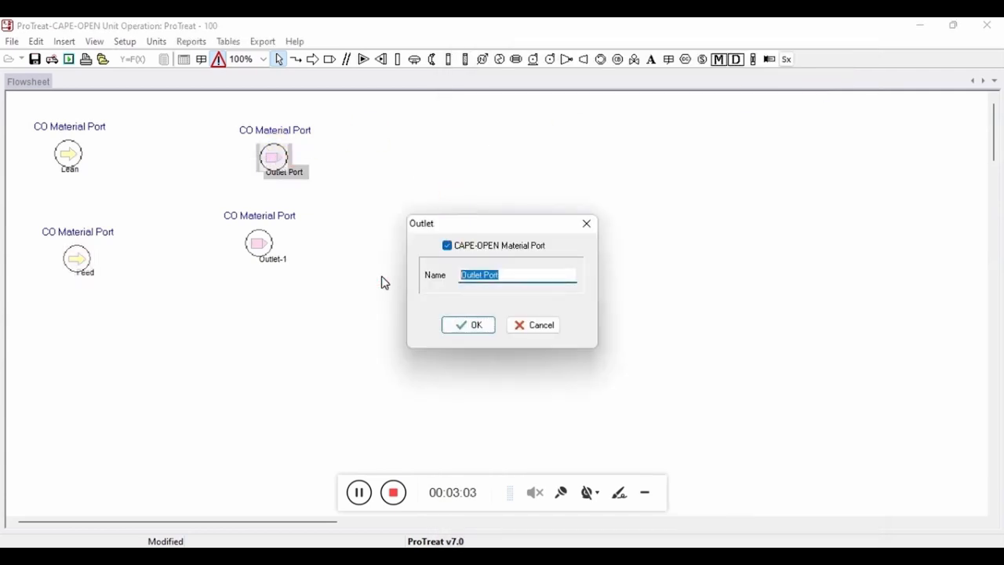
click(468, 325)
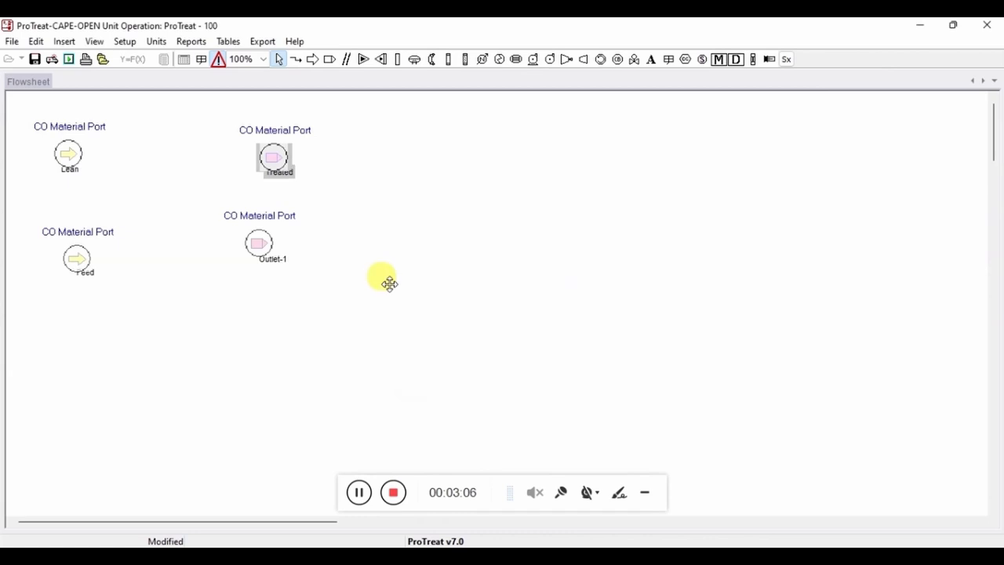
double_click(259, 243)
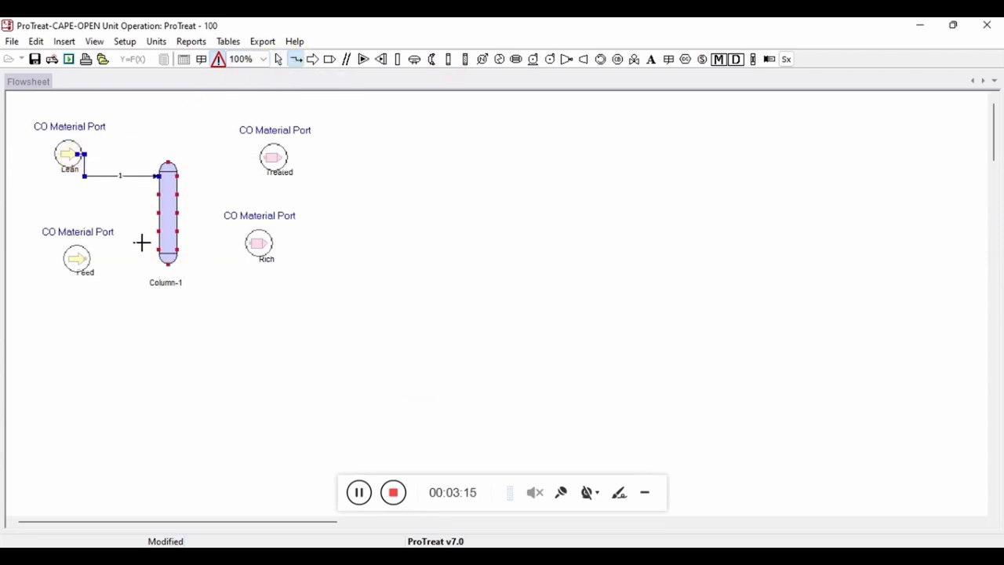
Step: Connect Feed to the column and set column pressure from a feed stream
drag(90, 259, 164, 235)
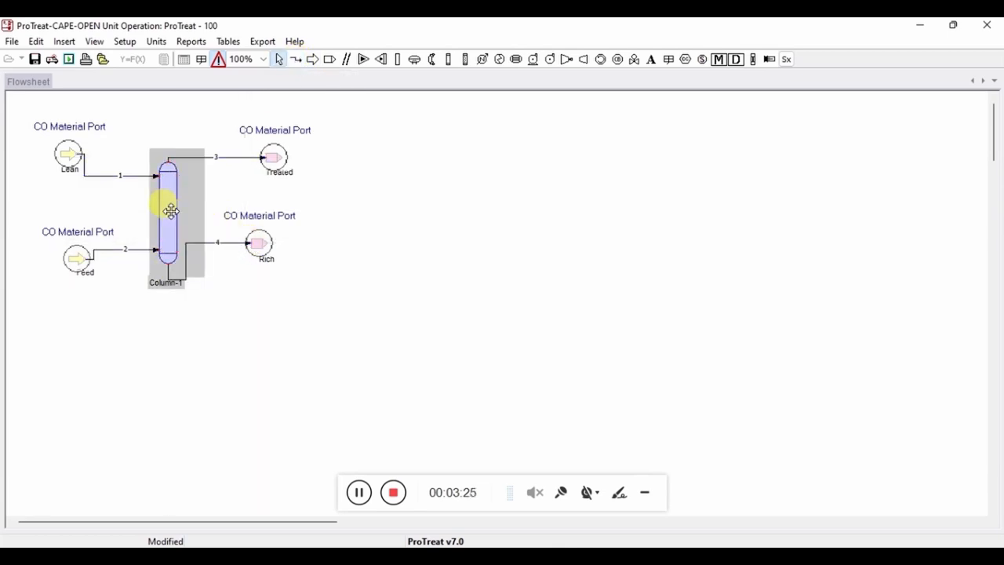
double_click(170, 210)
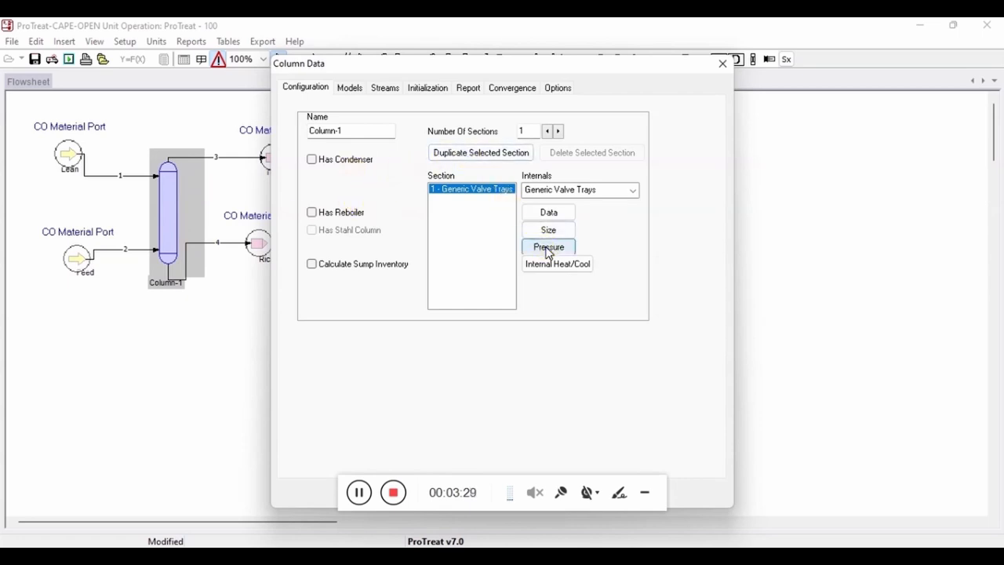
click(548, 246)
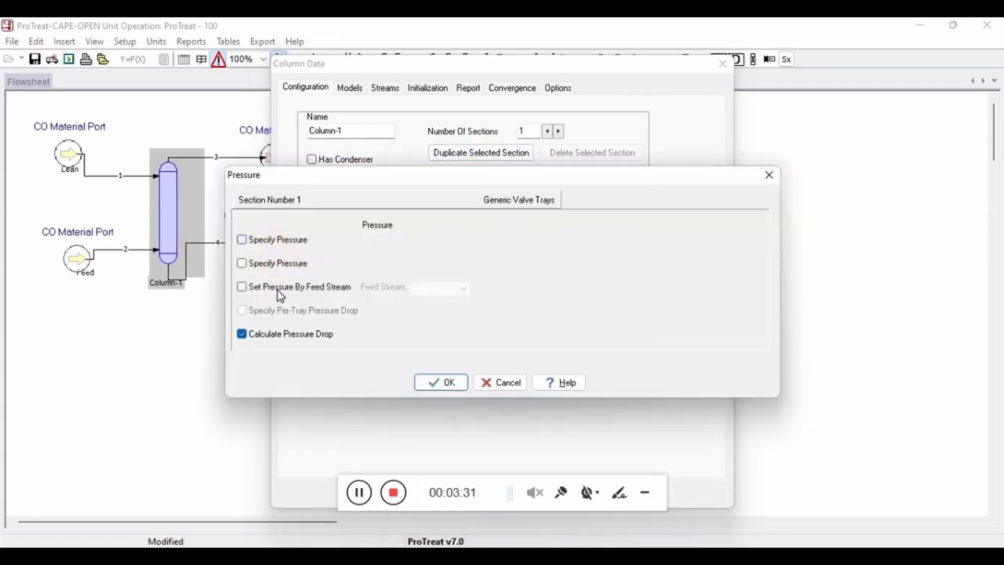
click(242, 286)
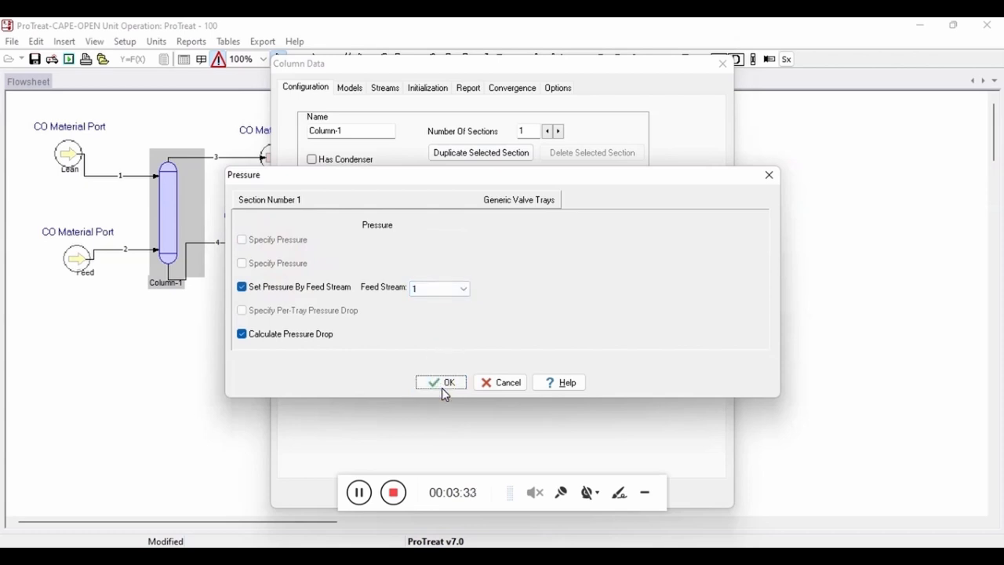
click(441, 382)
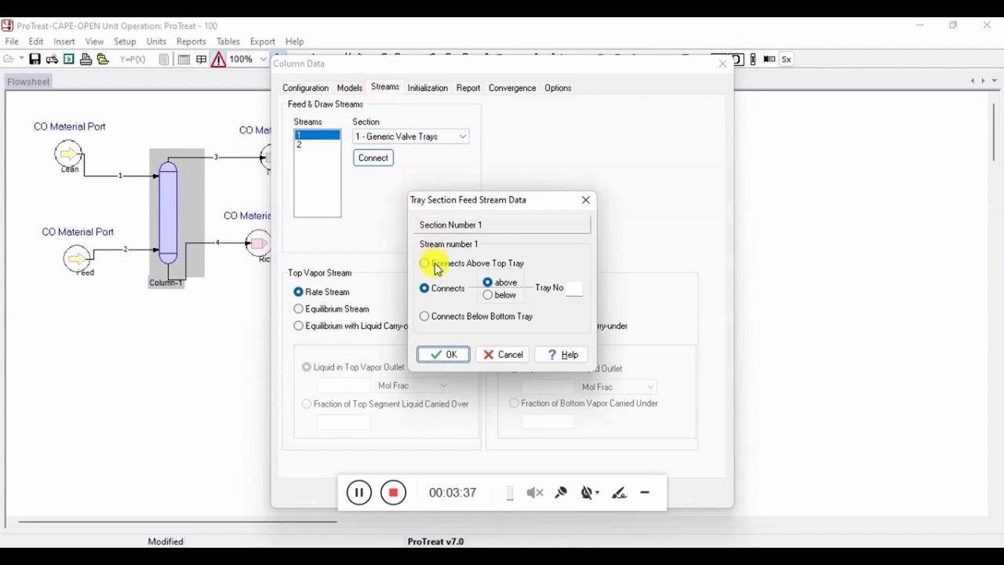
Step: Make stream 1 enter above the top tray, then check flowsheet data status
click(442, 353)
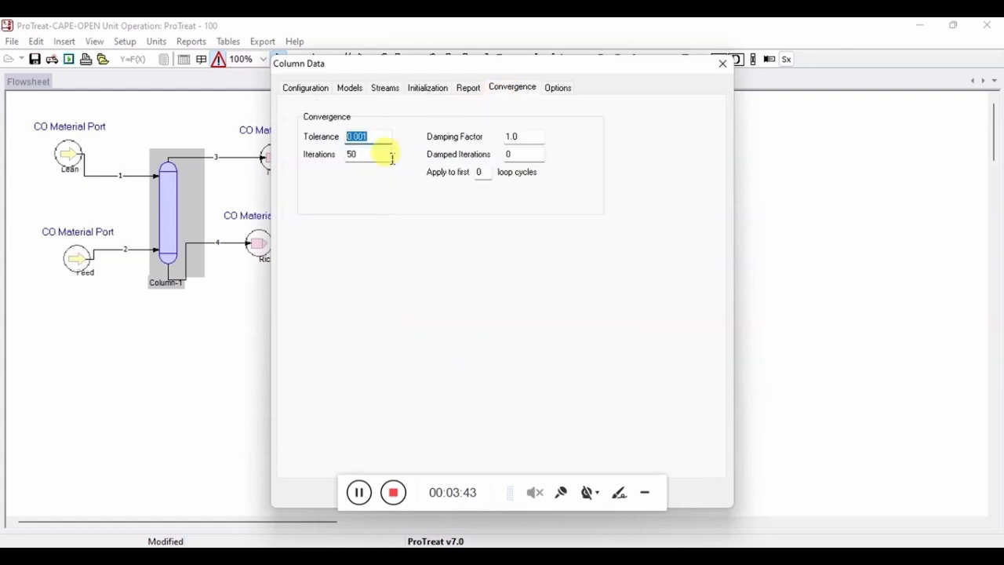
click(305, 87)
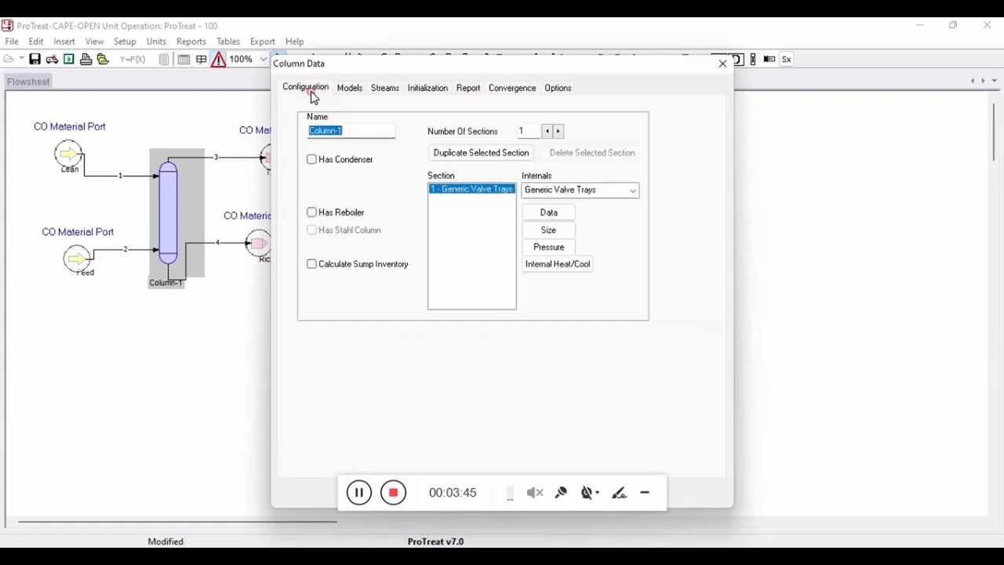
mouse_move(458, 443)
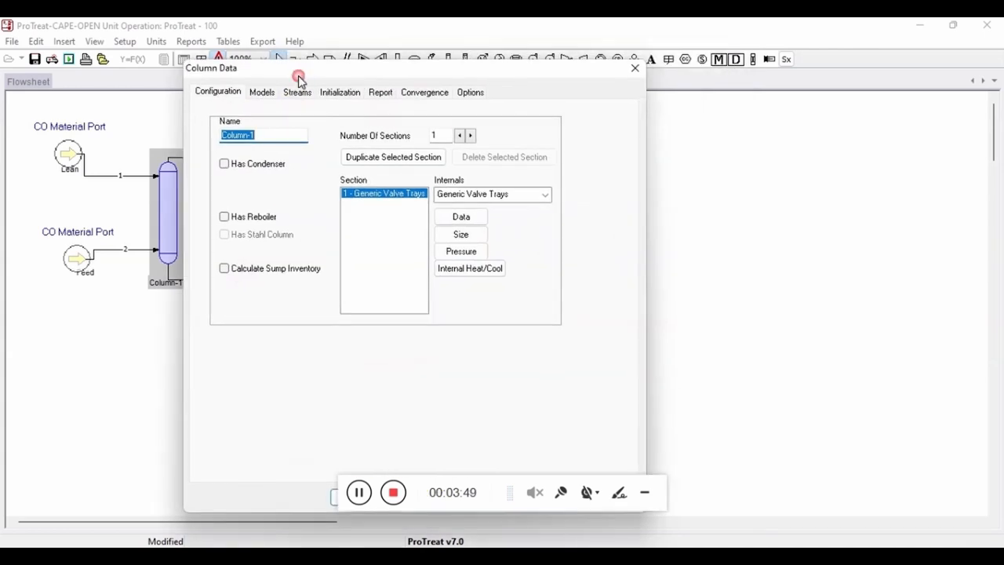
click(634, 68)
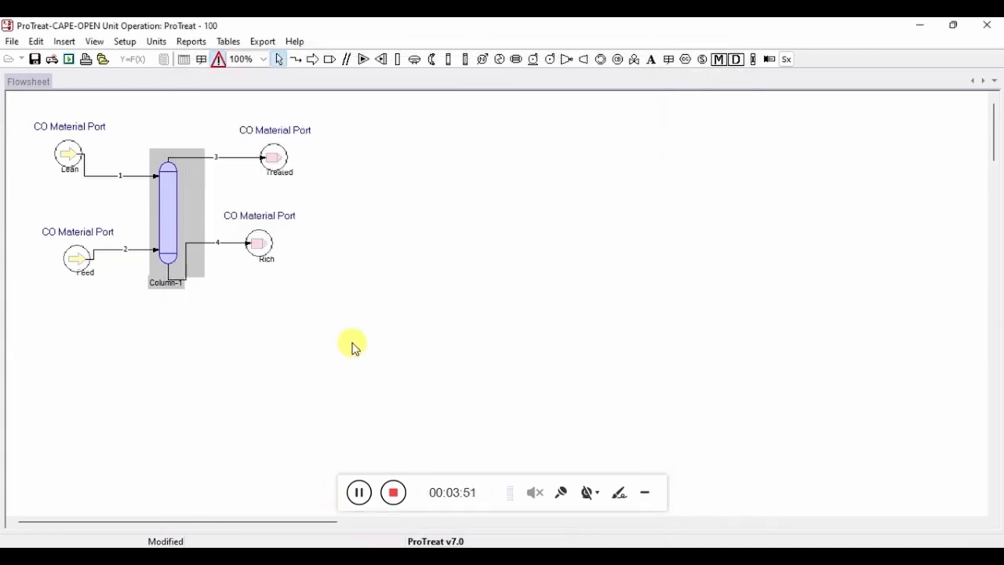
mouse_move(352, 146)
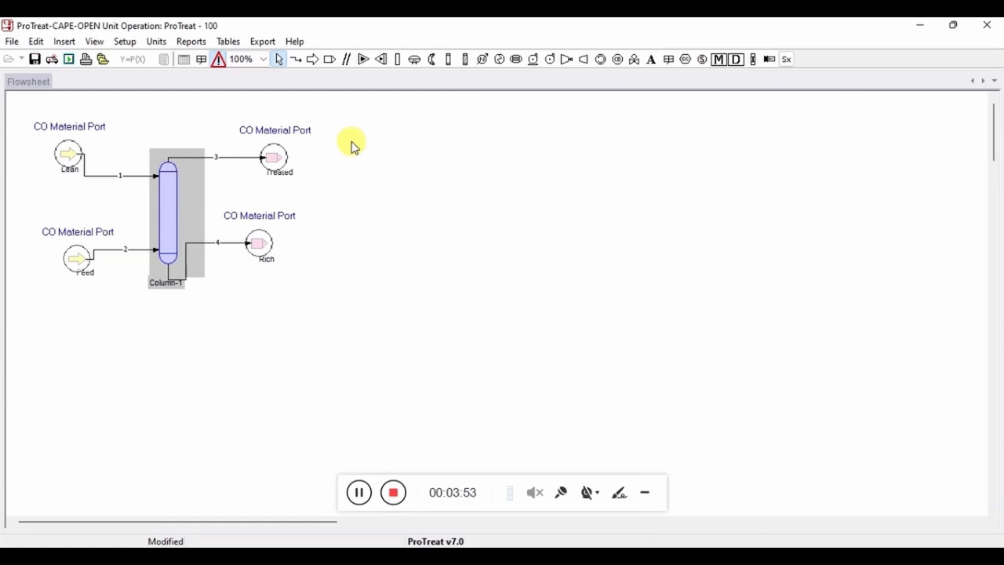
mouse_move(54, 62)
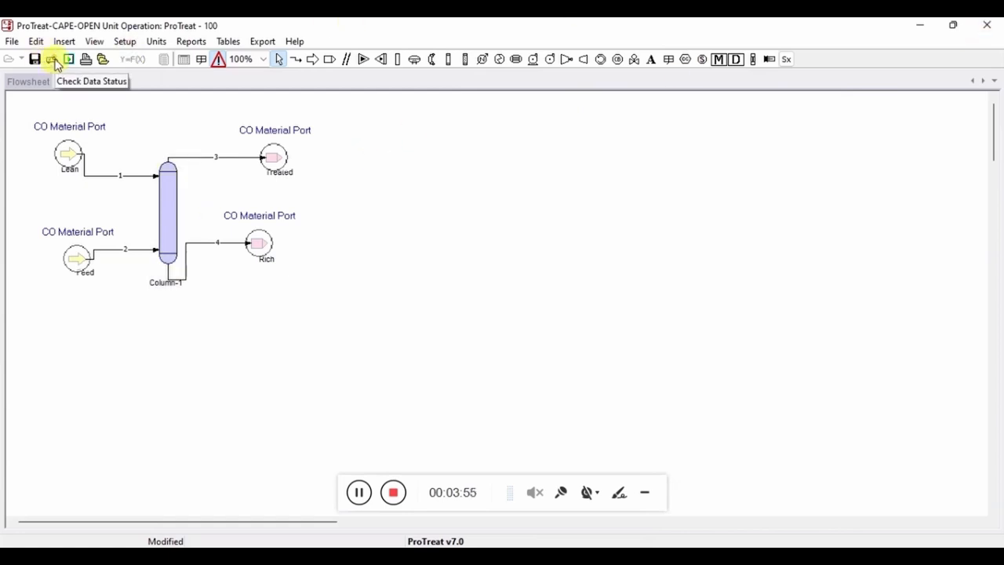
click(68, 61)
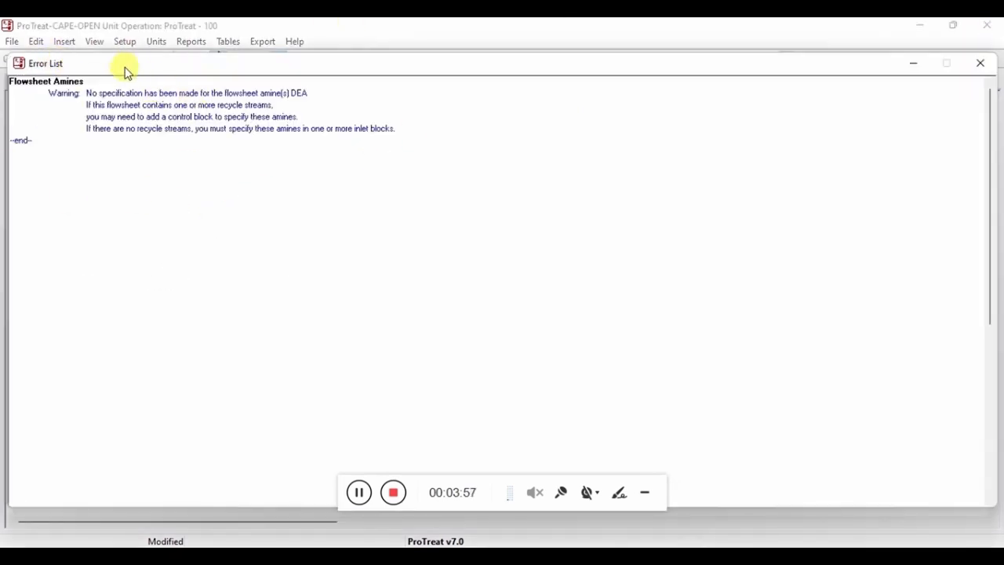
click(977, 61)
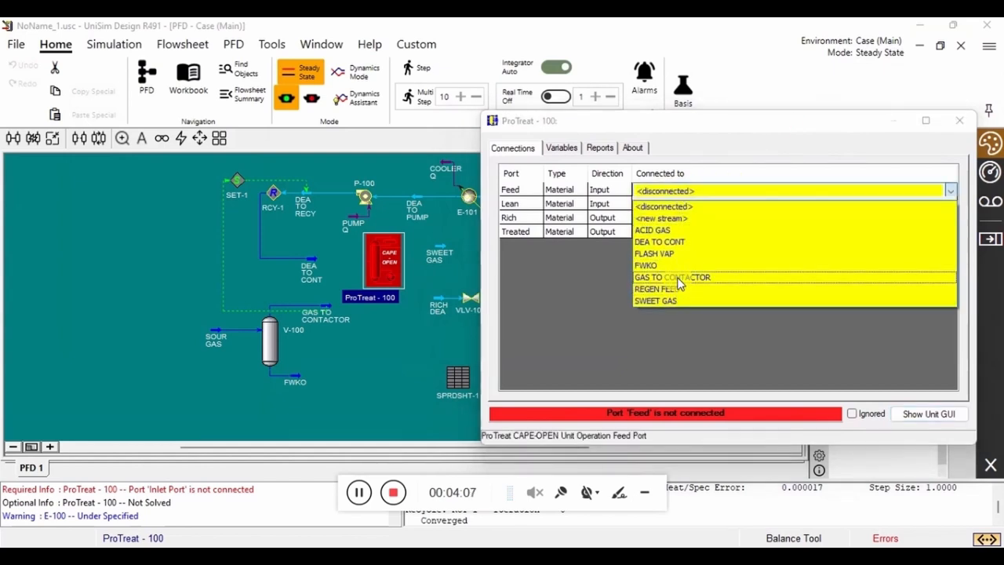
Step: Link Feed, Lean, Rich, Treated to GAS TO CONTACTOR, DEA TO CONT, RICH DEA, SWEET GAS
click(673, 277)
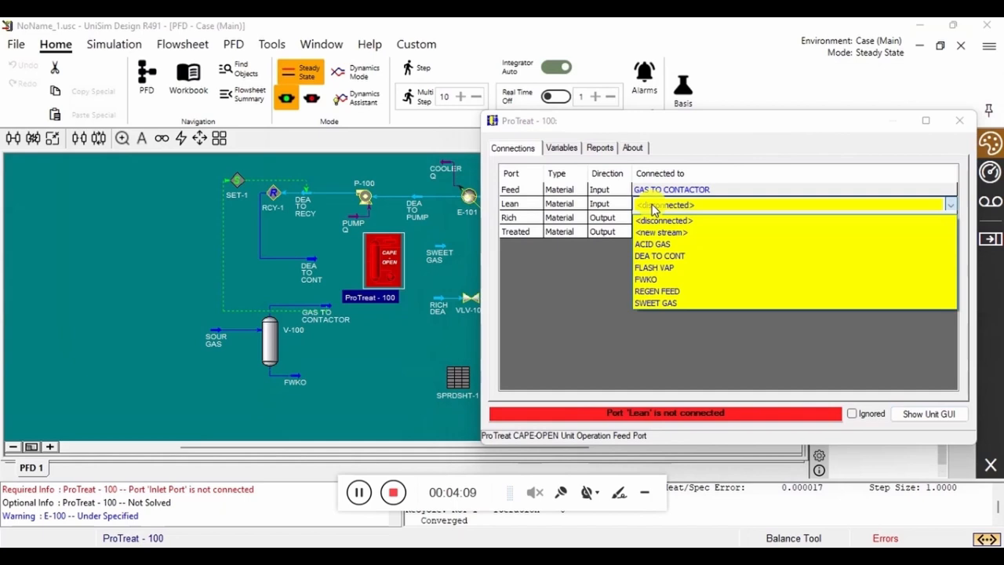
click(659, 256)
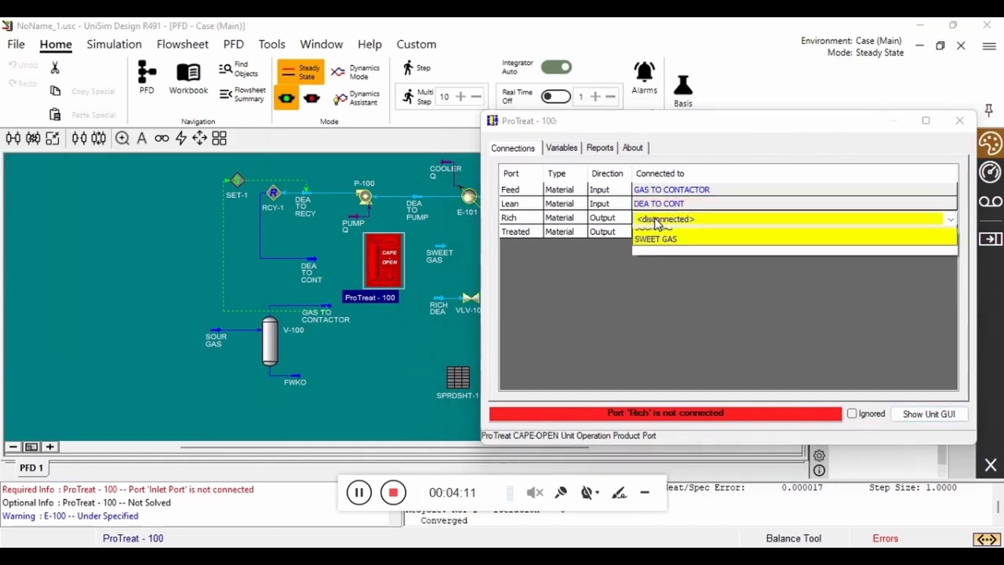
click(656, 238)
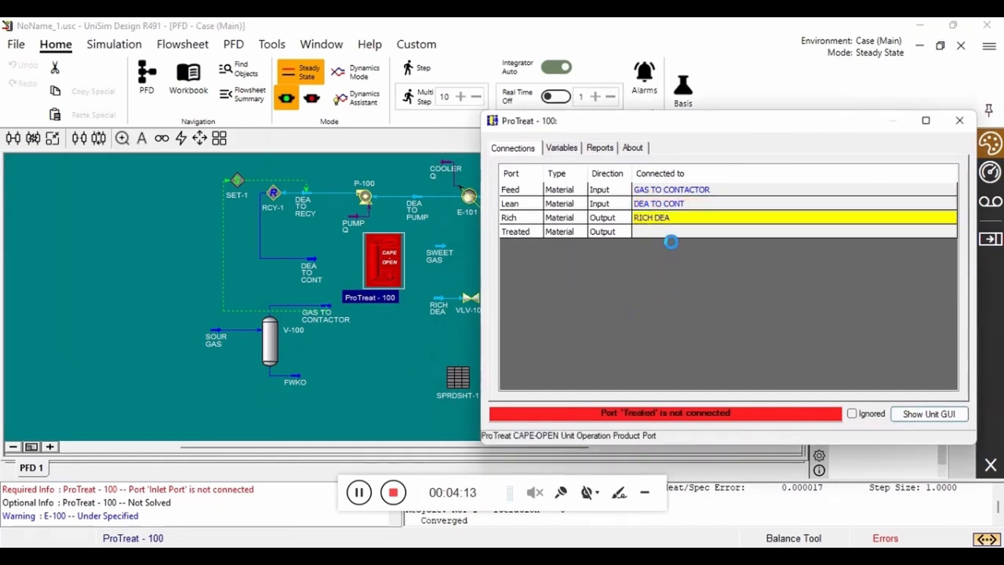
click(793, 231)
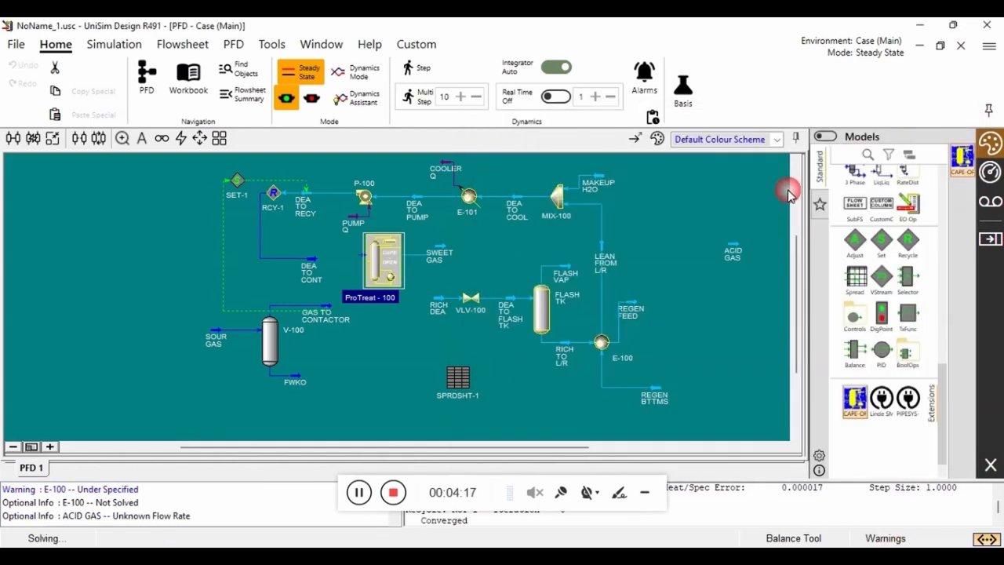
mouse_move(722, 216)
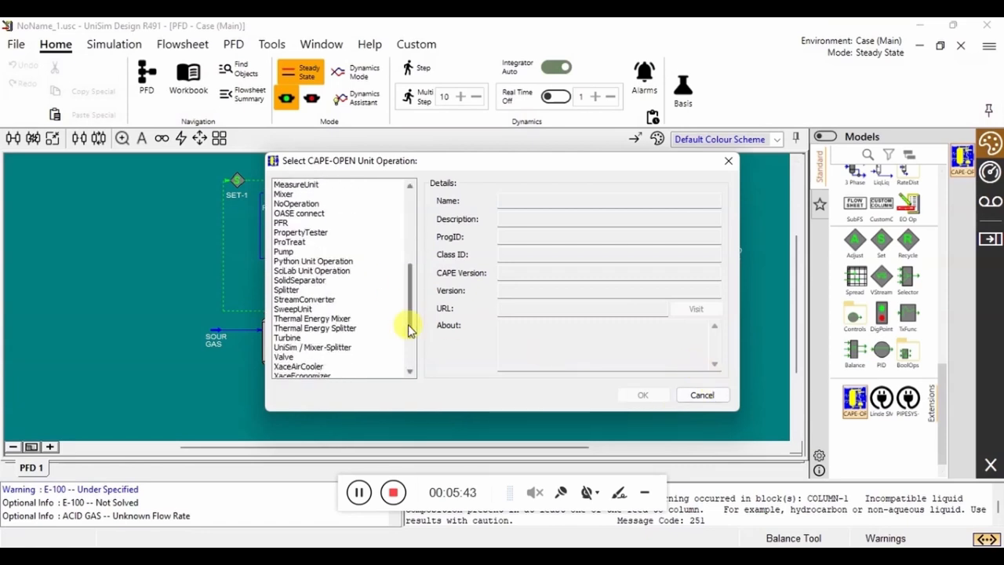
Step: Choose ProTreat as the CAPE-OPEN unit operation, creating ProTreat - 101
click(289, 241)
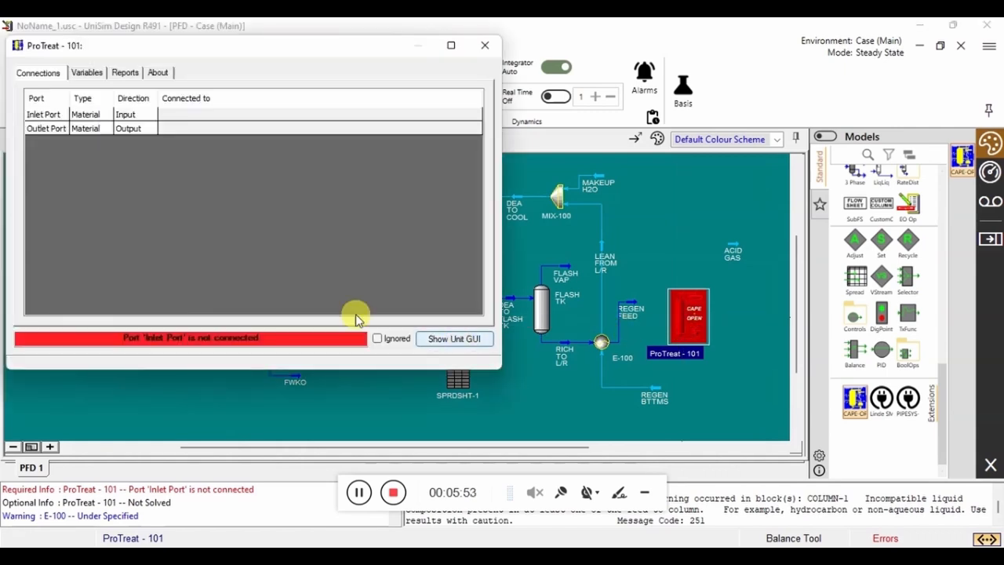
mouse_move(455, 346)
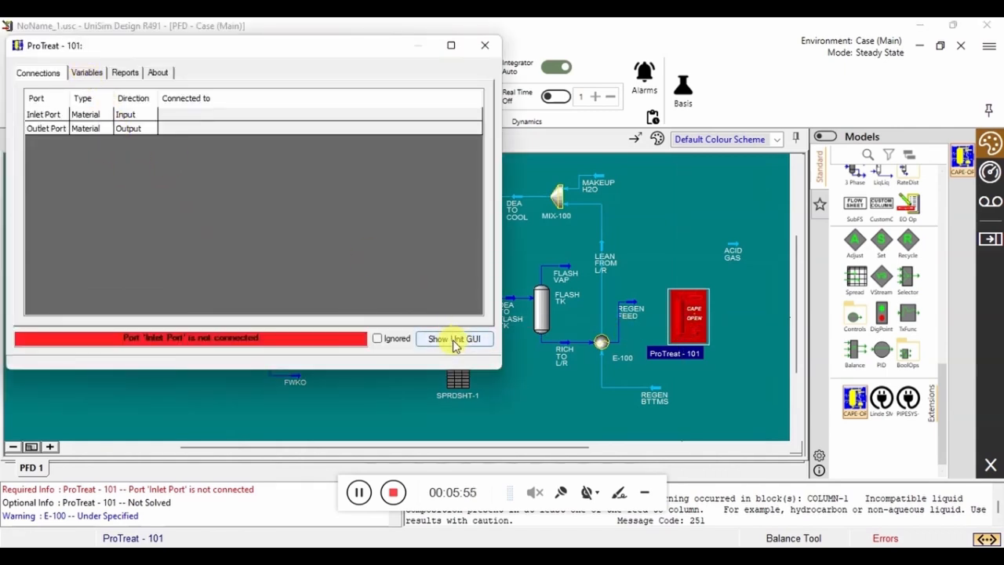
Step: Open ProTreat - 101's interface, clear the mapping notices, and import the 13 UniSim components
click(455, 338)
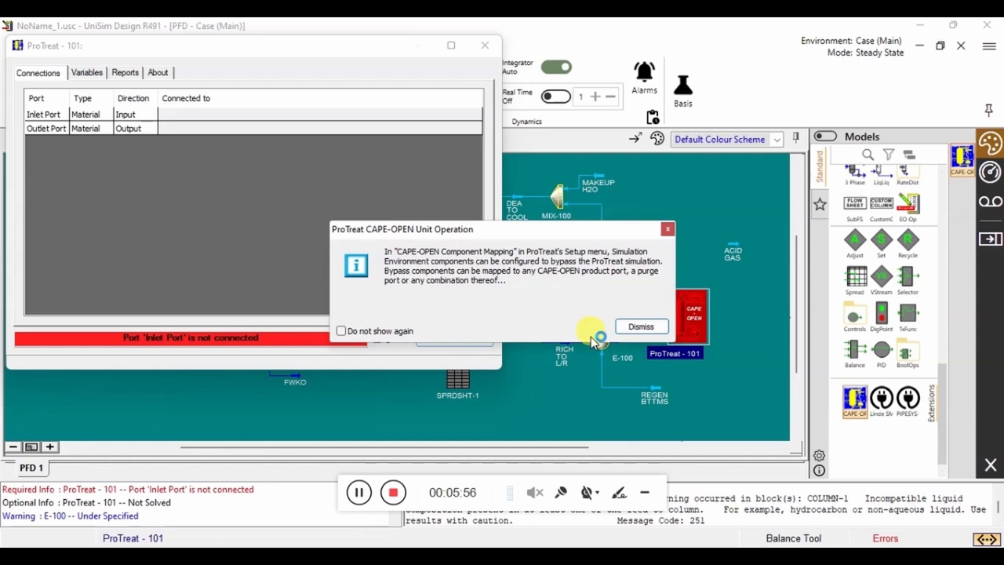
mouse_move(593, 334)
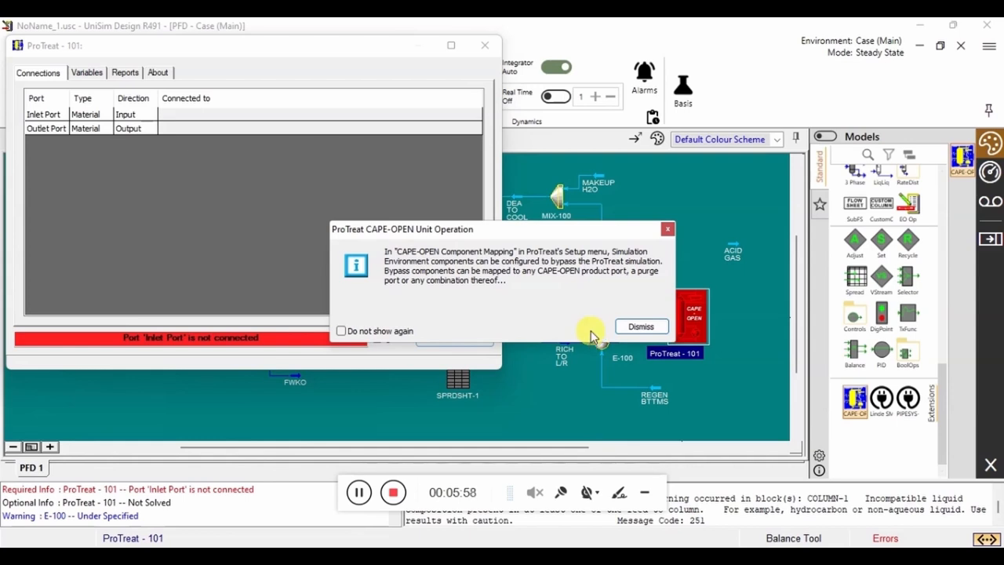
click(642, 326)
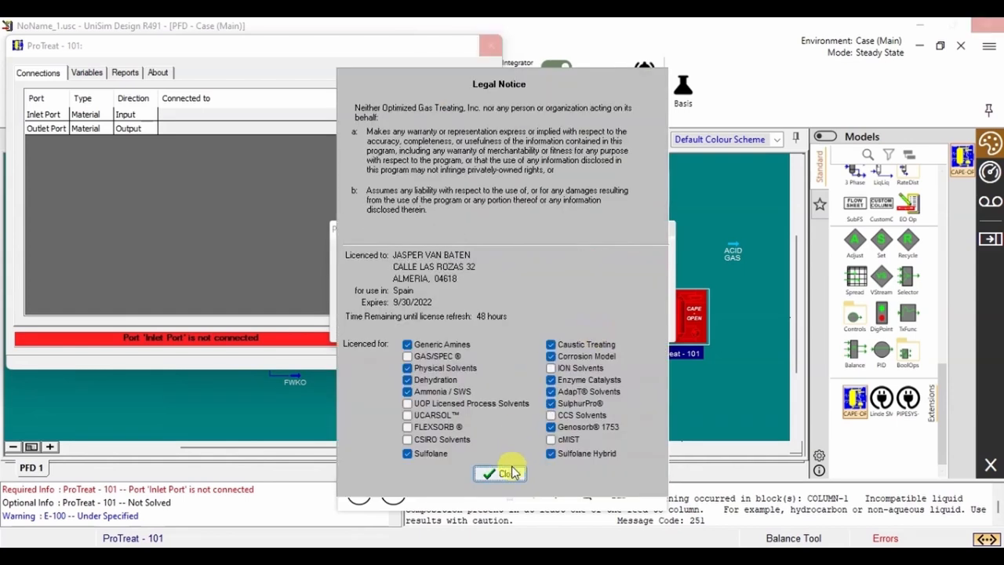
click(501, 472)
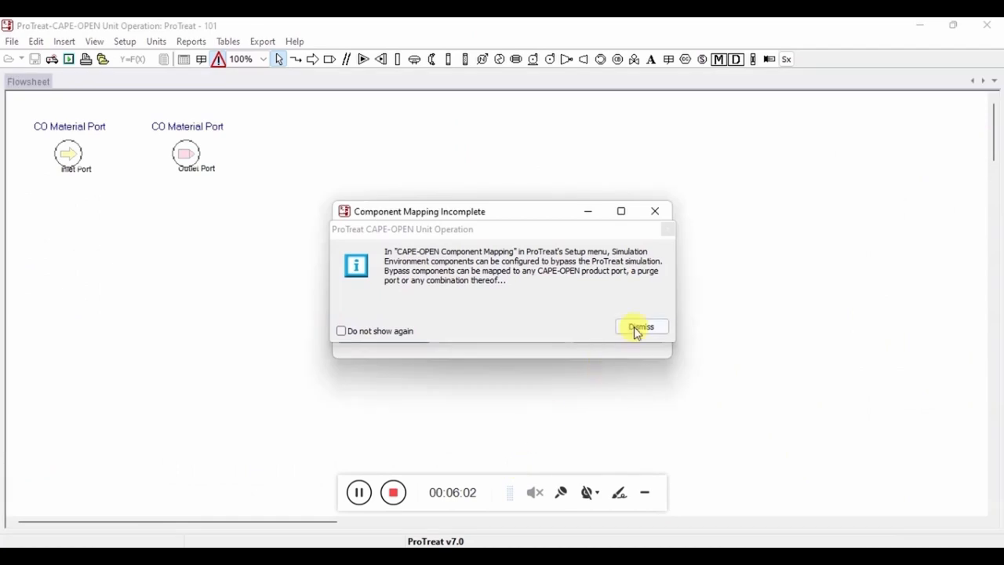
click(642, 326)
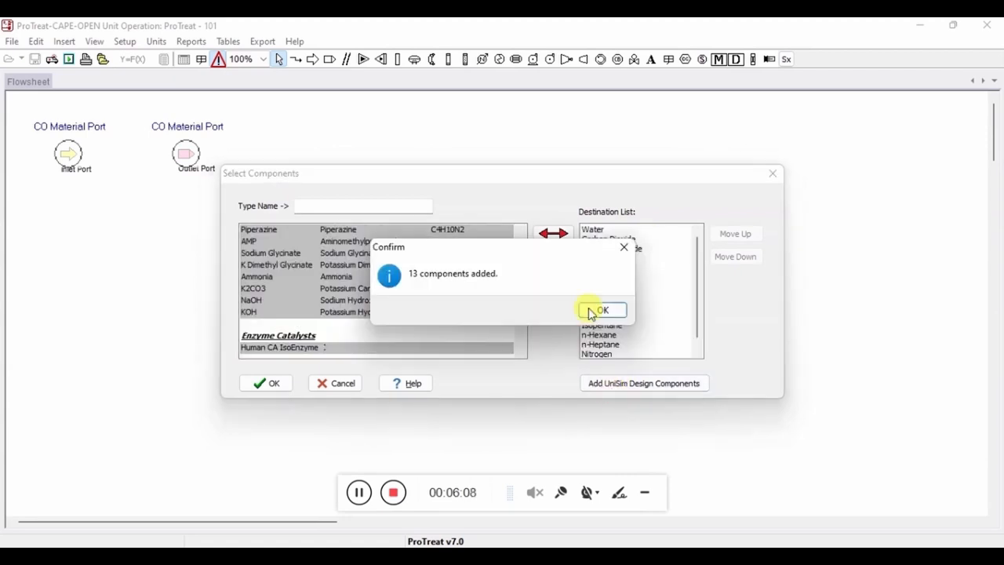
click(602, 310)
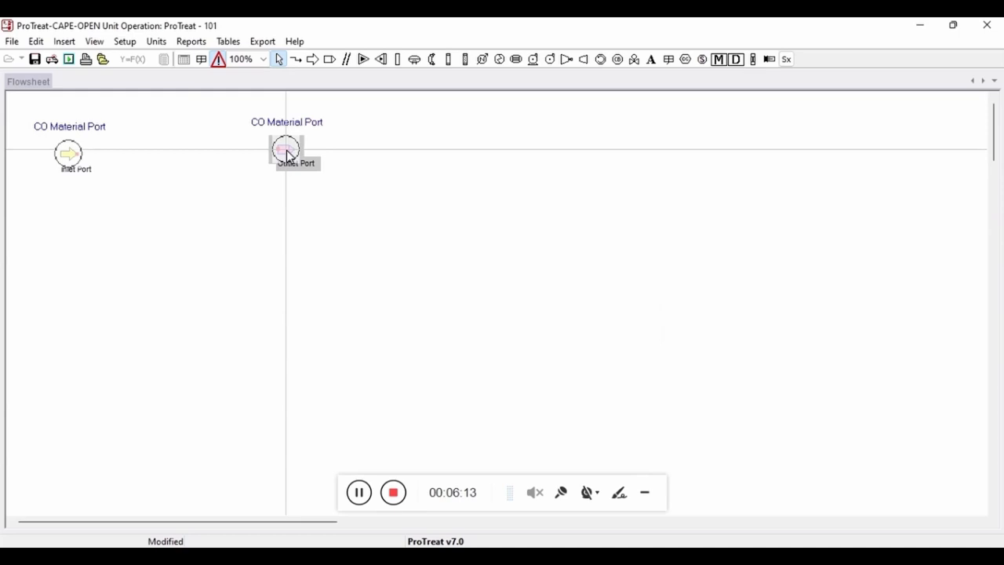
Step: Add a second outlet port and rename the two outlets Acid gas and Lean
click(330, 59)
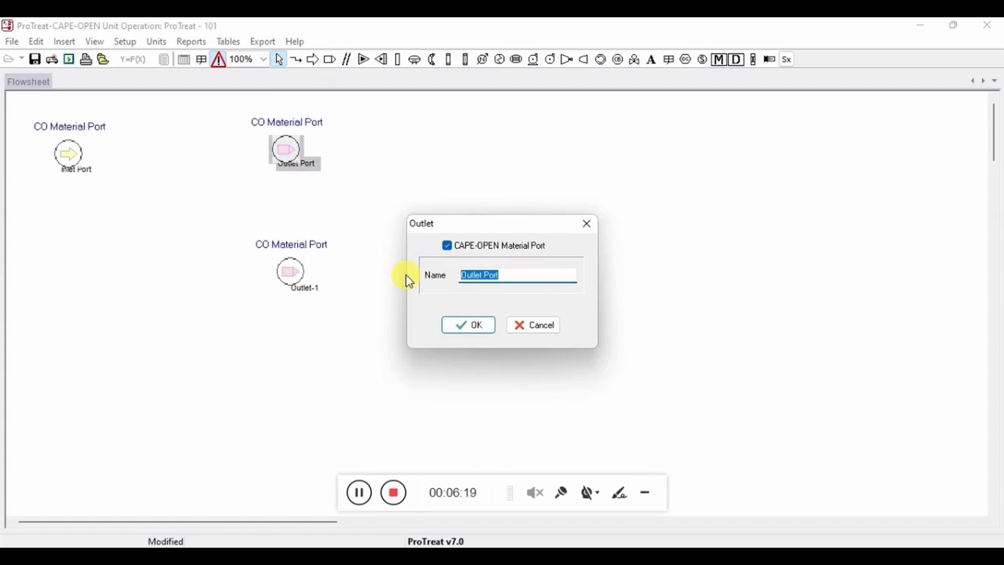
text(Acid)
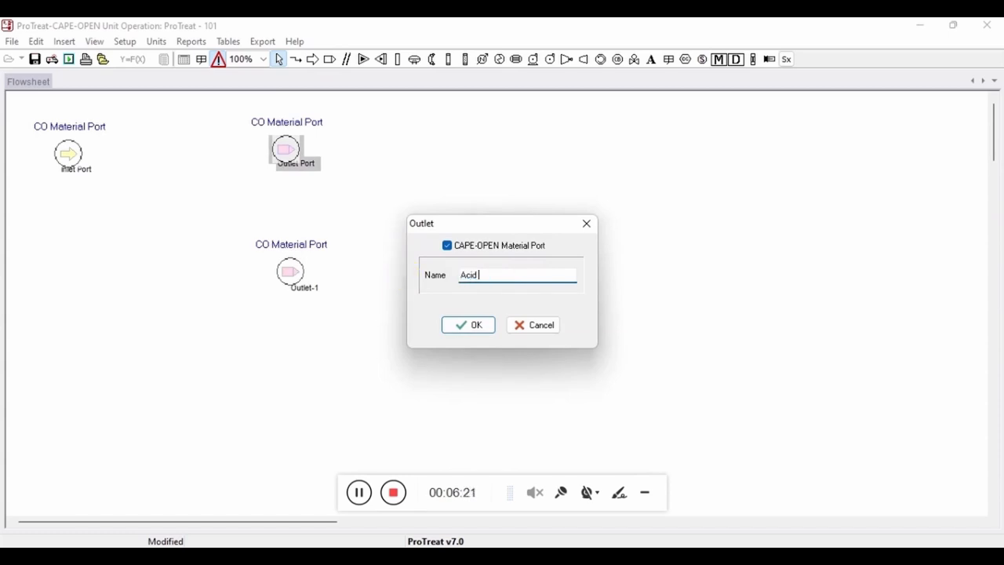
click(467, 325)
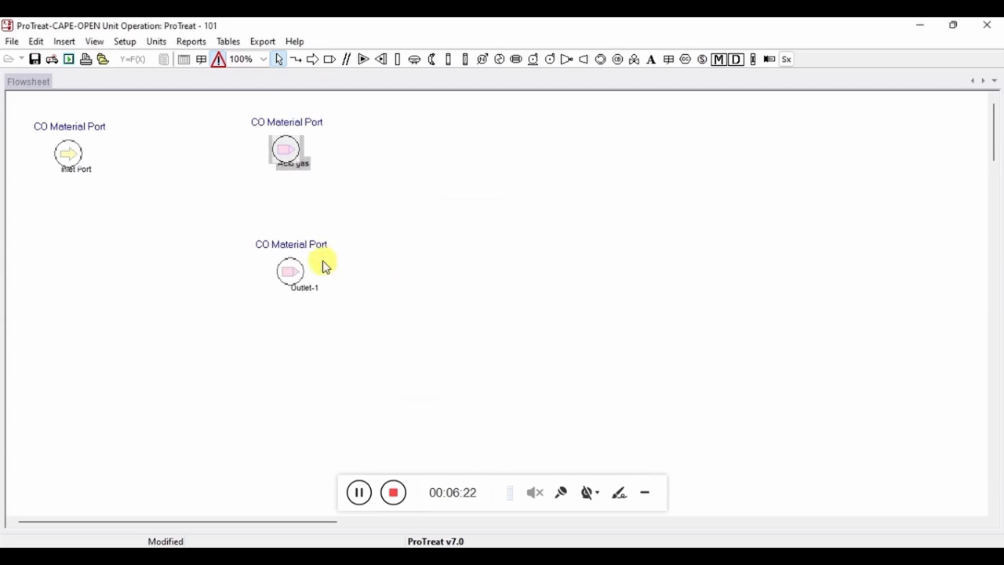
double_click(290, 271)
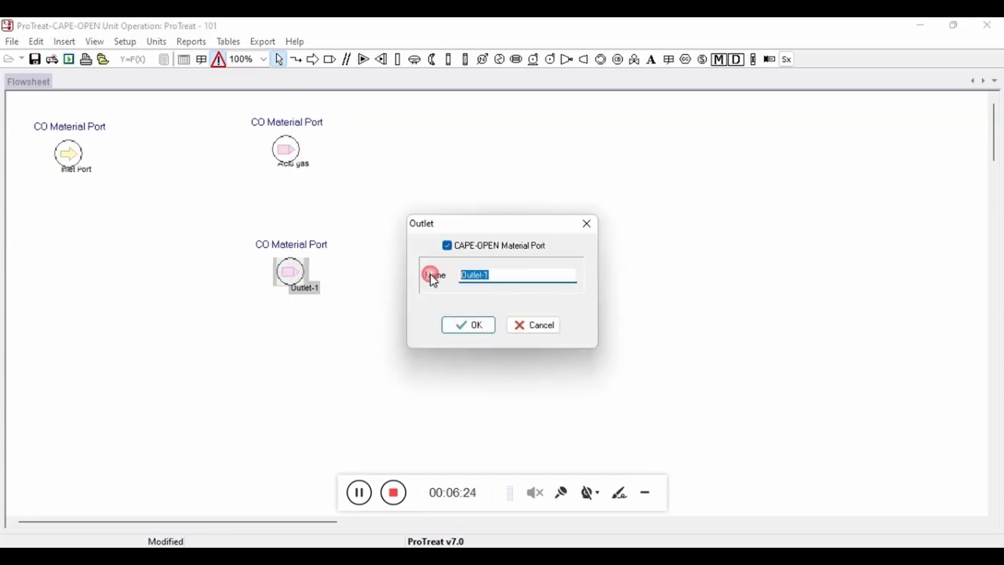
click(468, 325)
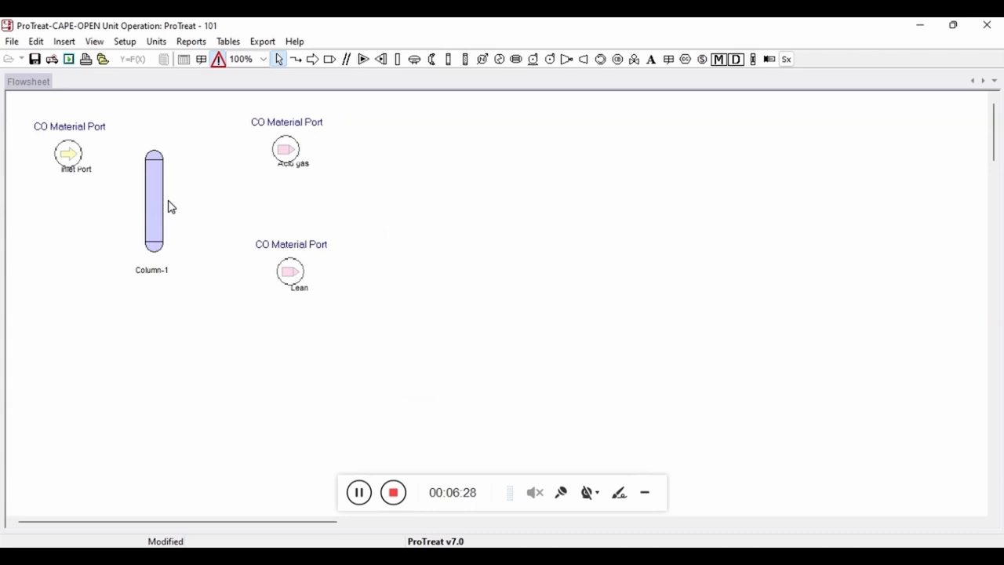
Step: Configure Column-1 with a condenser, full reflux to the column, and a reboiler
double_click(154, 200)
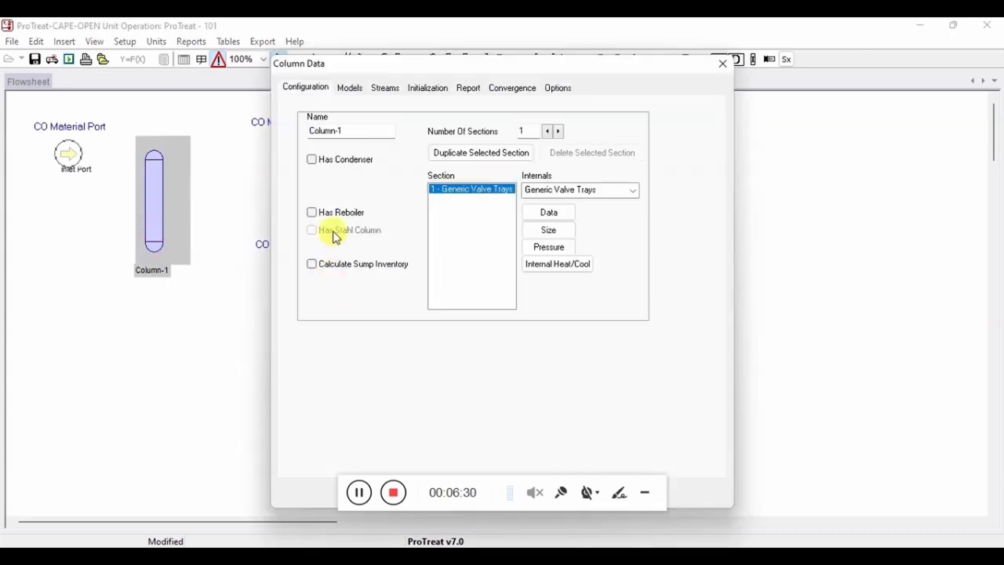
click(312, 160)
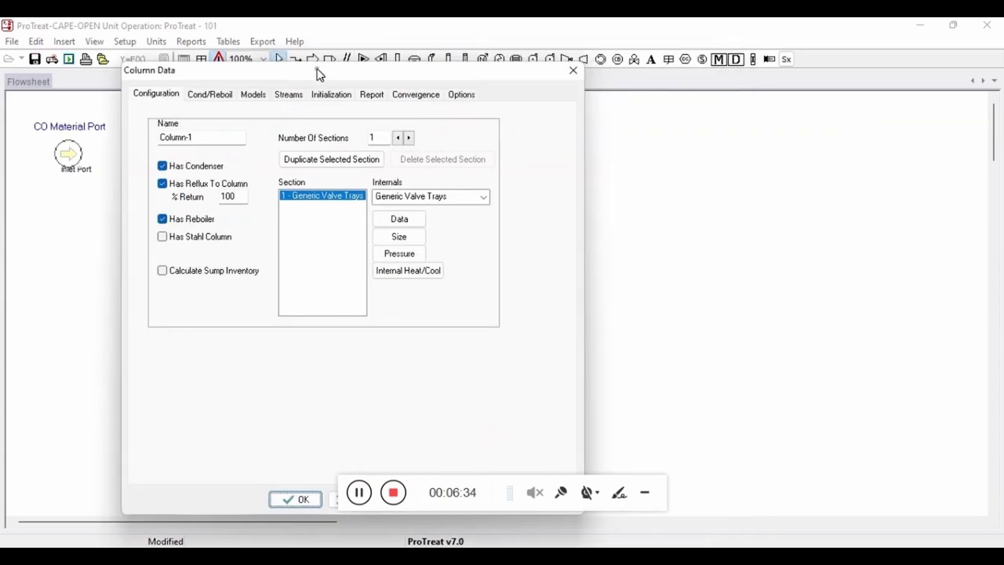
click(296, 499)
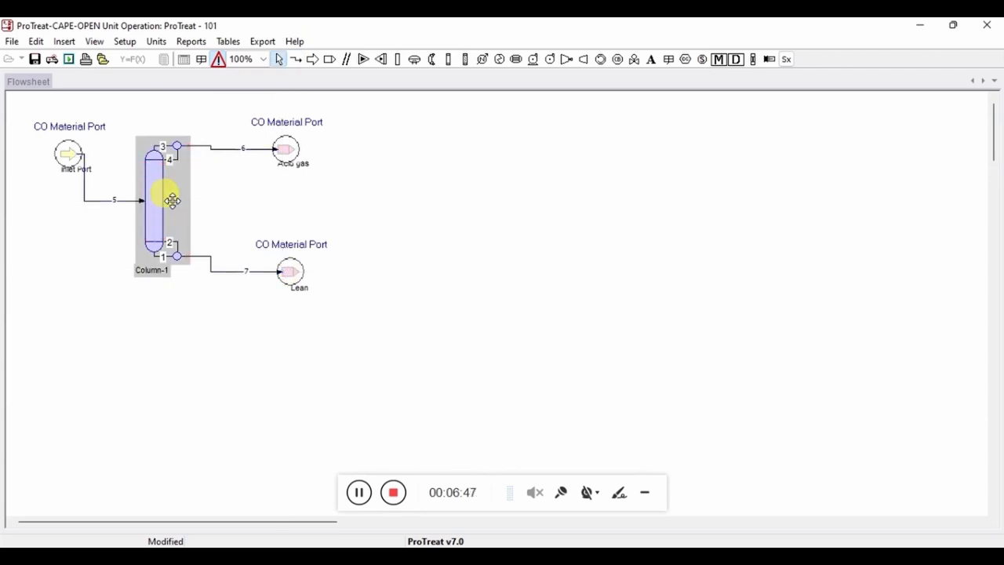
Step: Make Column-1's tray section take its pressure from the feed stream
double_click(157, 200)
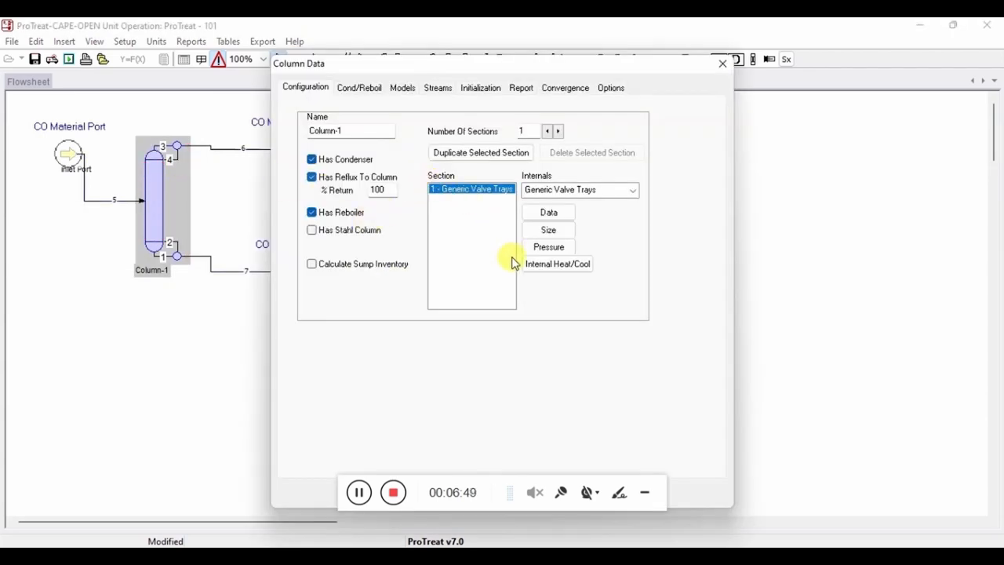
click(548, 247)
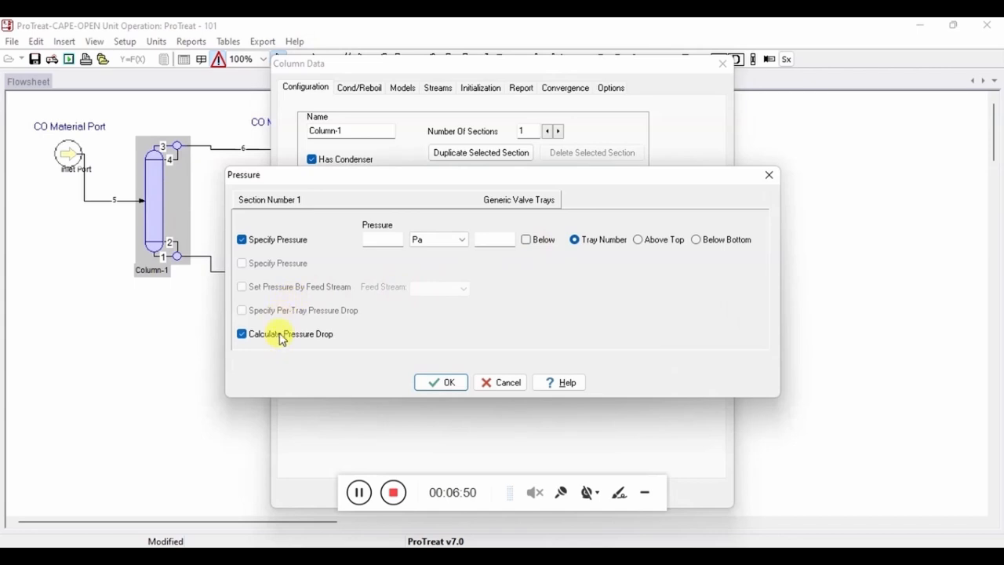
click(242, 287)
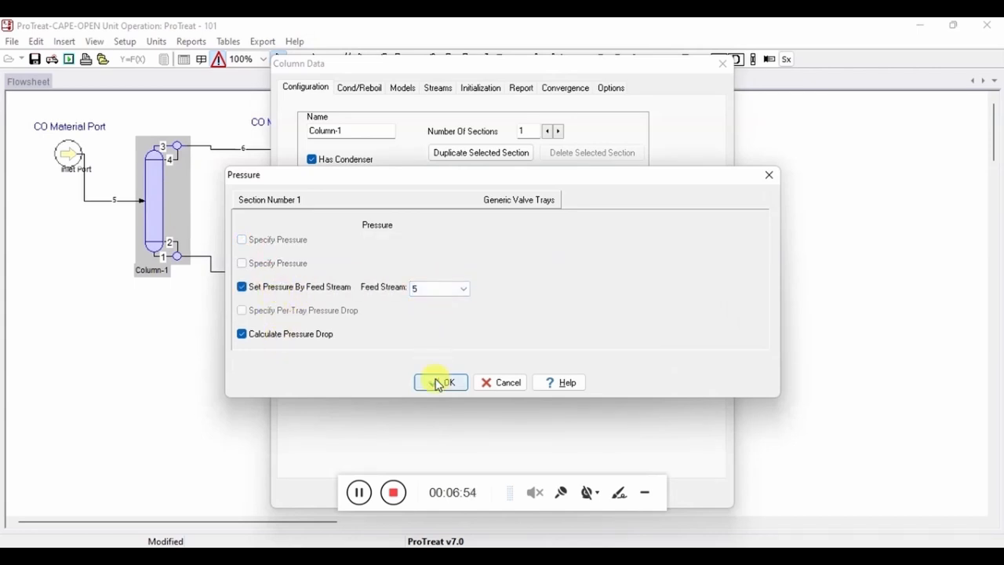
click(441, 382)
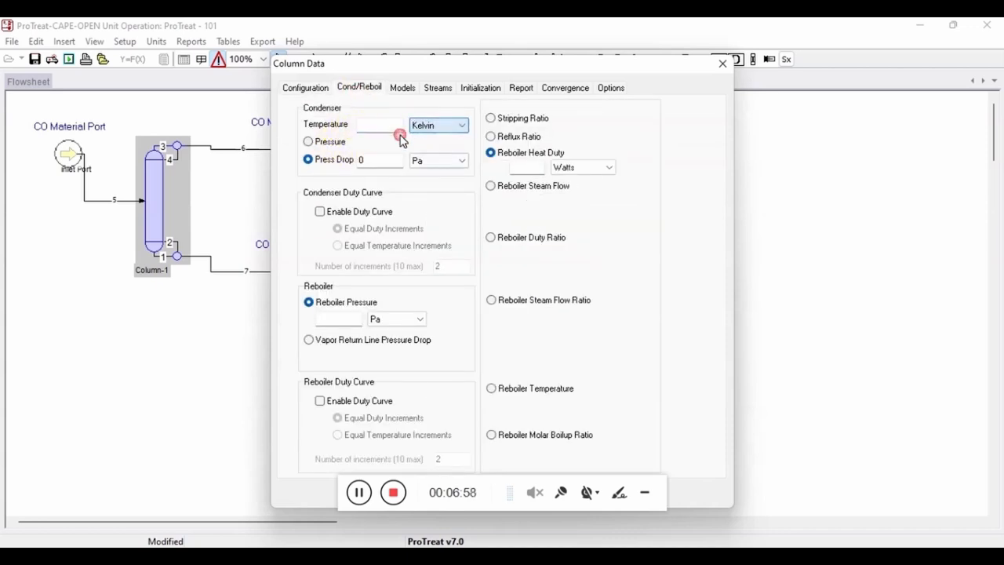
Step: Set condenser temperature in °F, vapor return line pressure drop, and reboiler boilup ratio 15
click(461, 125)
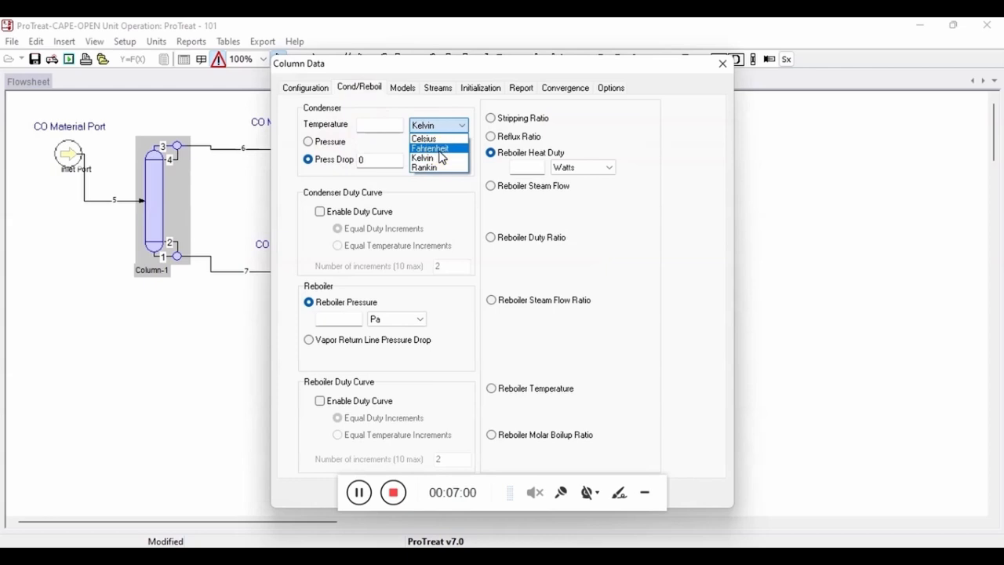
click(425, 148)
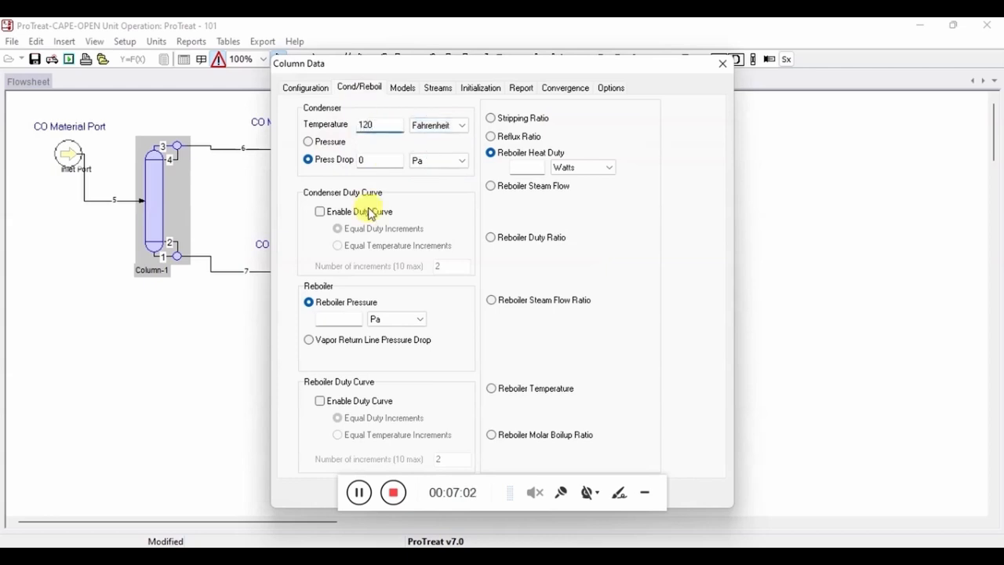
click(307, 339)
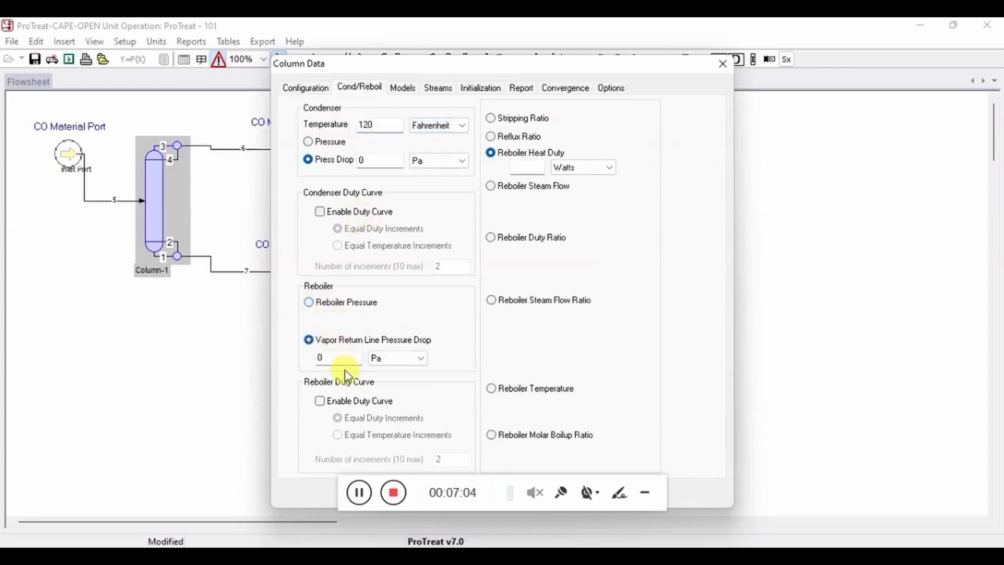
click(490, 435)
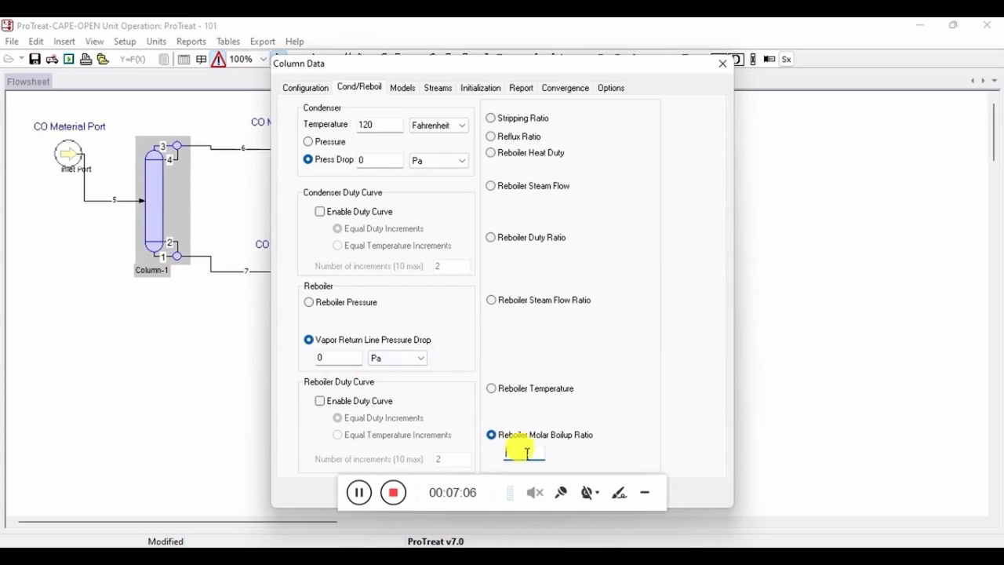
text(15)
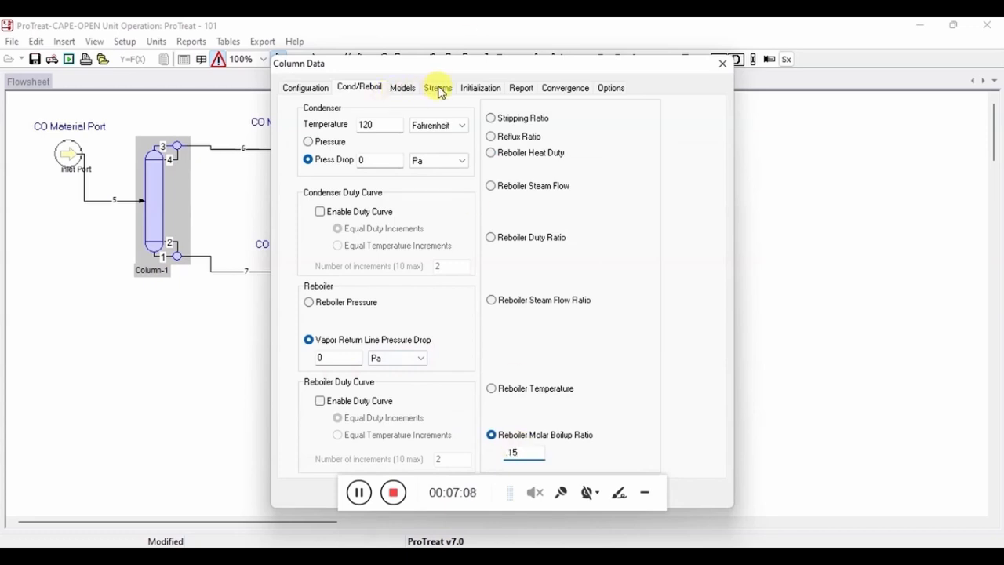
Step: Attach feed stream 5 to Column-1's trays, check convergence, and close the warnings list
click(438, 87)
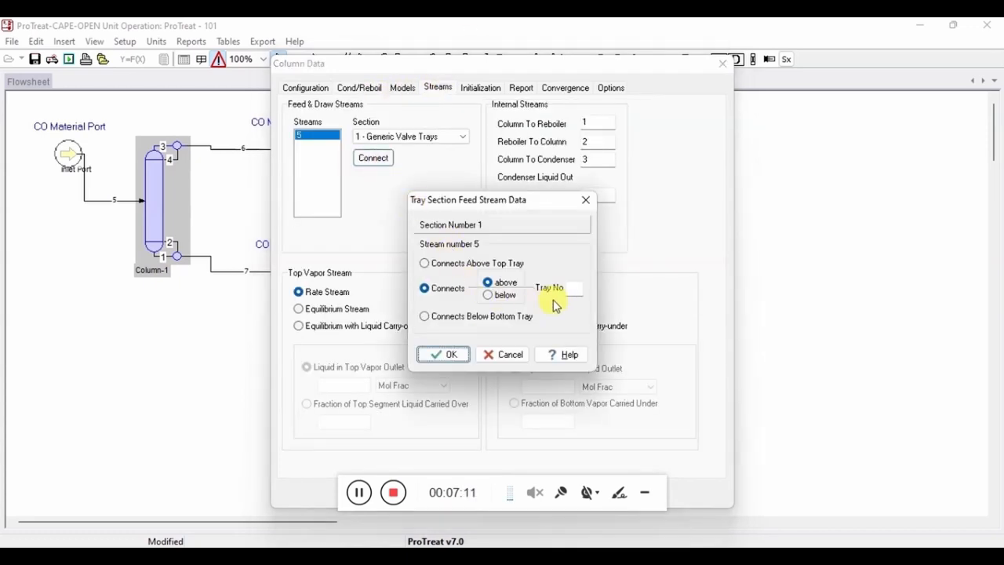
click(442, 354)
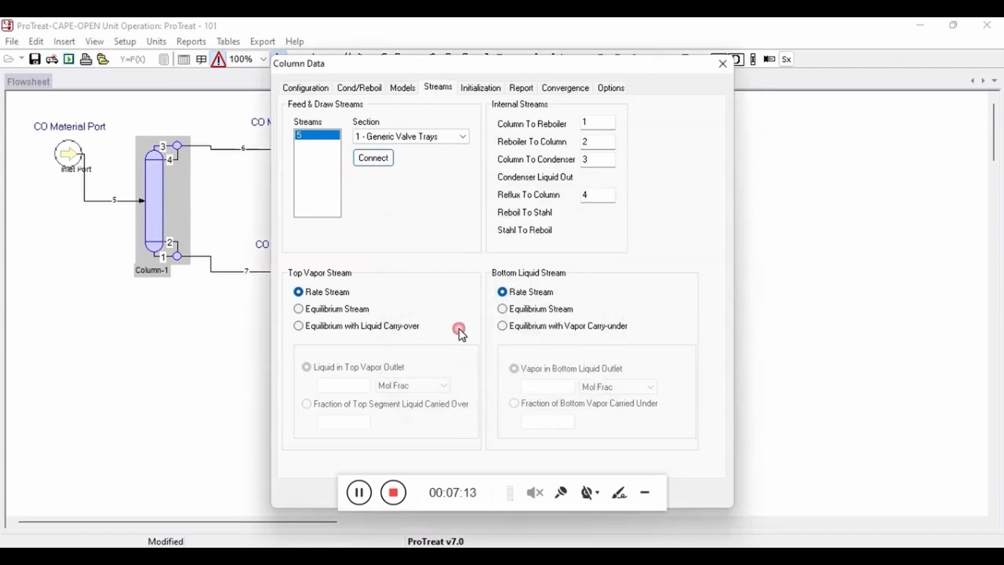
click(565, 87)
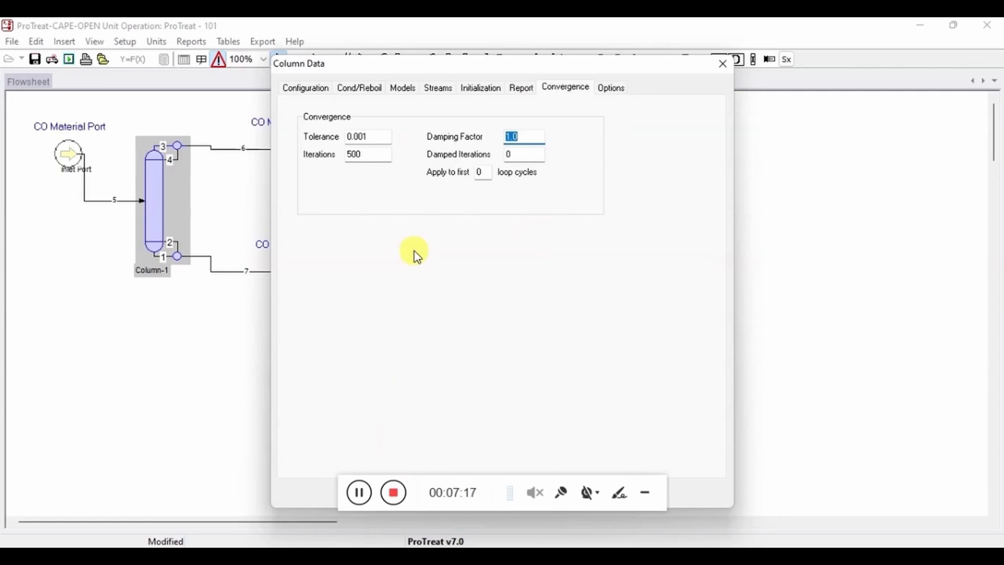
click(722, 63)
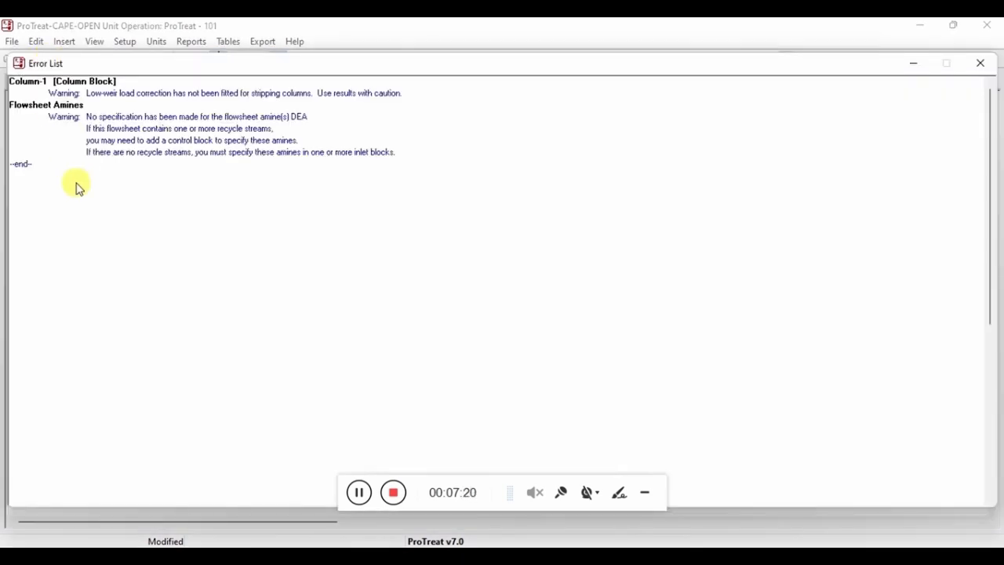
click(979, 62)
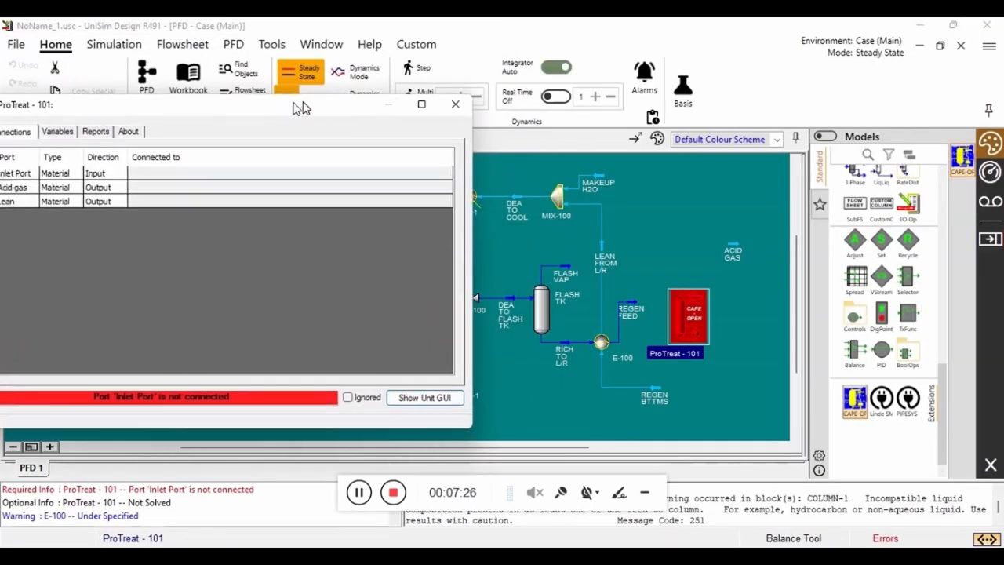
Step: Connect ProTreat - 101's ports to REGEN FEED, ACID GAS and REGEN BTTMS
click(534, 178)
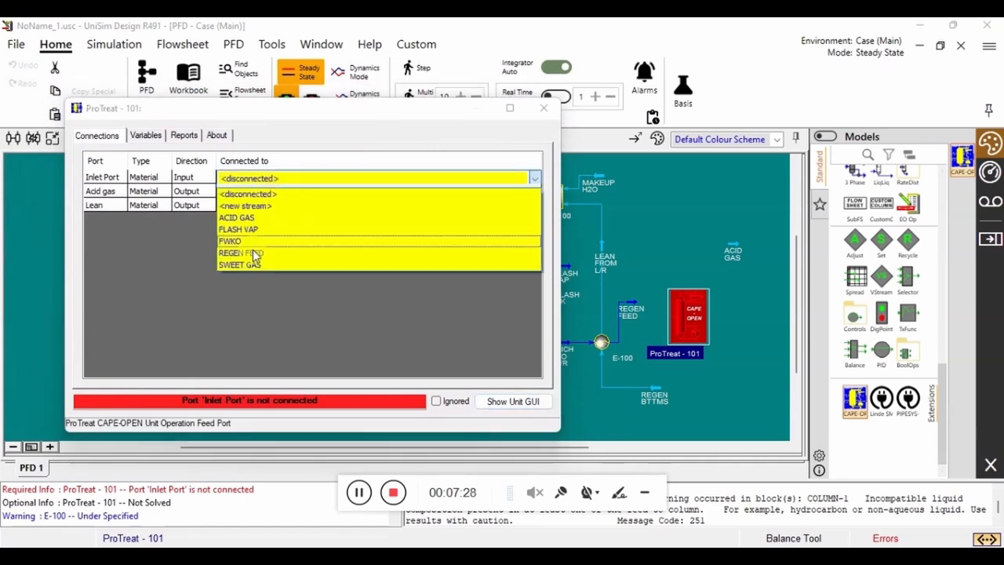
click(241, 253)
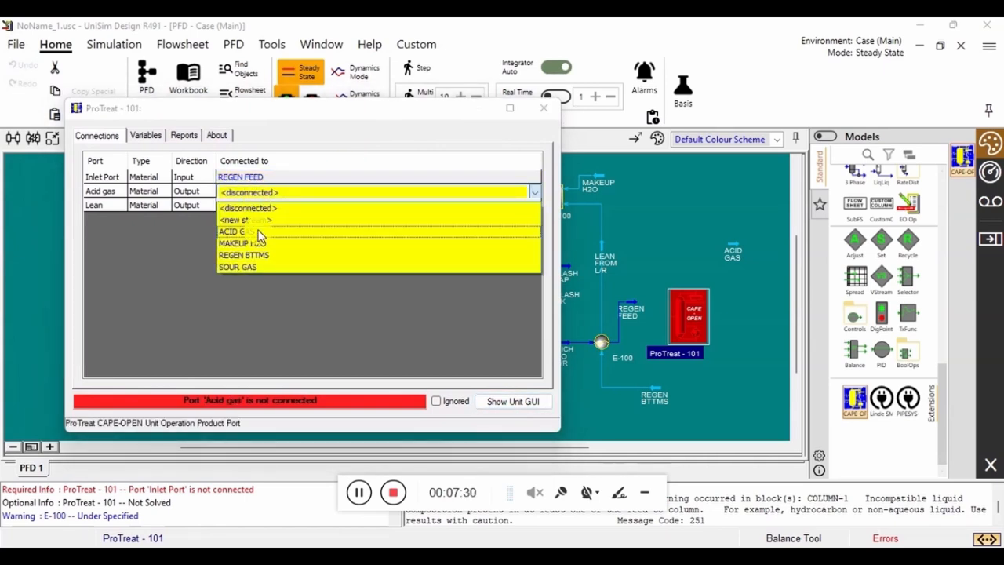
click(230, 231)
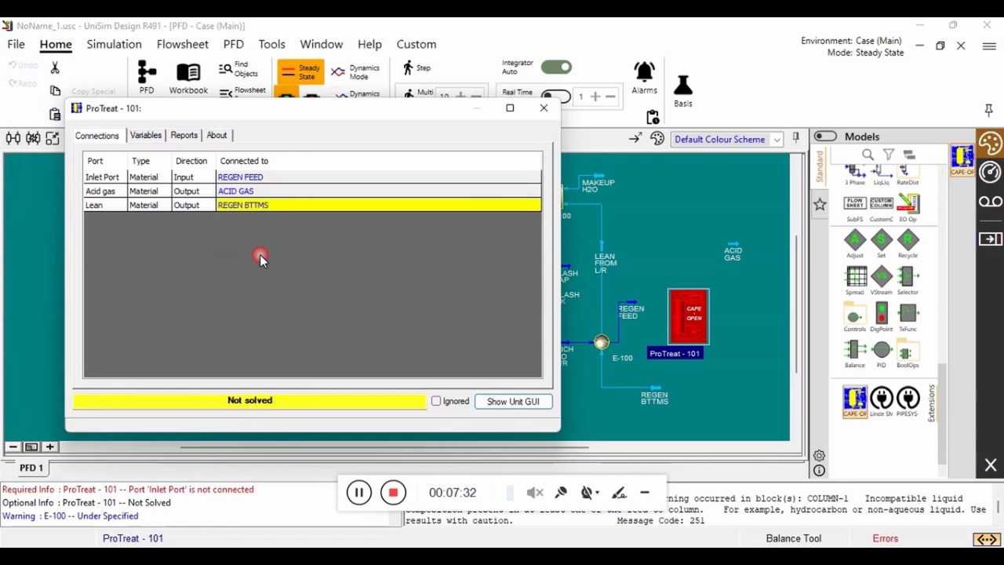
click(543, 108)
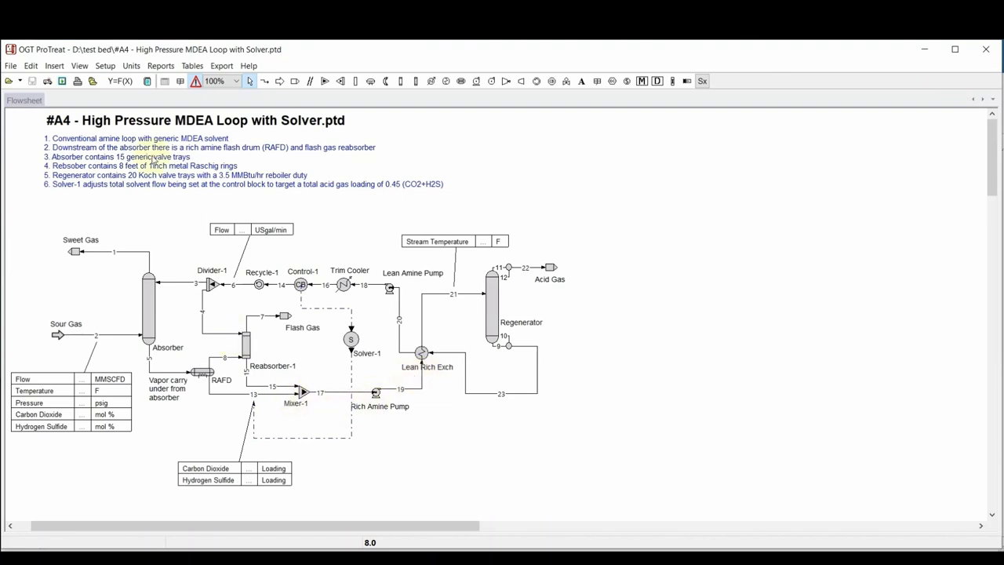
Step: Export the #A4 component list as CAPE-OPEN package 'HTRI Test', overwriting the old one
click(122, 65)
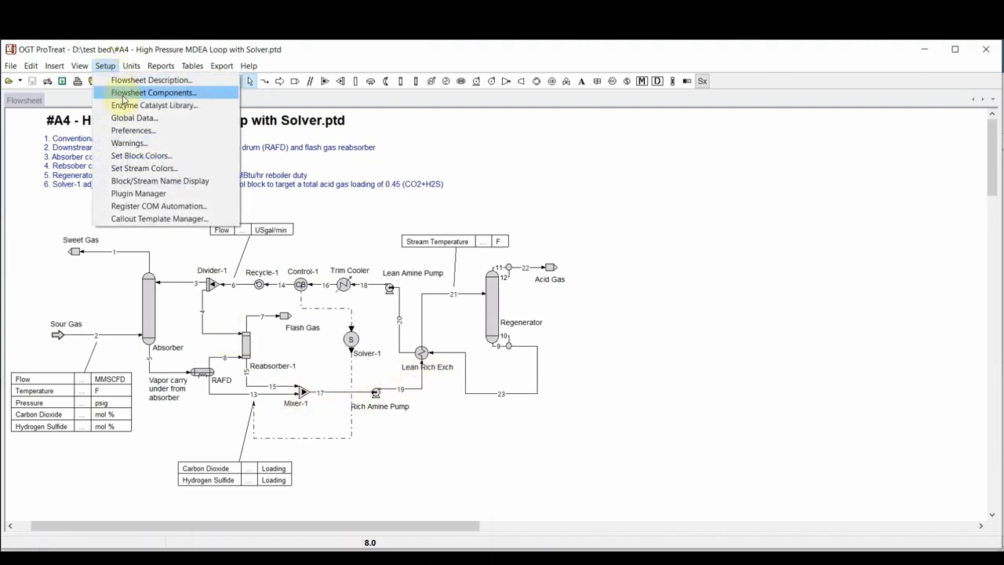
click(156, 92)
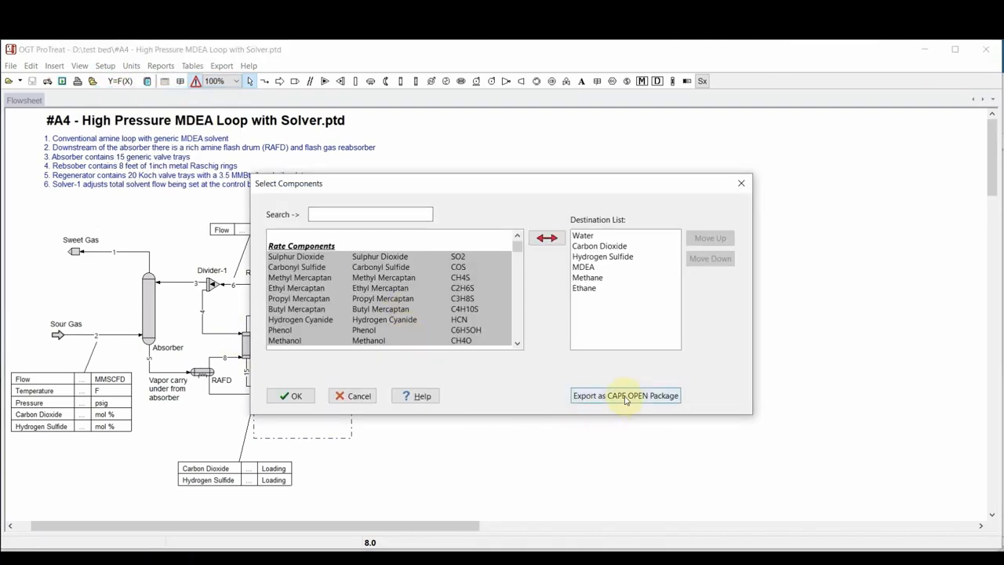
click(626, 396)
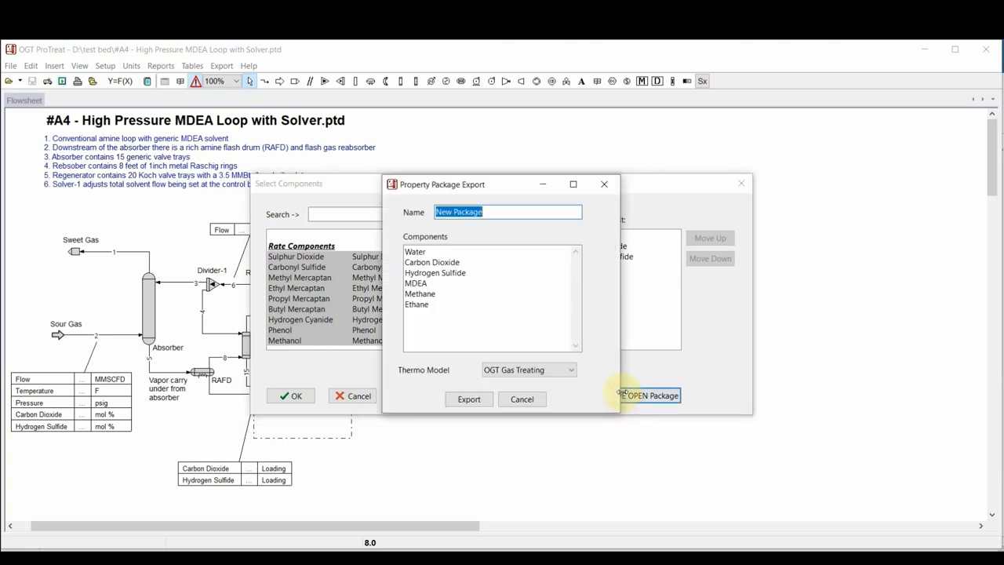
text(HTRI)
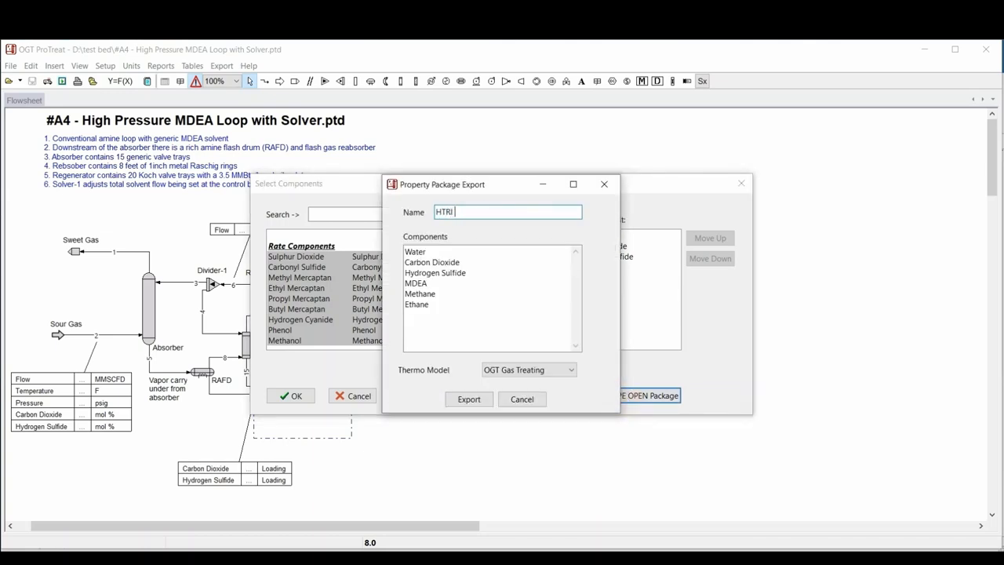
text(Test)
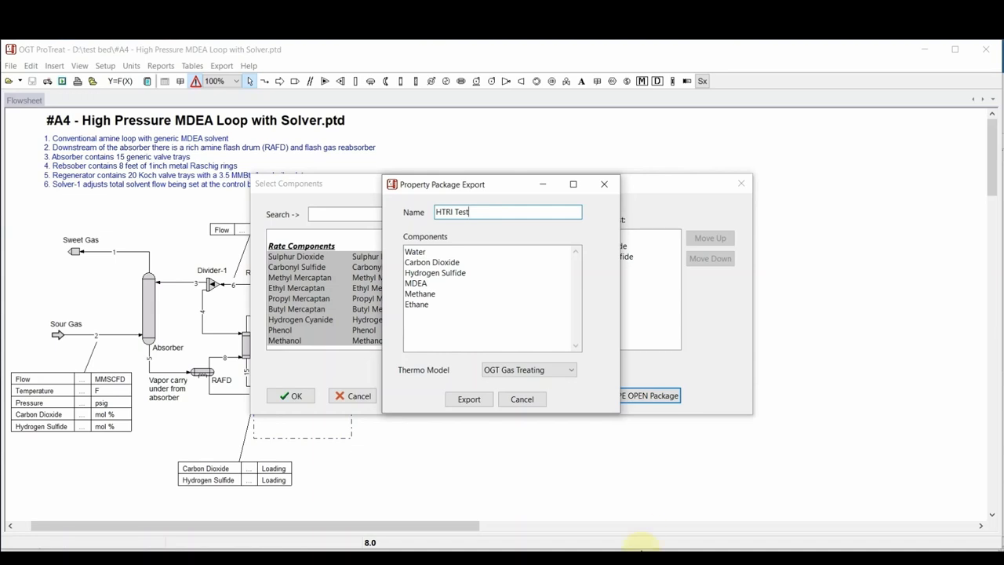
click(469, 398)
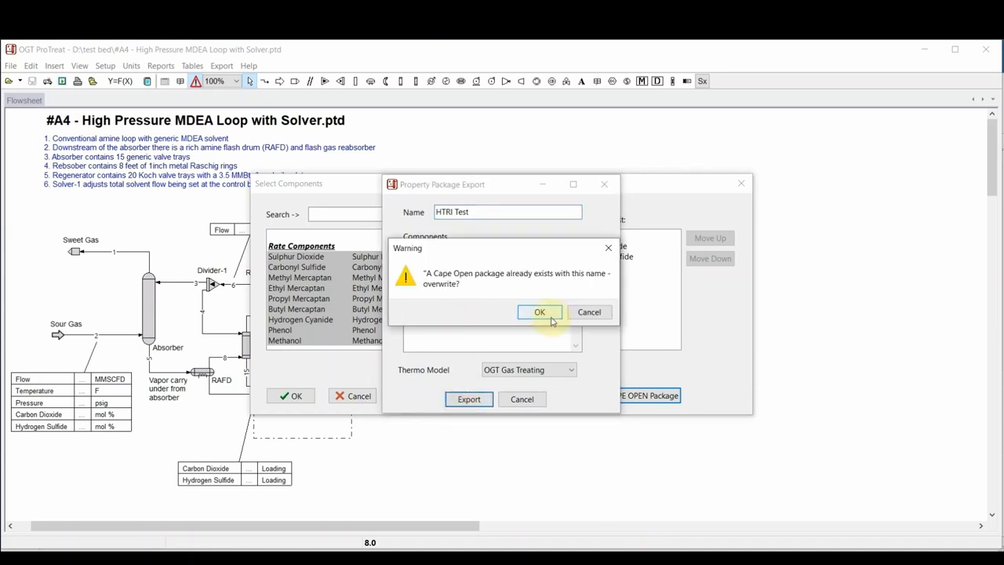
click(540, 312)
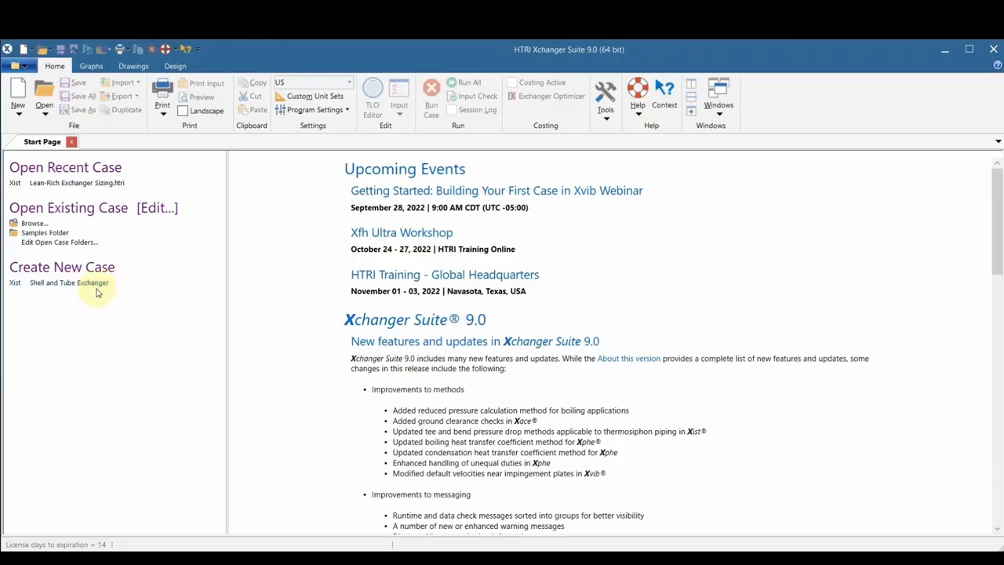
Step: Start a shell-and-tube case with Lean Amine and Rich Amine conditions, pressures in psig
click(68, 282)
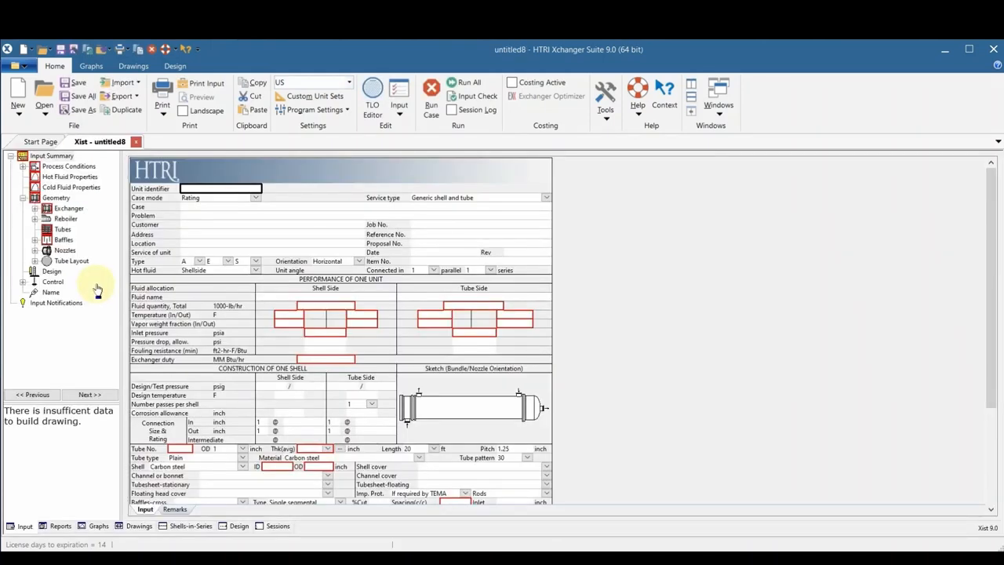
click(69, 166)
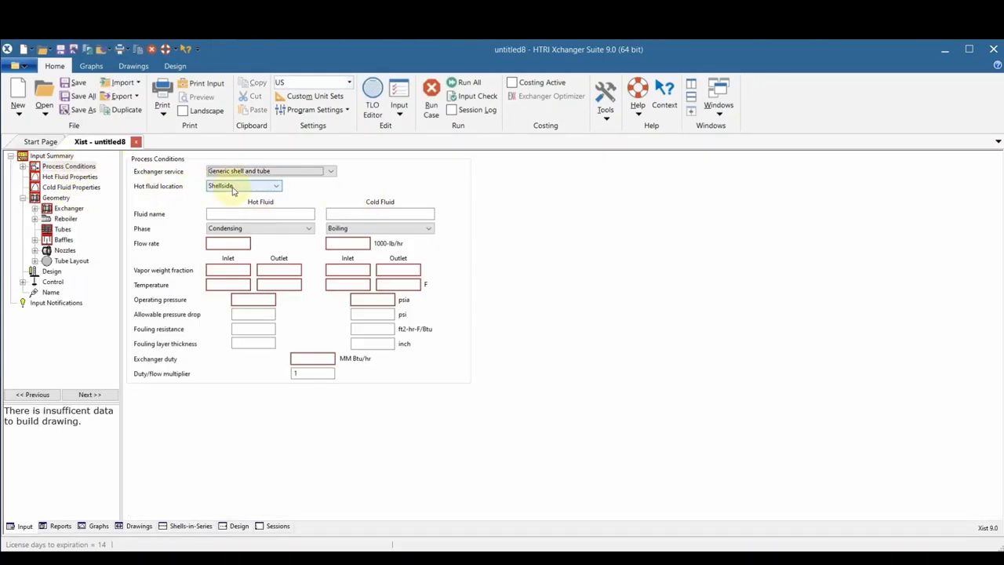
text(Lean Amine)
text(Rich Amine)
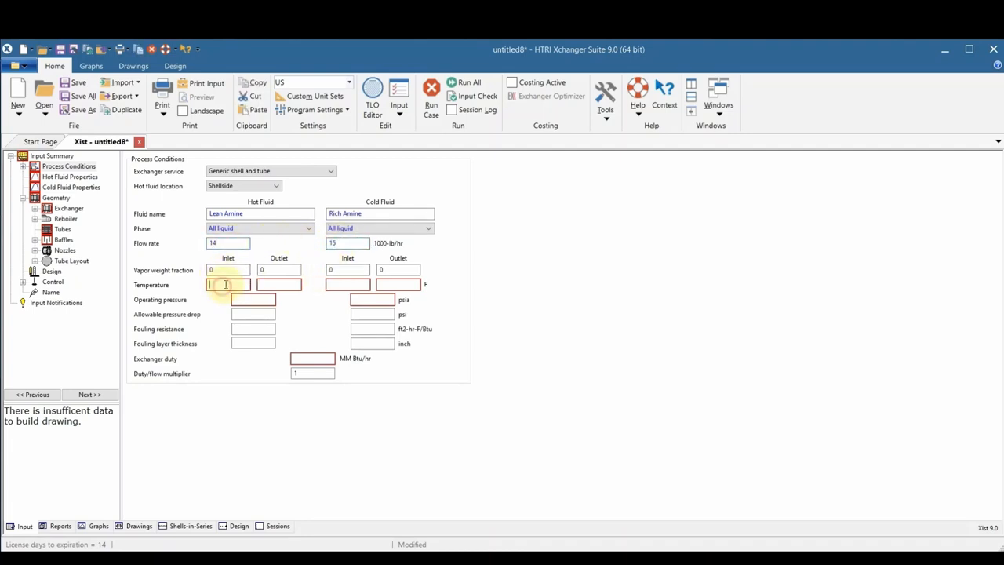
text(250)
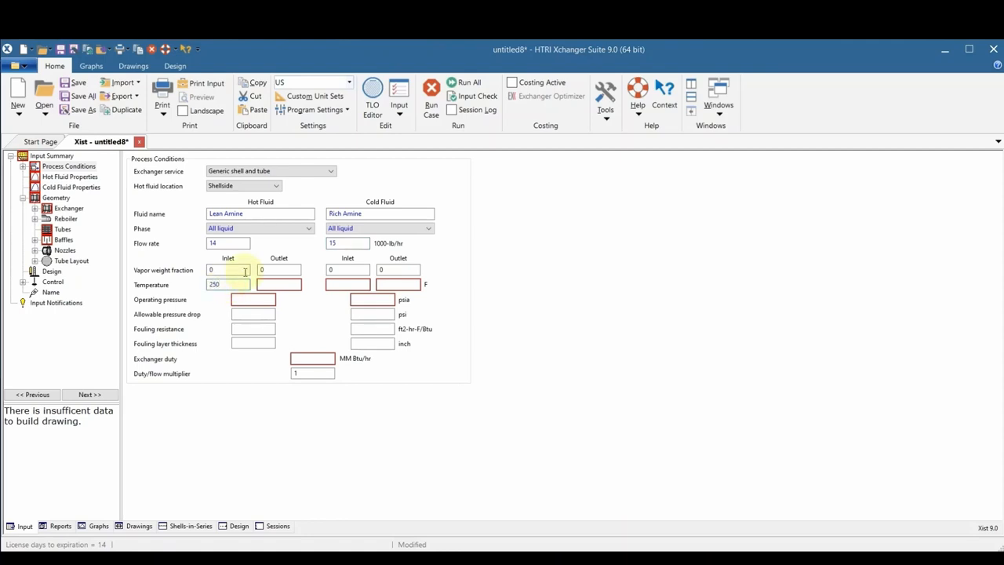
click(347, 284)
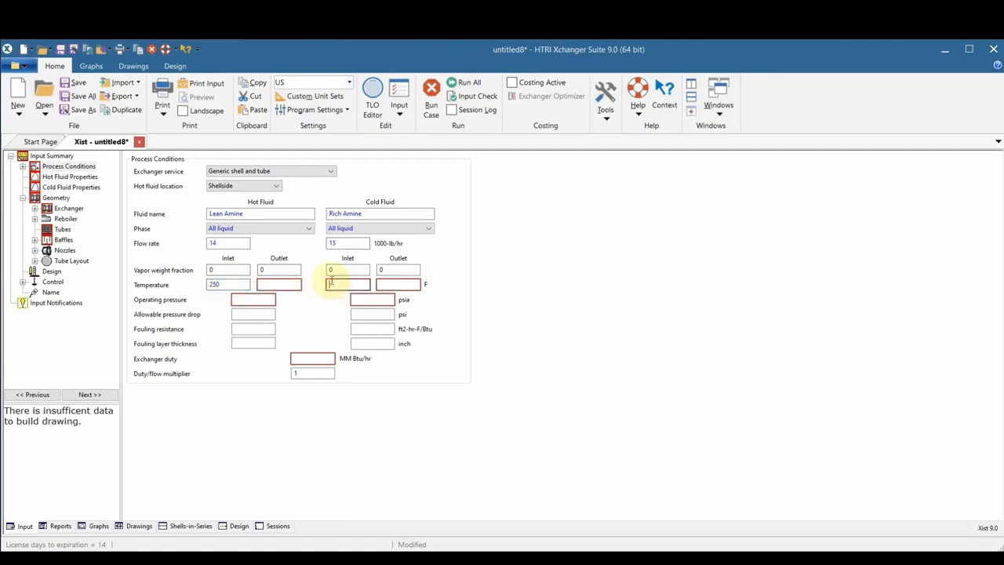
text(130)
click(373, 298)
text(40)
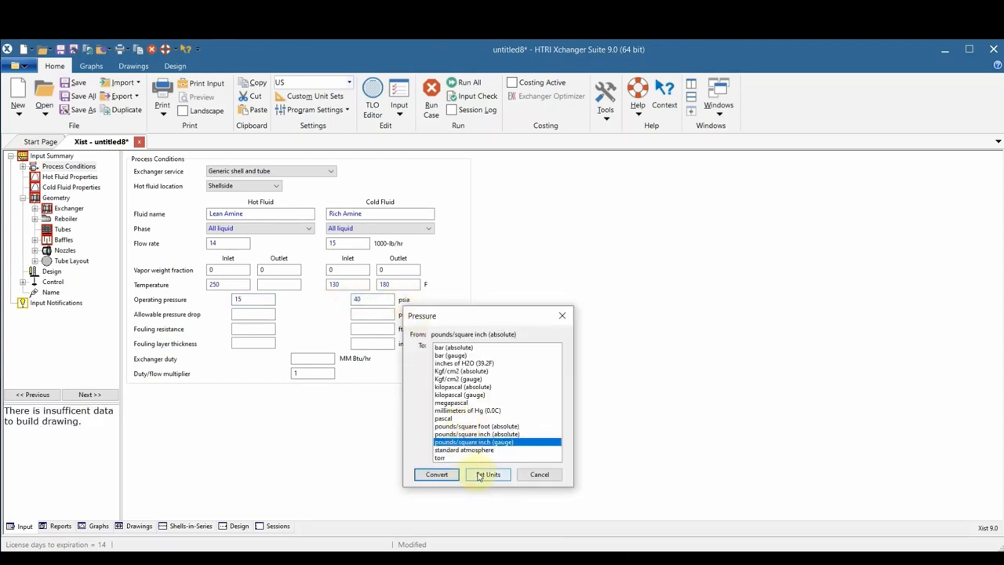
click(487, 475)
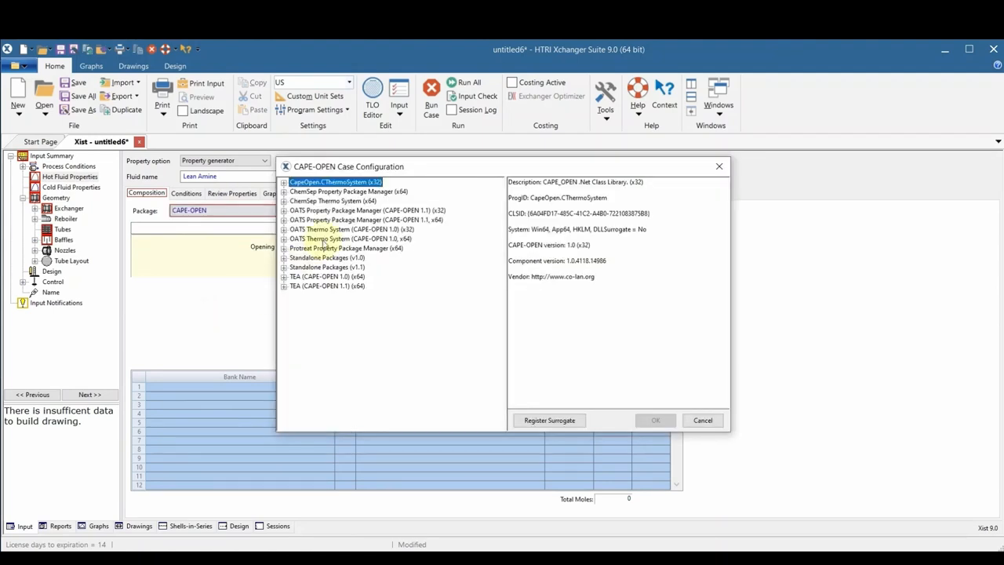
Step: Set Lean Amine's ProTreat CAPE-OPEN composition to 0.9 H2O, 0 CO2, 0.1 MDEA
click(284, 248)
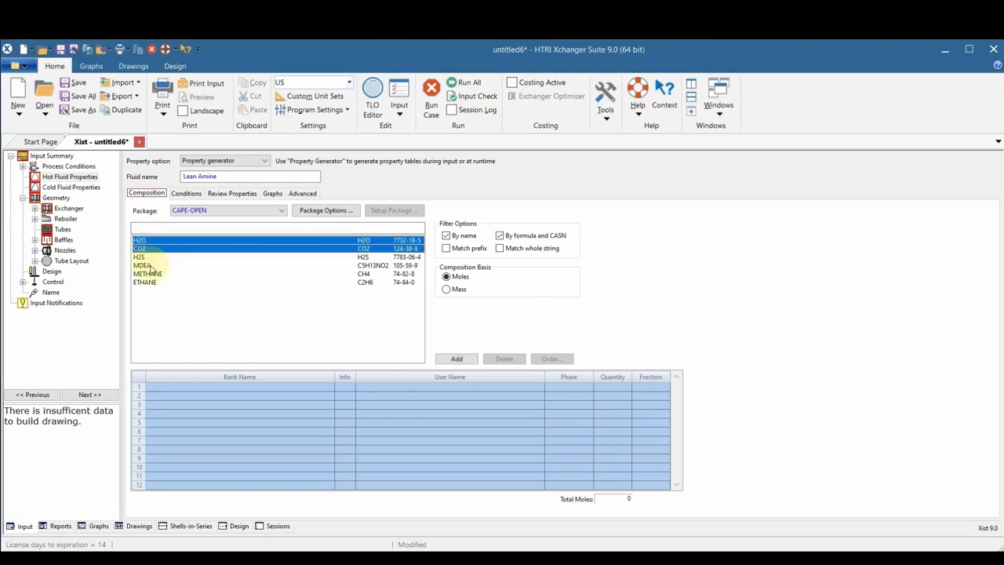
click(456, 358)
text(0.9)
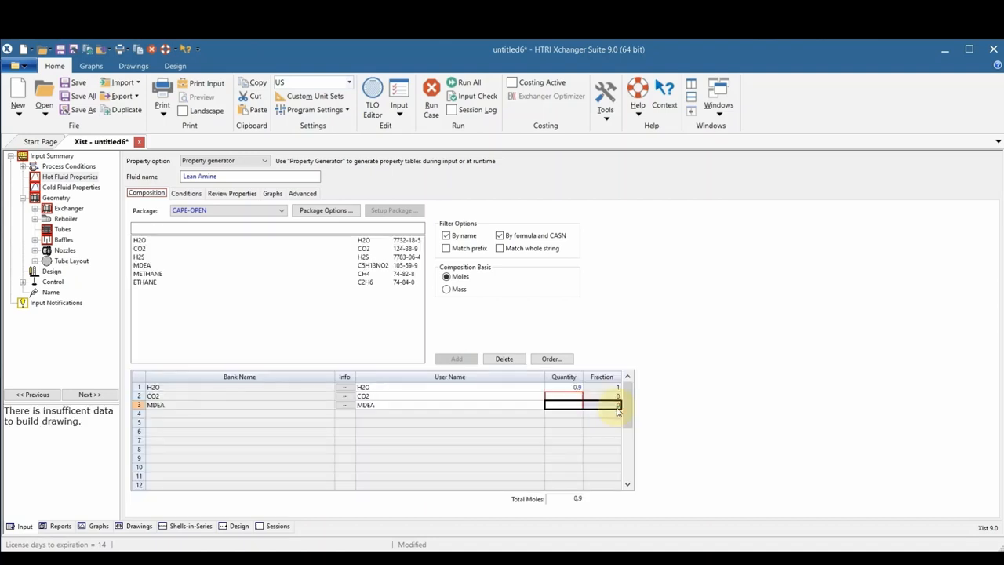
text(0.1)
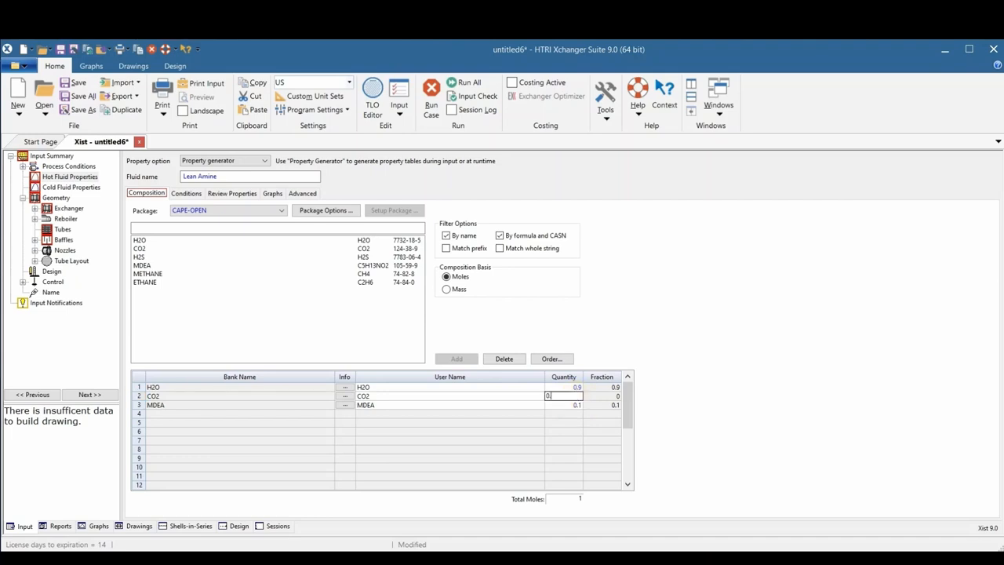
text(0.01)
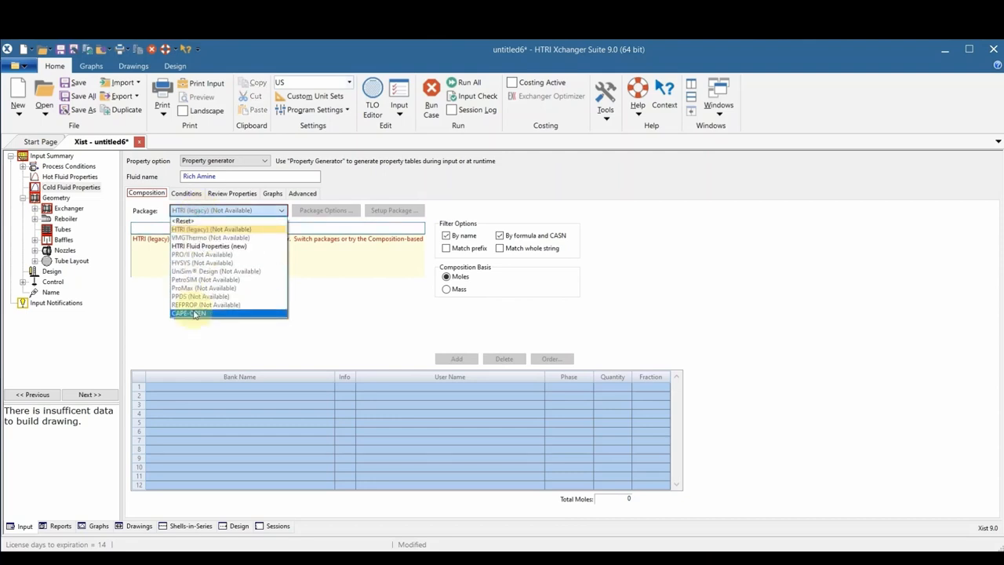
Step: Use the CAPE-OPEN HTRI Test package from ProTreat Property Package Manager for Rich Amine
click(191, 314)
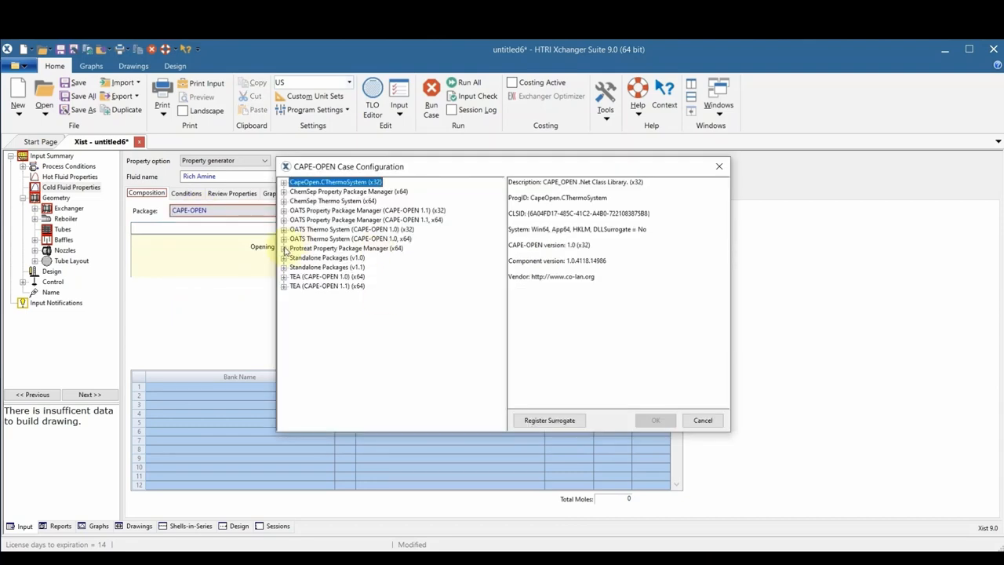
click(285, 248)
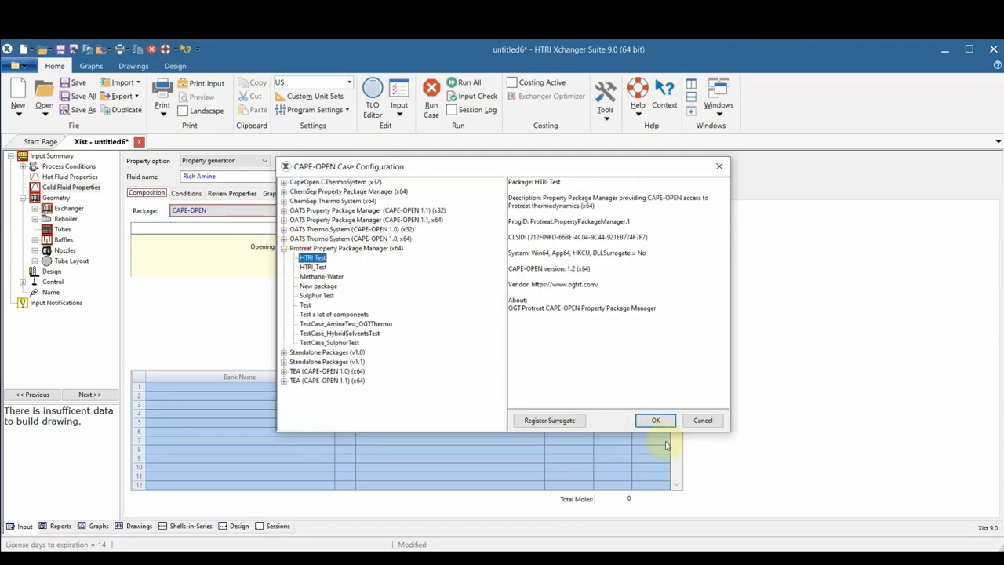
click(656, 420)
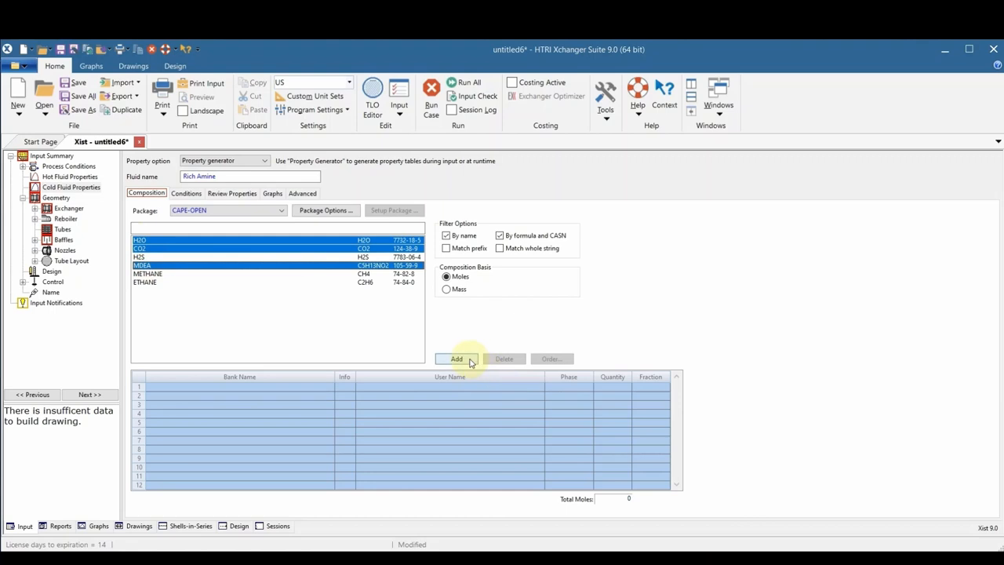
Step: Add H2O, CO2 and MDEA to the composition with quantities 0.9 and 0.1
click(457, 358)
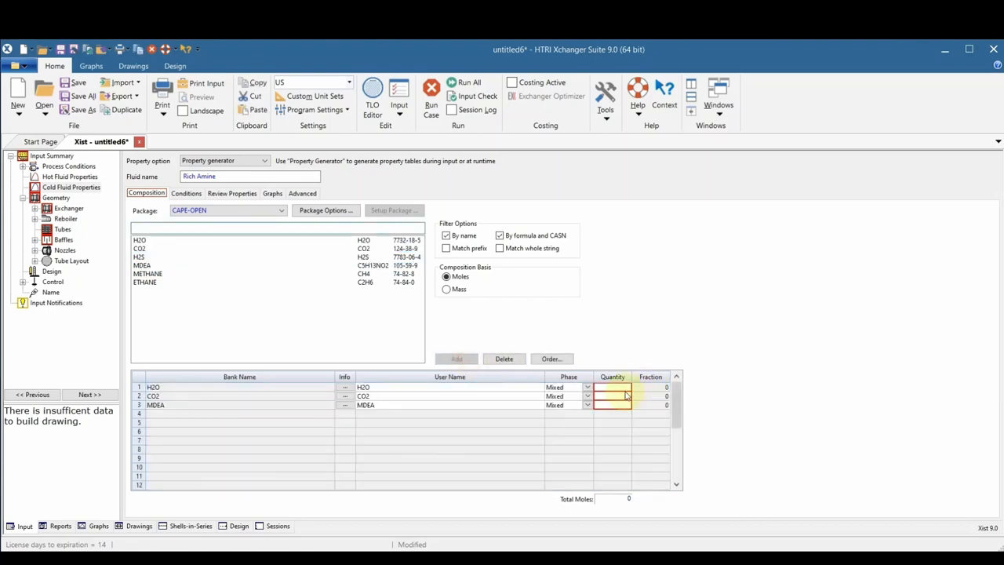
text(0.9)
text(0.04)
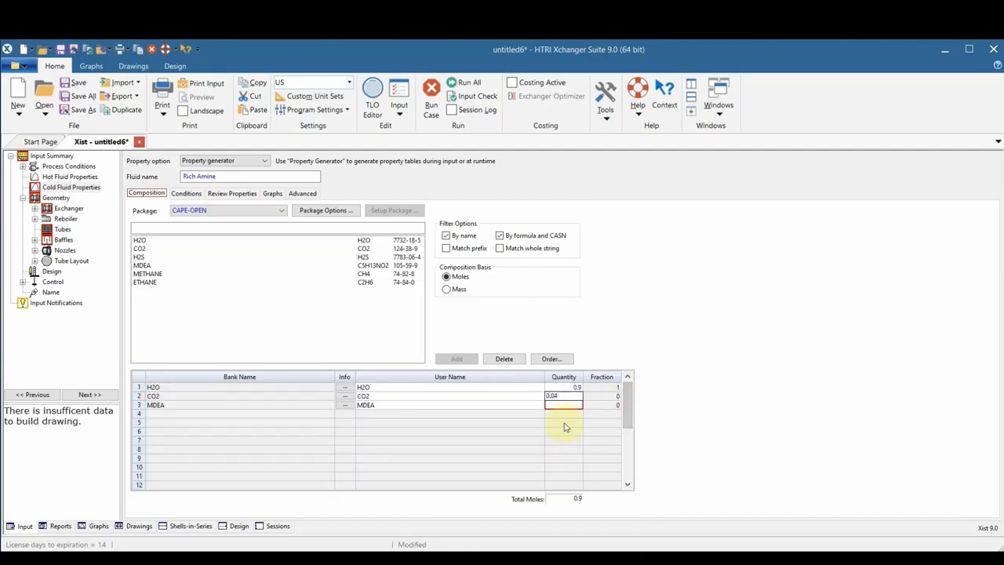
text(0.1)
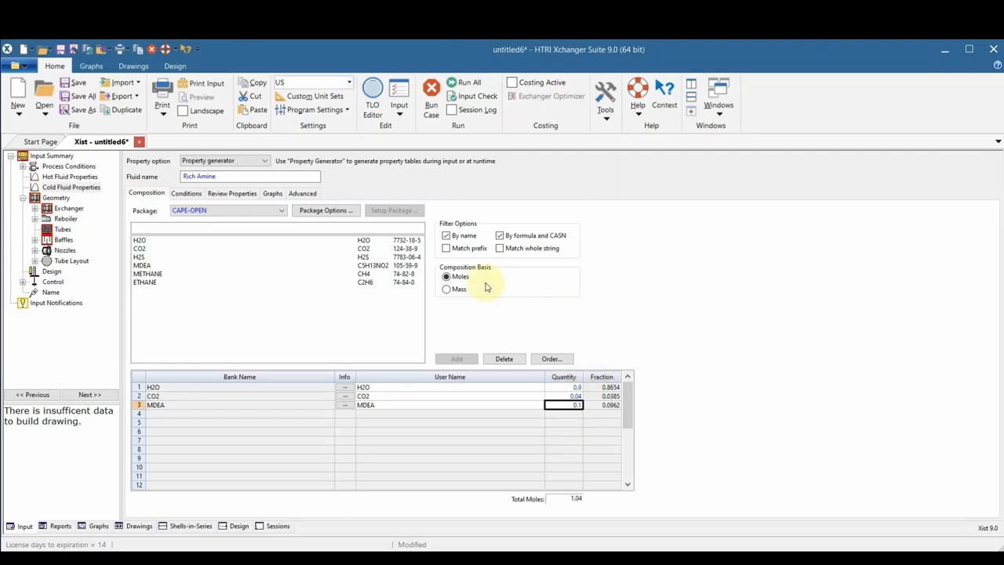
click(62, 230)
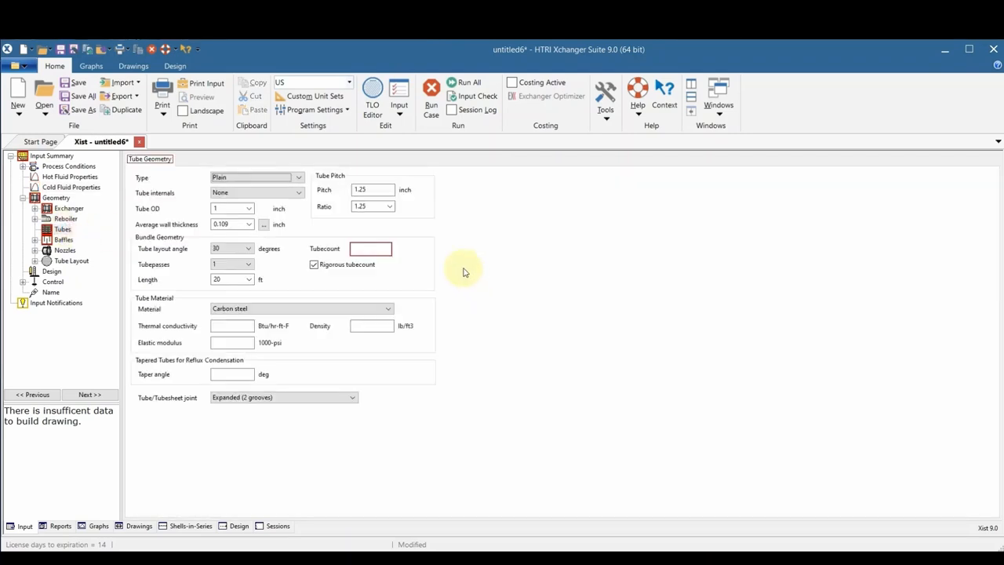
Step: Enter tube count 200 and 12-inch central baffle spacing, then run the case
text(200)
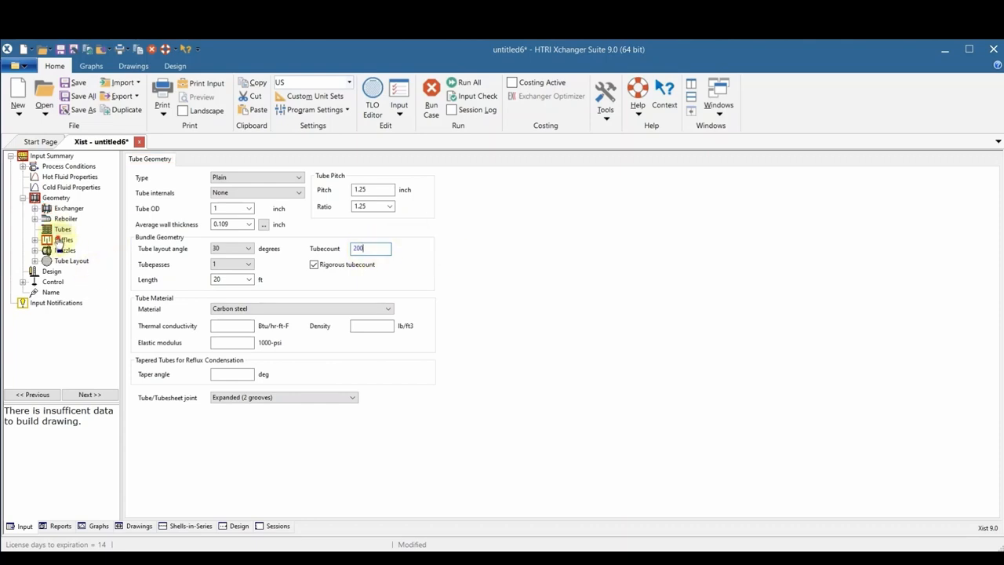
click(62, 240)
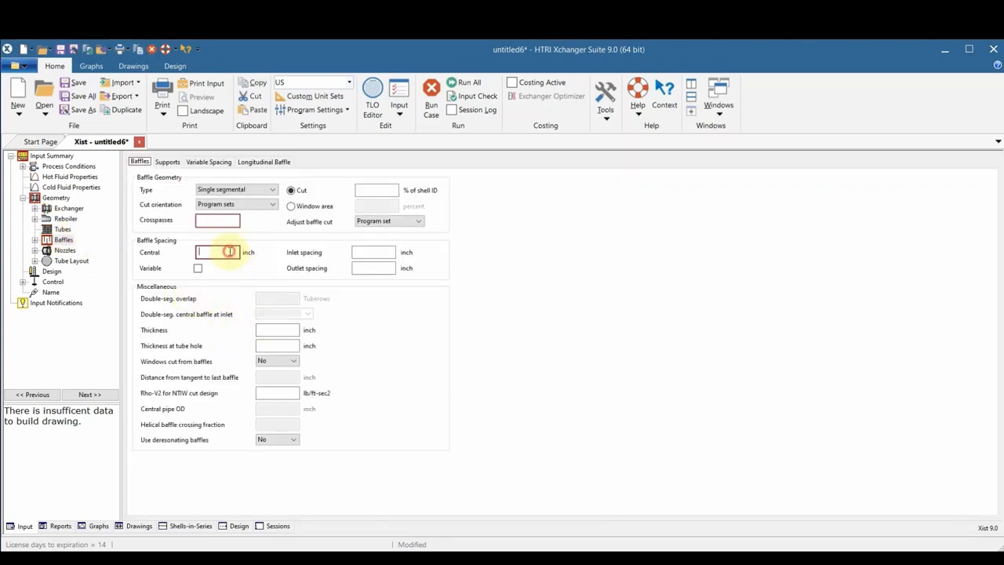
text(12)
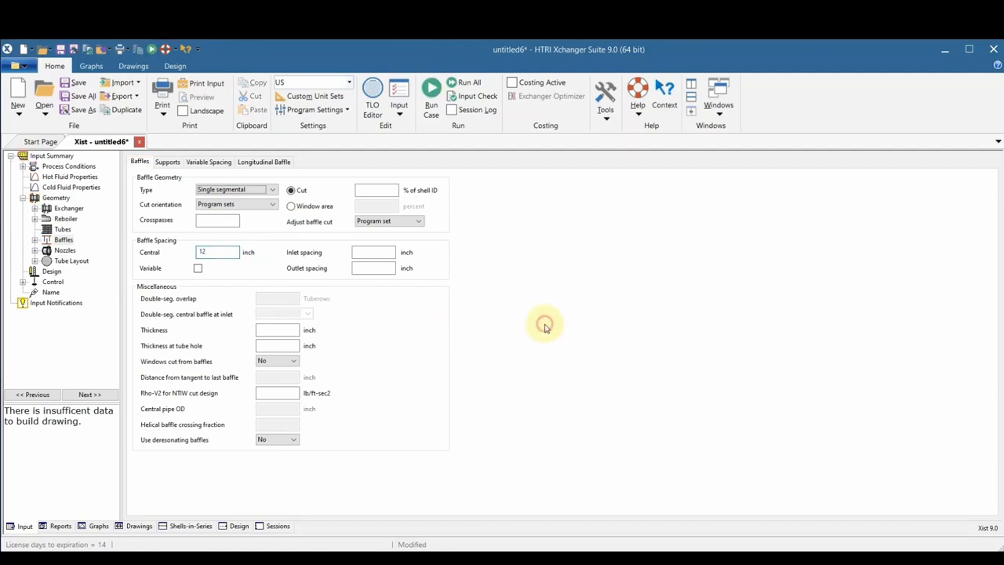
mouse_move(424, 117)
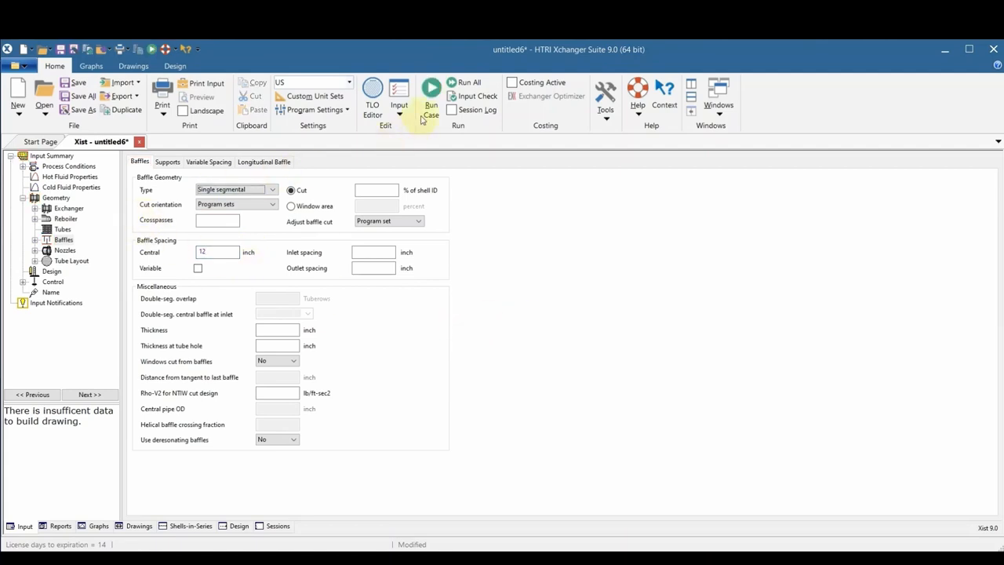
click(430, 88)
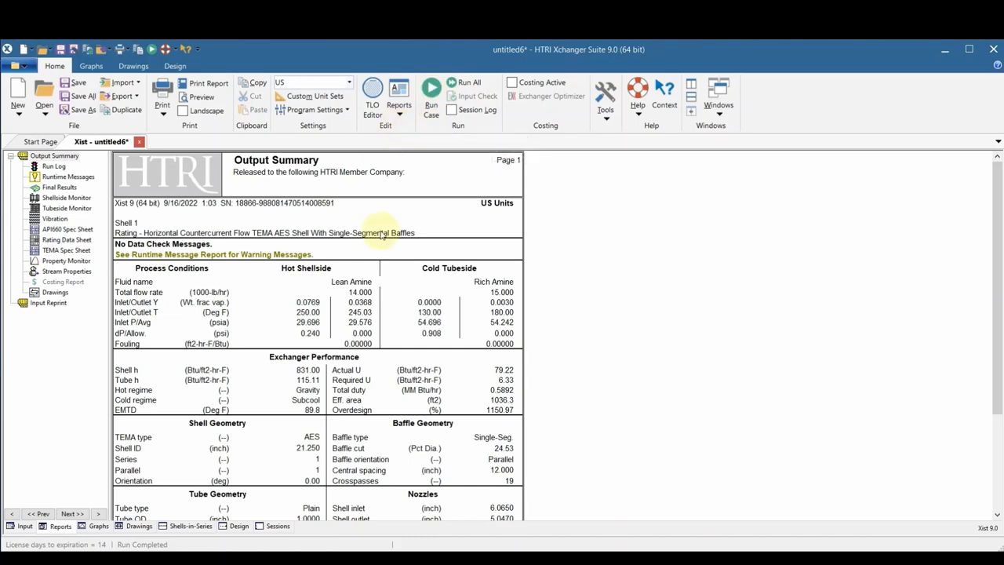
mouse_move(124, 281)
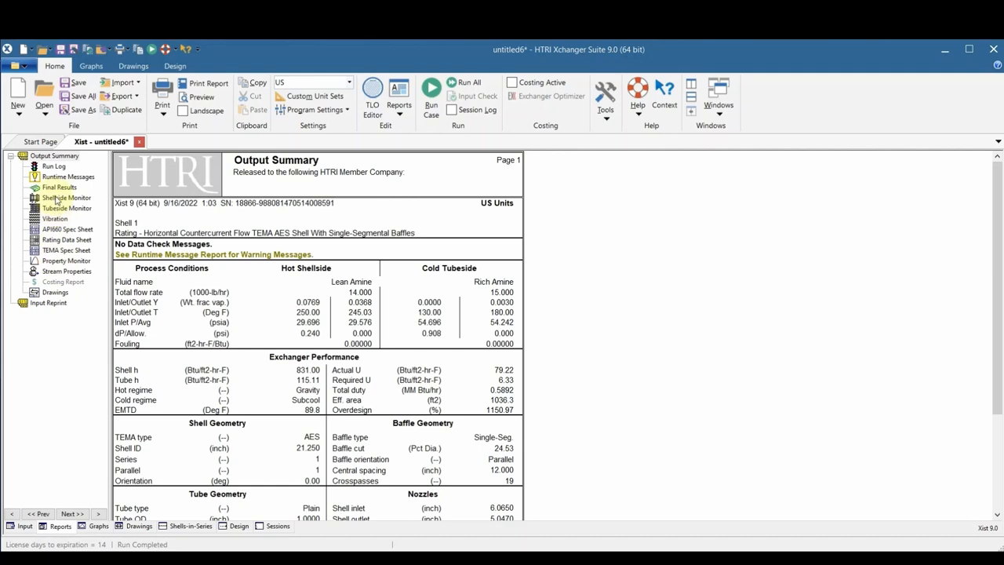
Step: Browse from the TEMA spec sheet to the hot shellside Stream Properties report
click(68, 228)
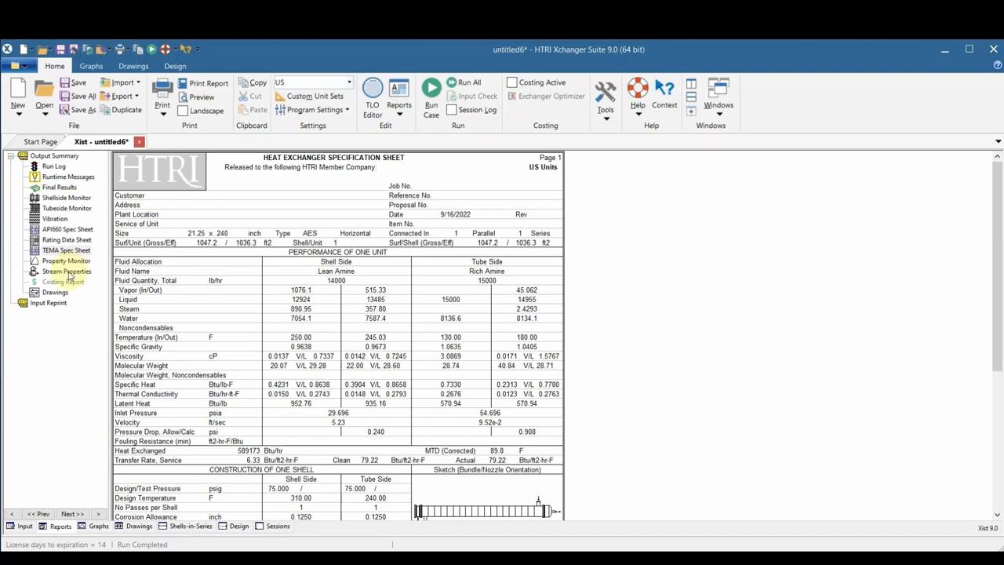
click(67, 271)
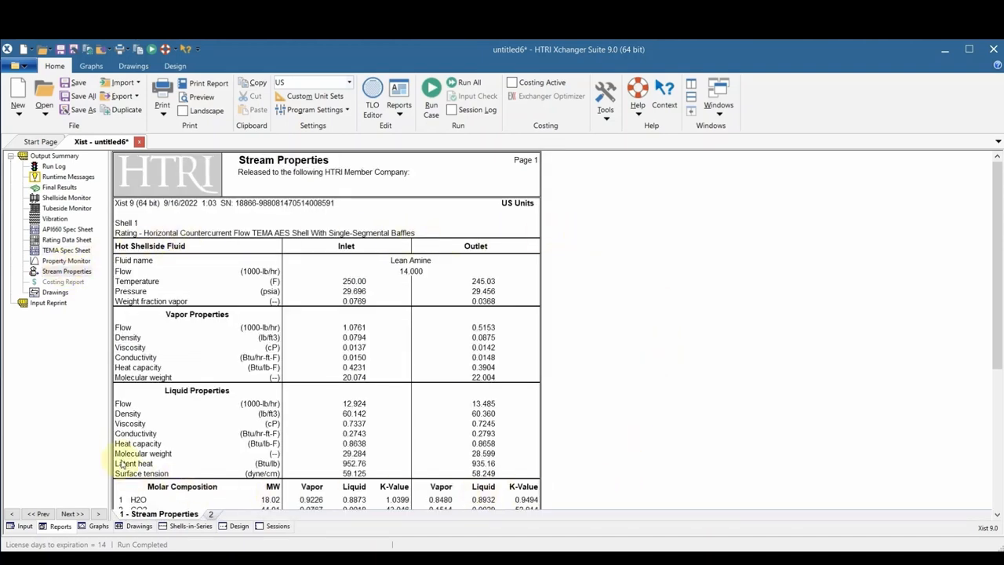
mouse_move(506, 514)
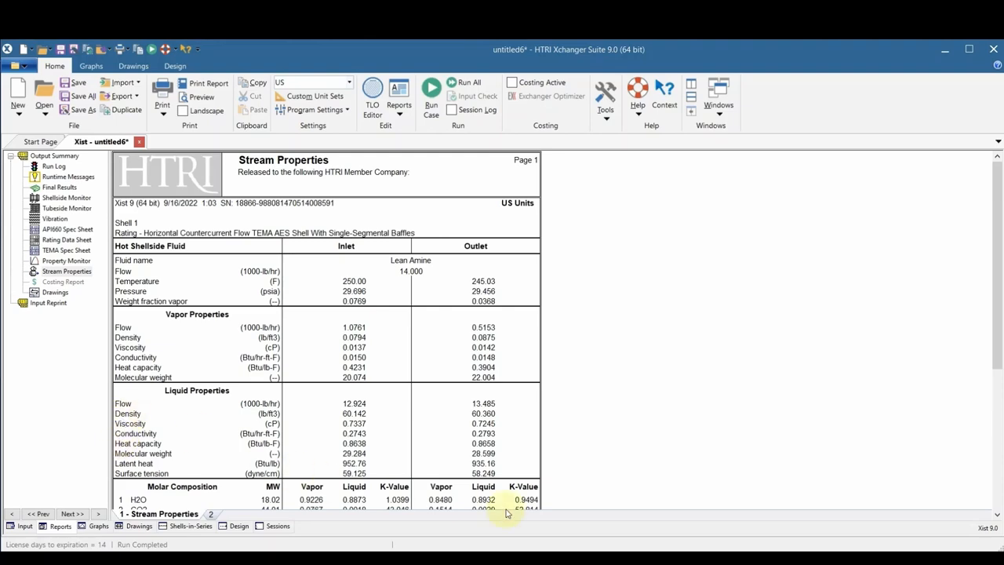